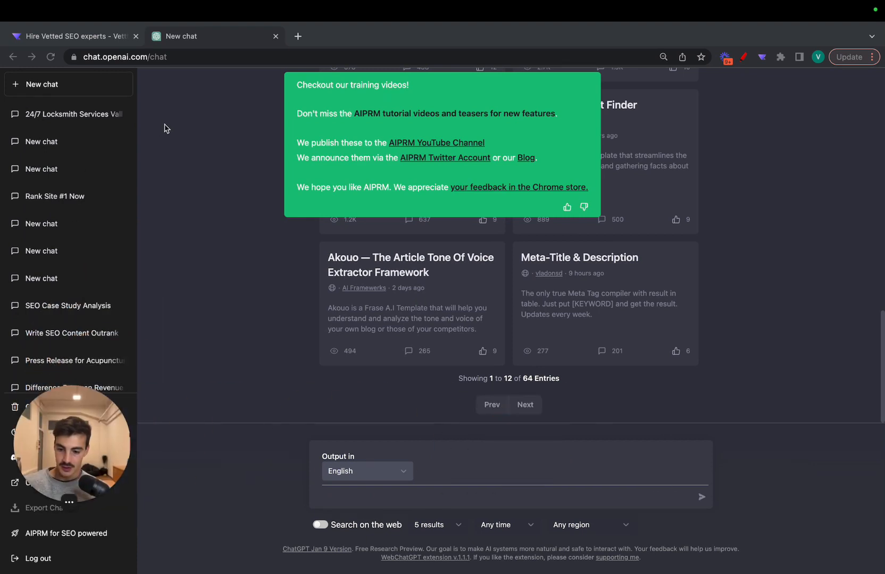
# - Begin a ChatGPT message introducing the site Vettted as a platform
pyautogui.click(75, 35)
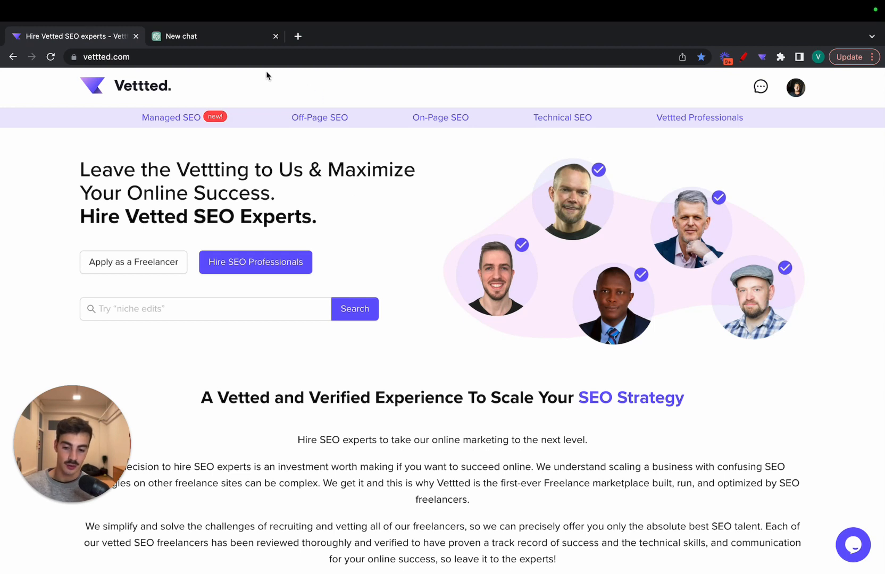
pyautogui.moveTo(238, 48)
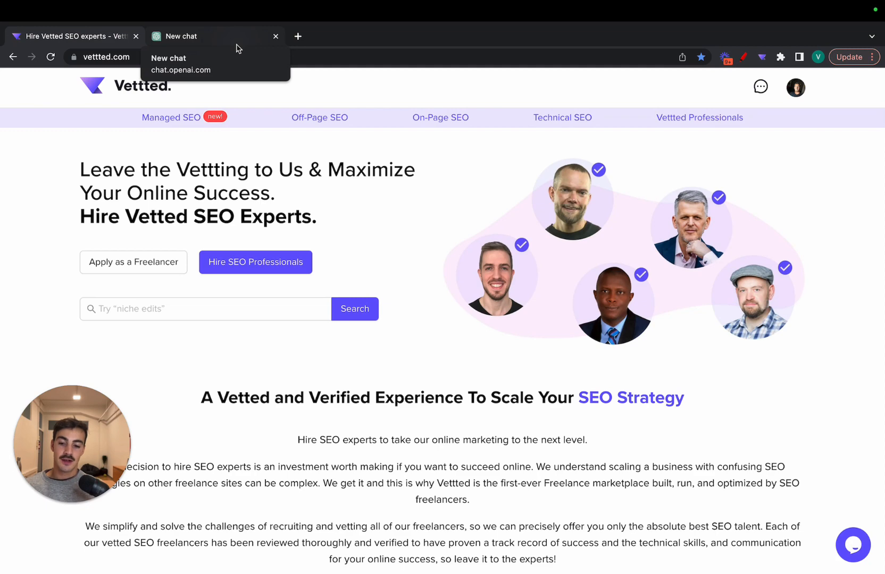
pyautogui.click(213, 36)
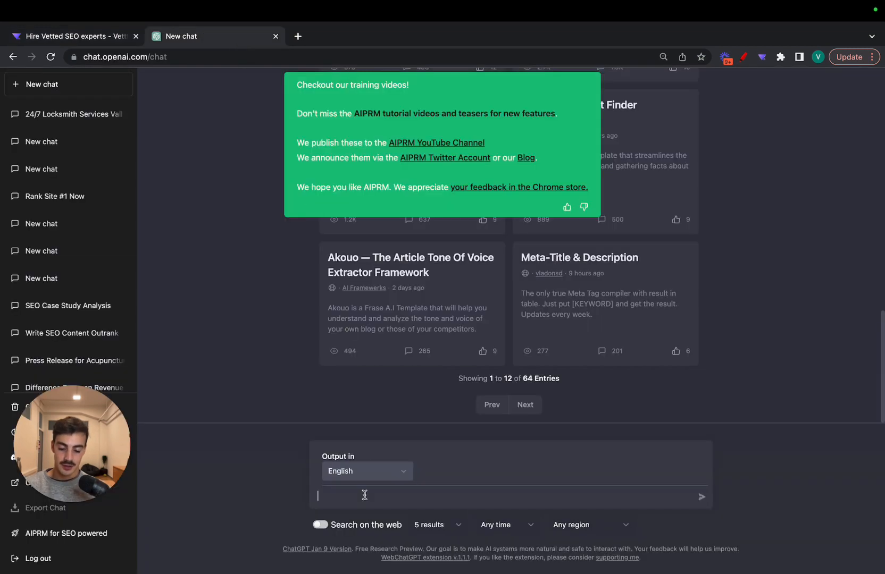
pyautogui.write('h')
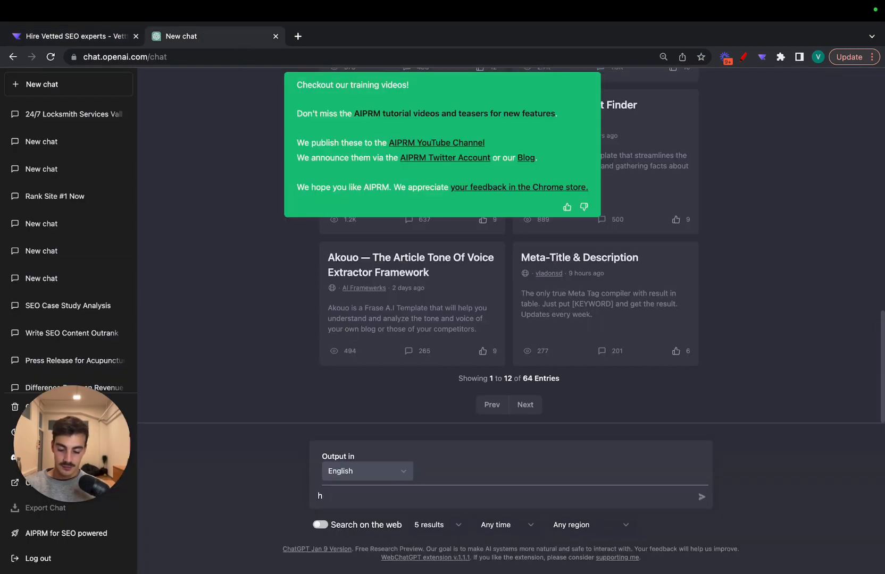
pyautogui.write('ey,')
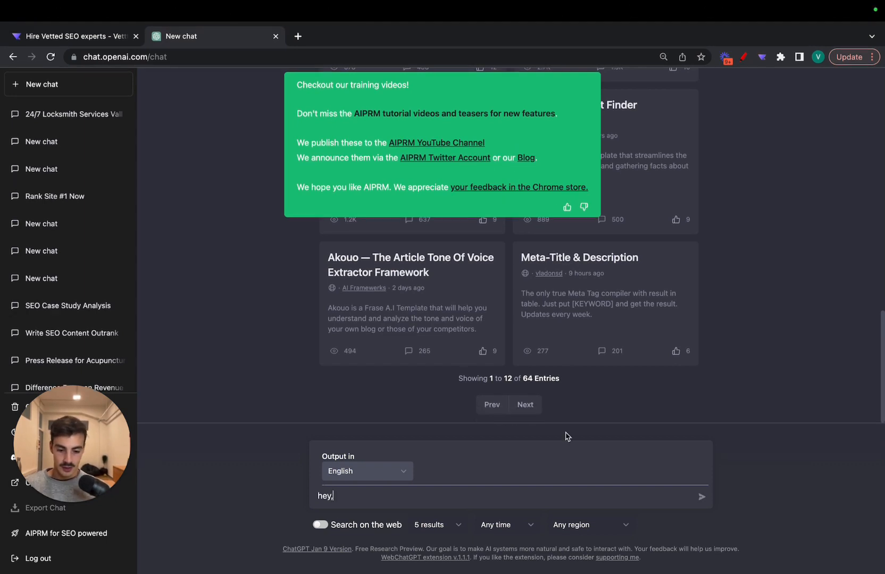
pyautogui.moveTo(468, 487)
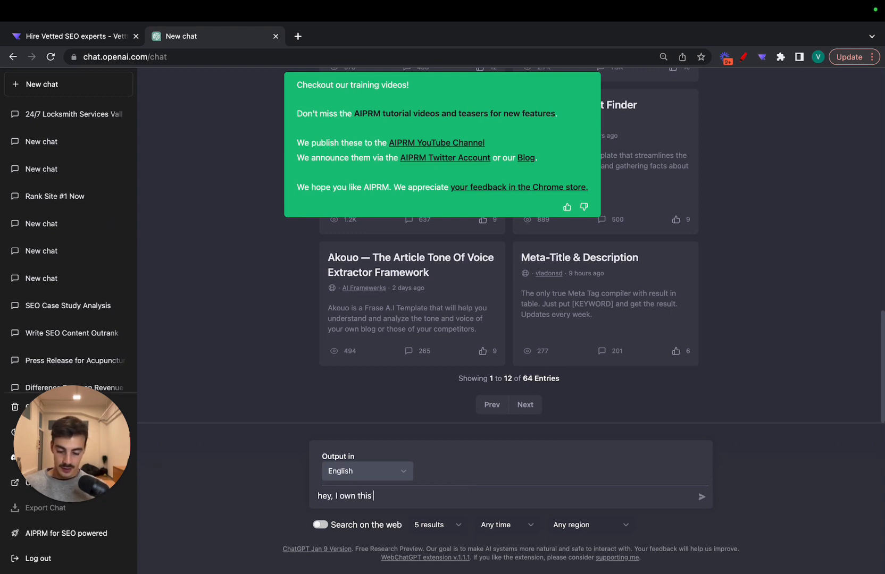
pyautogui.write('site called Vettted')
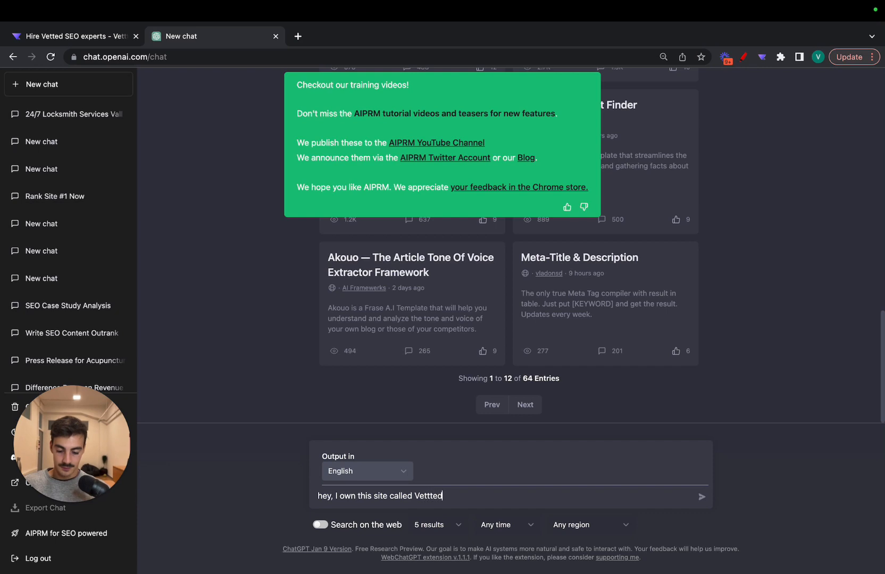
pyautogui.write('and we')
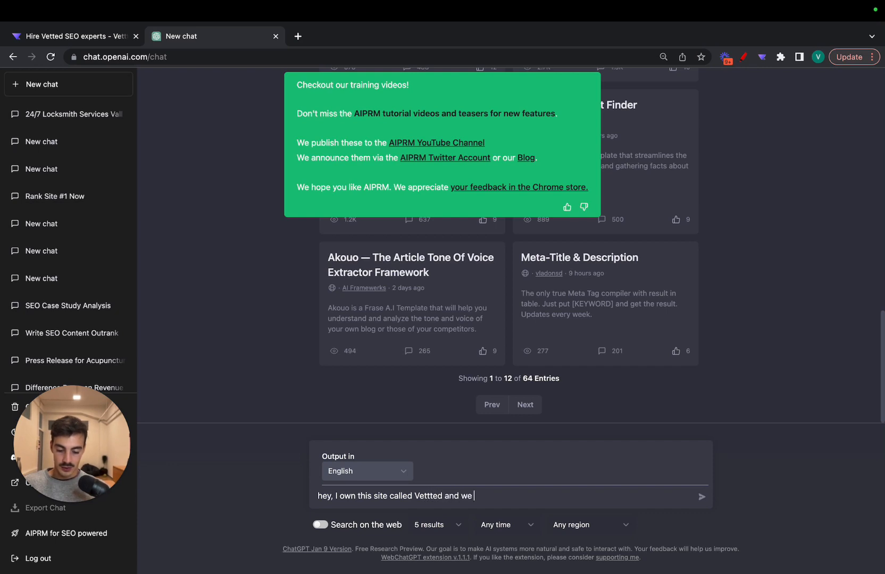
pyautogui.write('are a platofmr')
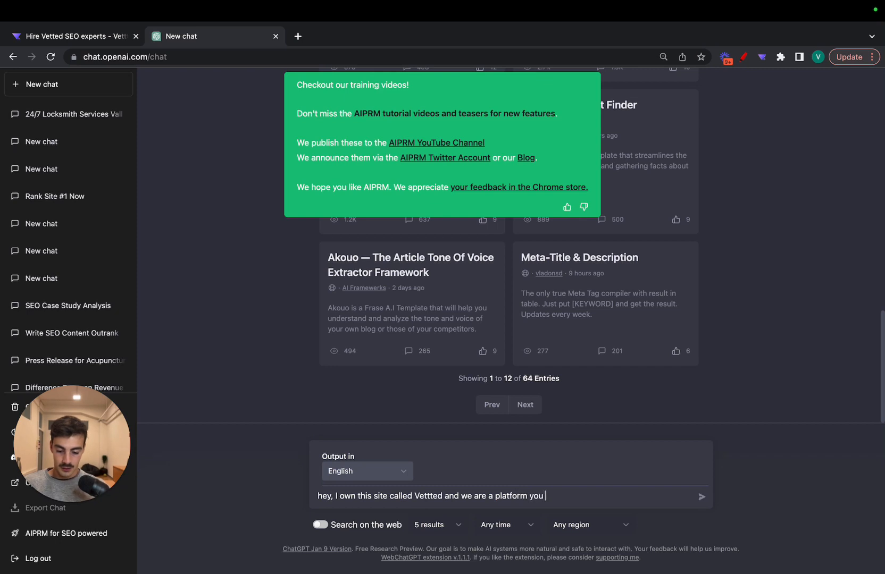
# - Continue the message: pre-vetted SEO experts can be hired, aiming to rank on Google for a keyword
pyautogui.write('can hire pre-vetted')
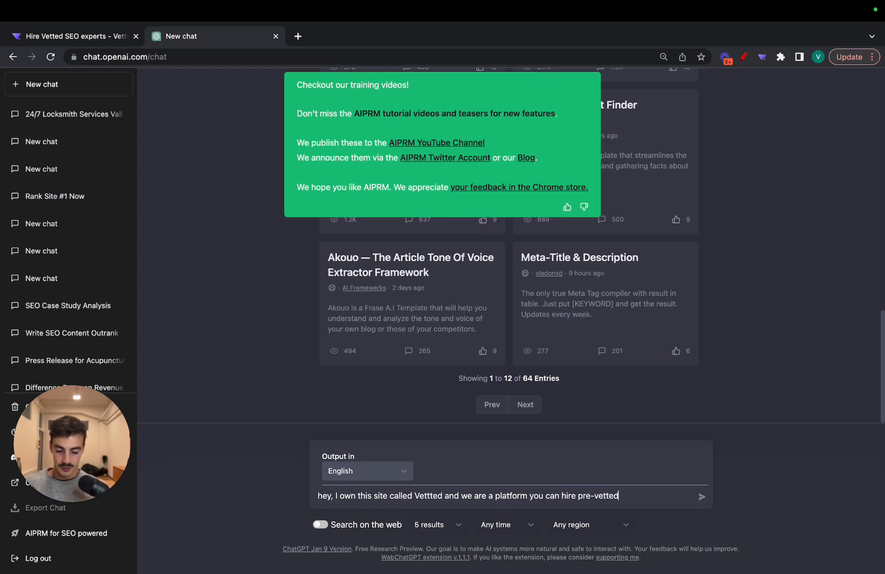
pyautogui.write('SEOe')
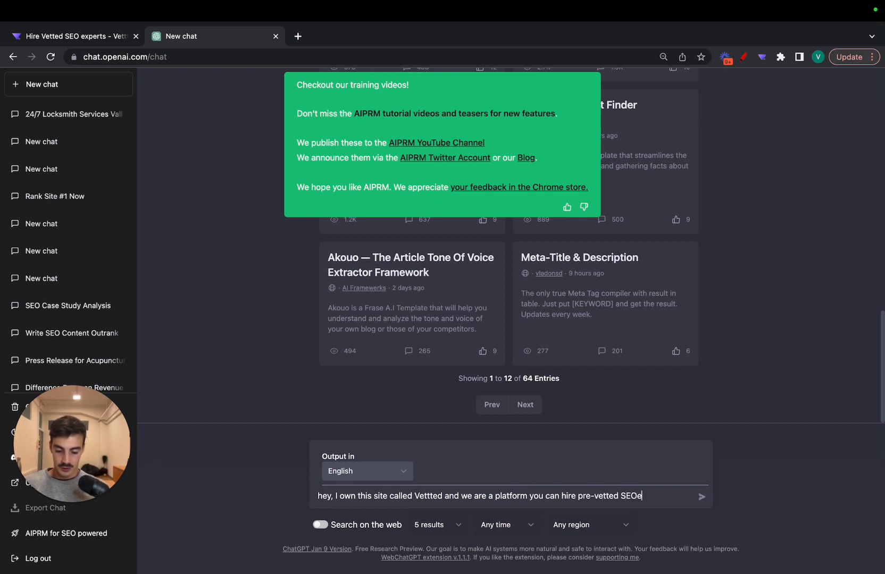
pyautogui.write('experts.')
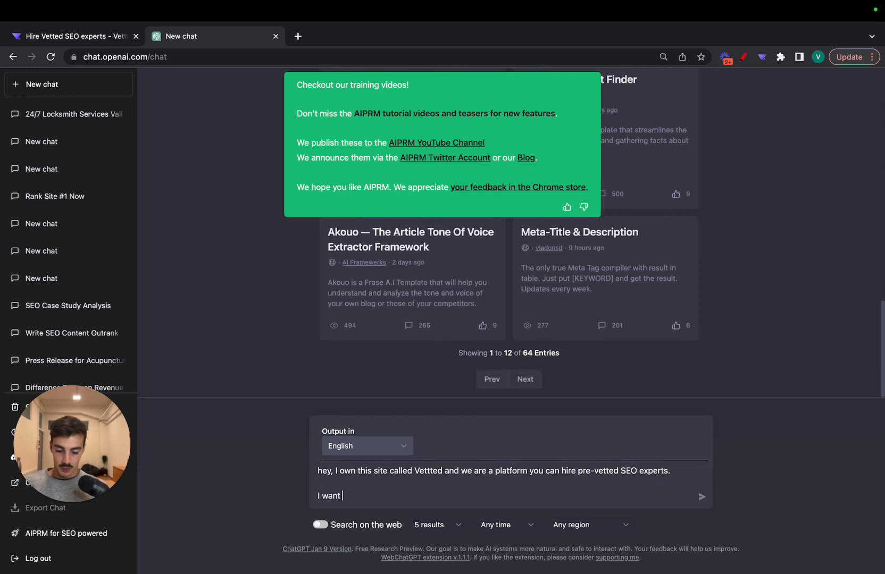
pyautogui.write('to rank on Google for')
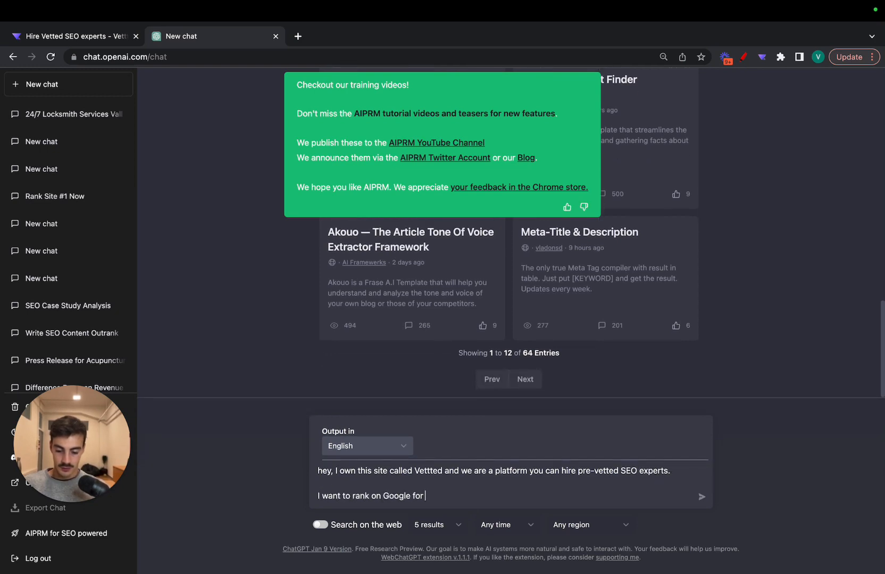
pyautogui.write('"seo experts" ,')
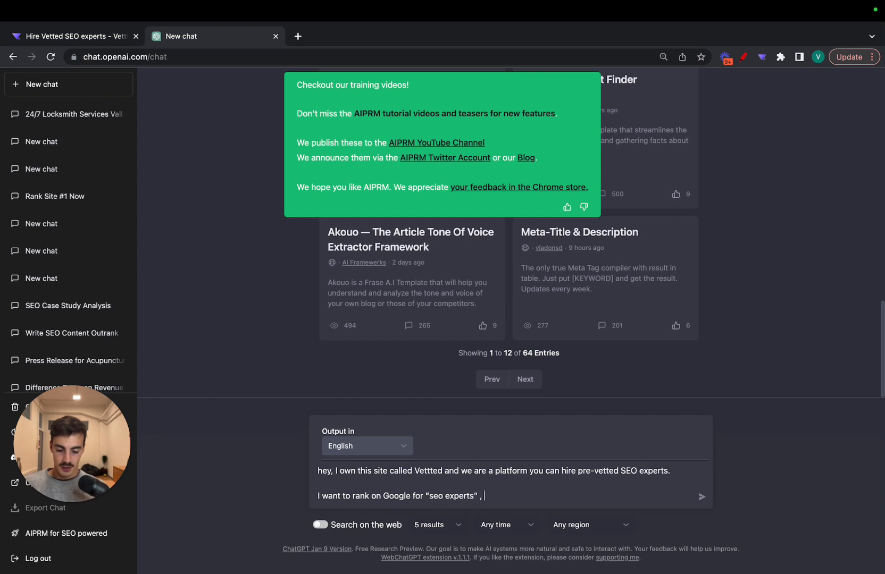
# - Add the keywords "pre vetted seo services" and "hire vetted seo expert" to the prompt
pyautogui.write('"pre vettted')
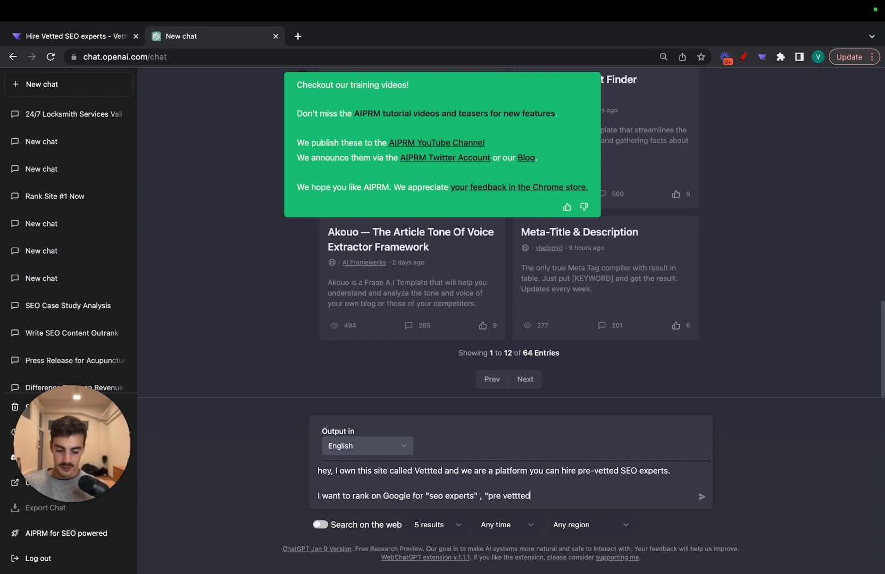
pyautogui.press('Backspace')
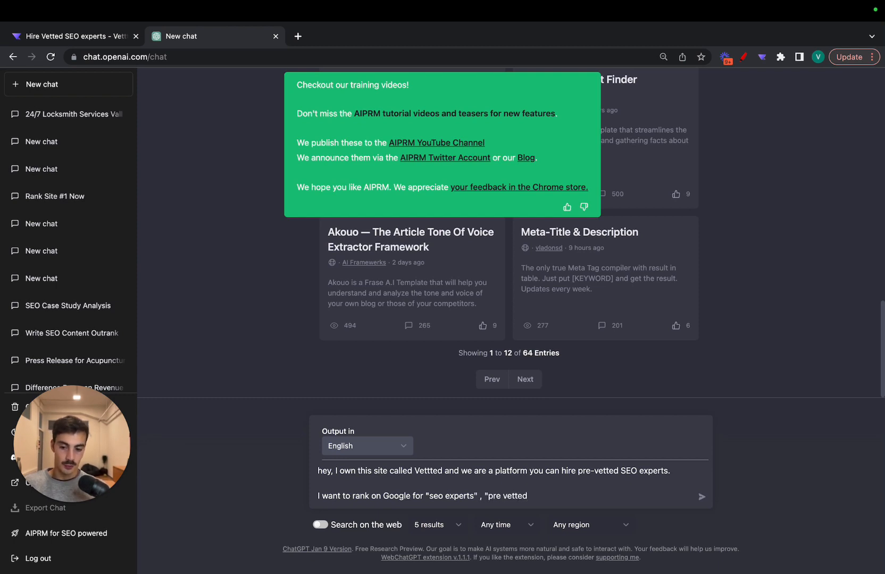
pyautogui.click(75, 37)
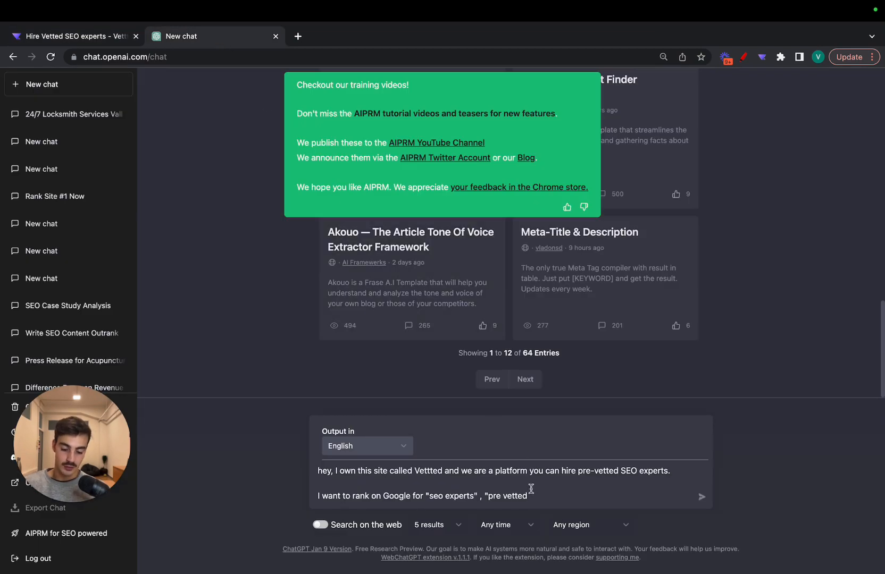
pyautogui.write('seo')
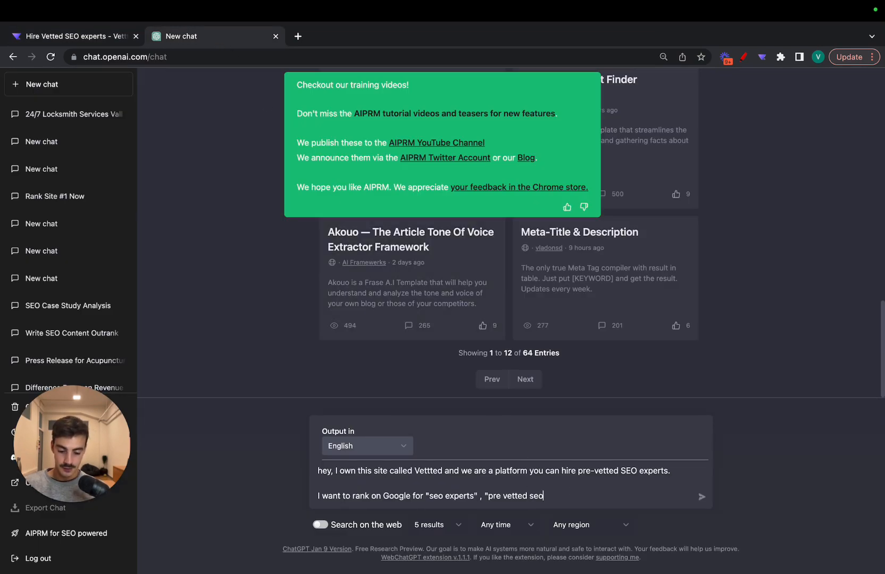
pyautogui.write('servies "')
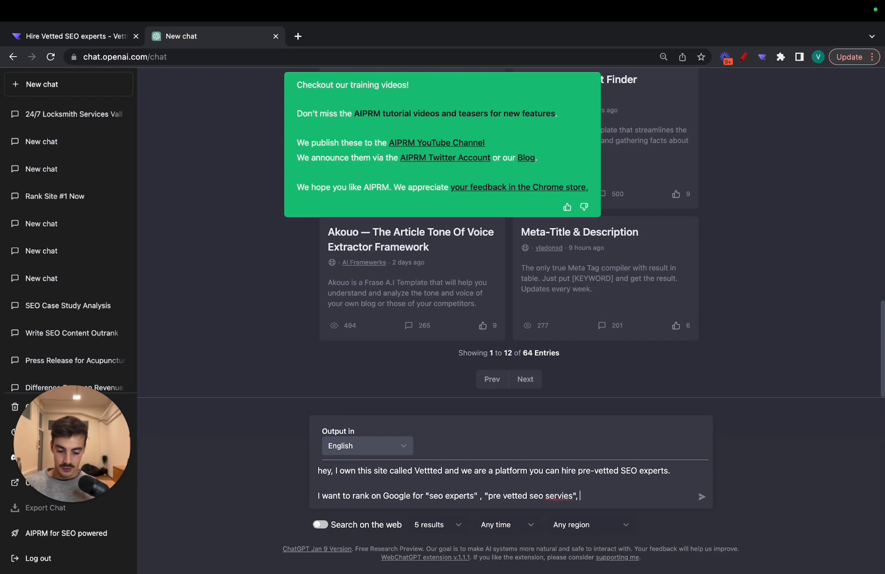
pyautogui.write('and "')
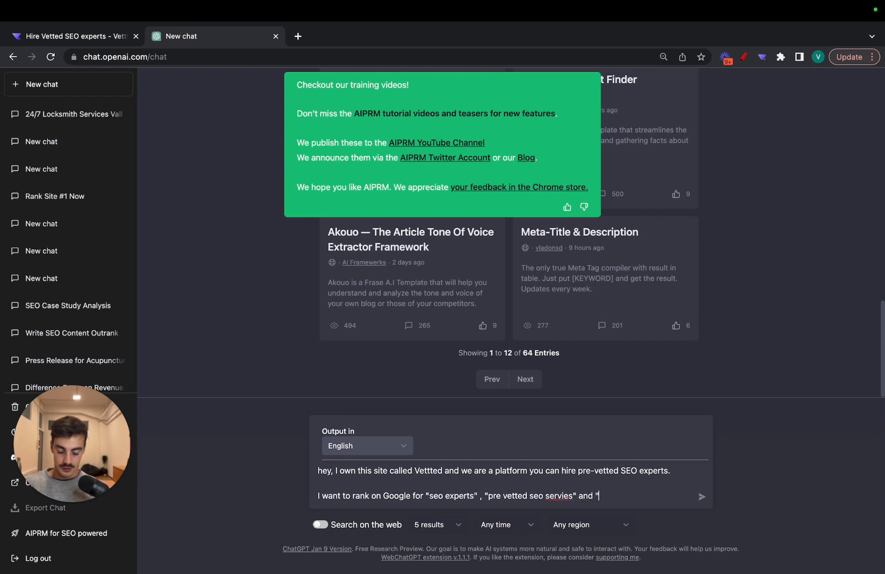
pyautogui.write('hire vetted seo')
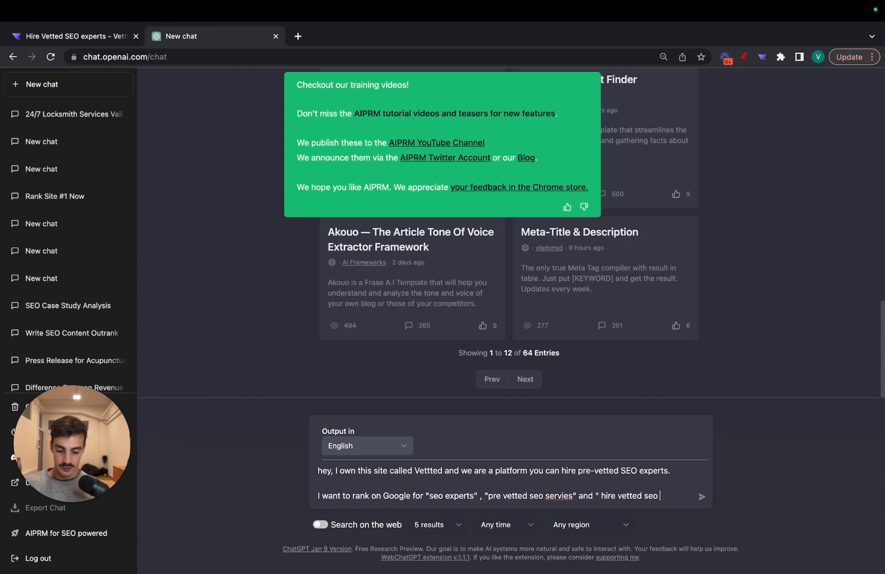
pyautogui.write('exert"')
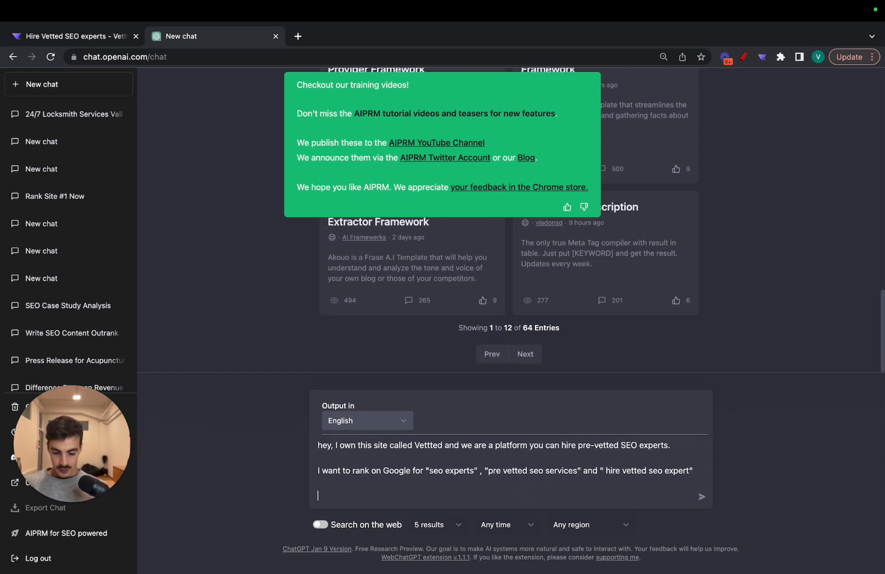
# - Request 4 meta titles and descriptions SEO-optimised for these keywords and send the prompt
pyautogui.write('come up with 4 meta tit')
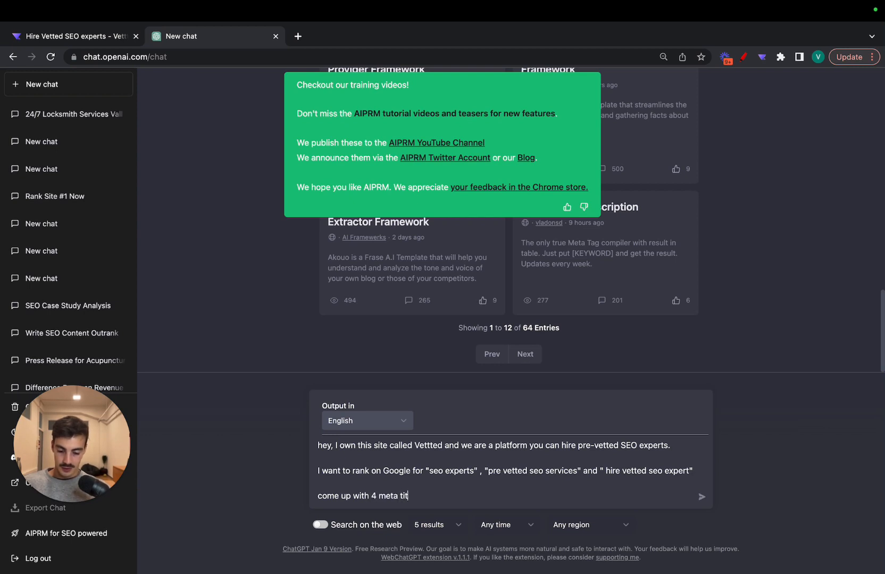
pyautogui.write('les and meta descriptiosn')
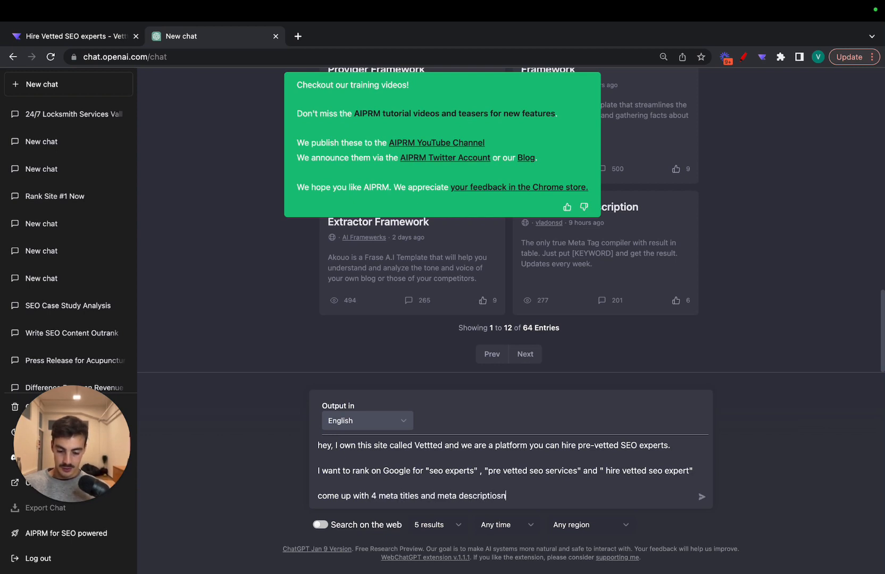
pyautogui.write('that ar')
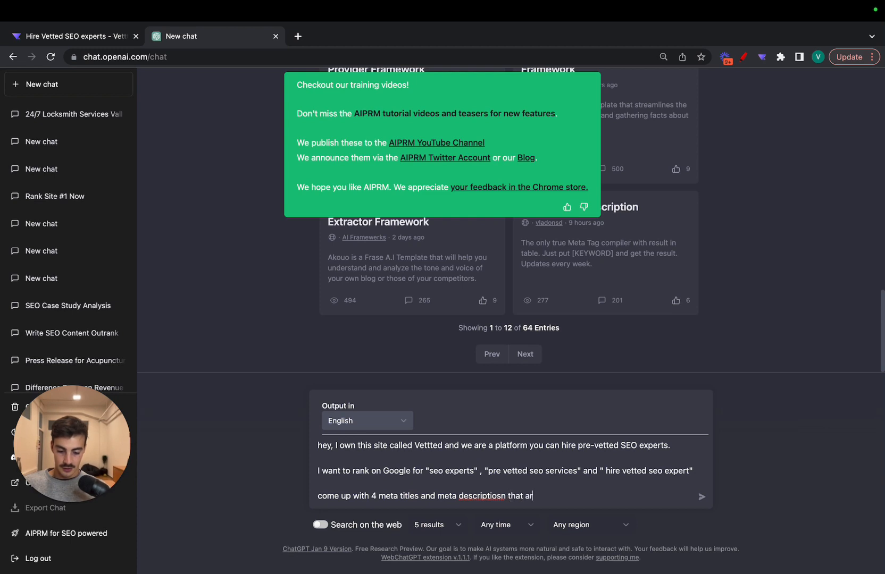
pyautogui.write('e seo optimixed for the')
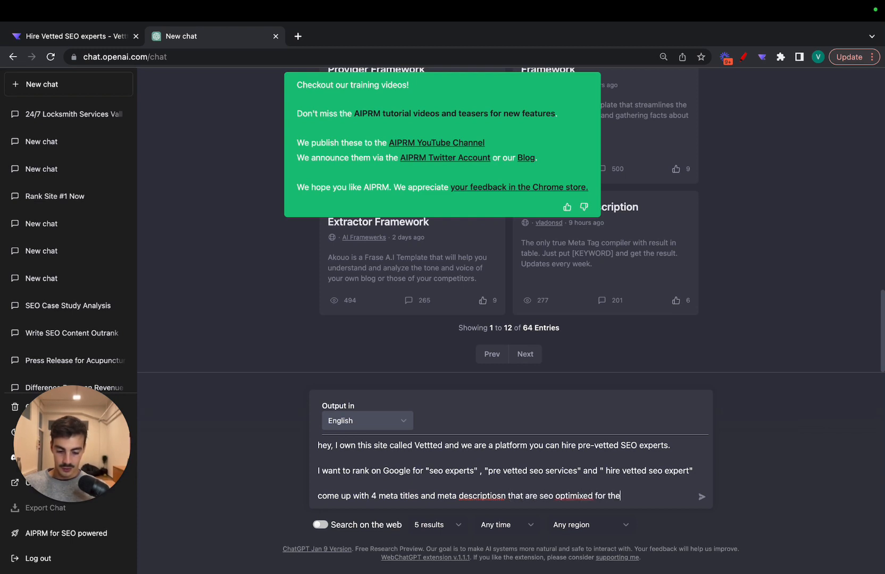
pyautogui.write('these keyorsd')
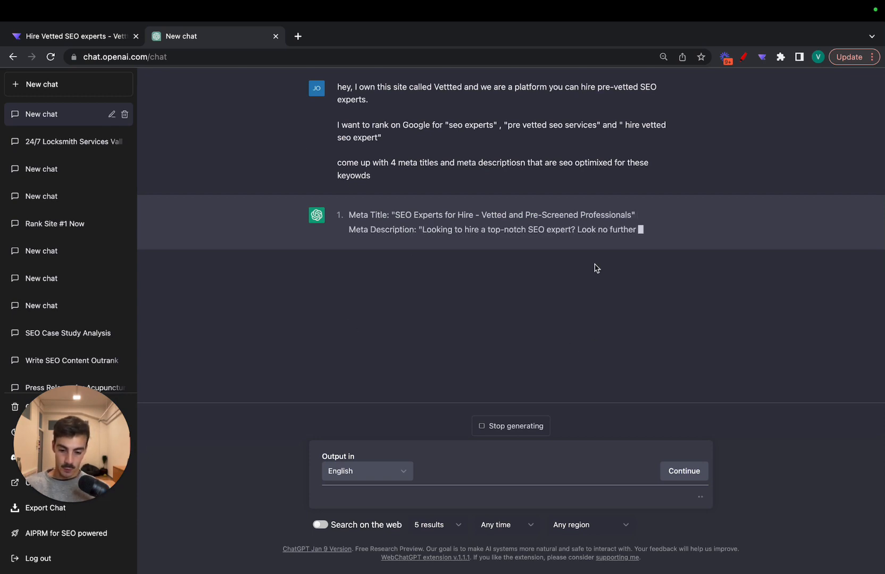
# - Show the Vettted homepage's current meta tags in the SEO META in 1 CLICK extension
pyautogui.click(75, 36)
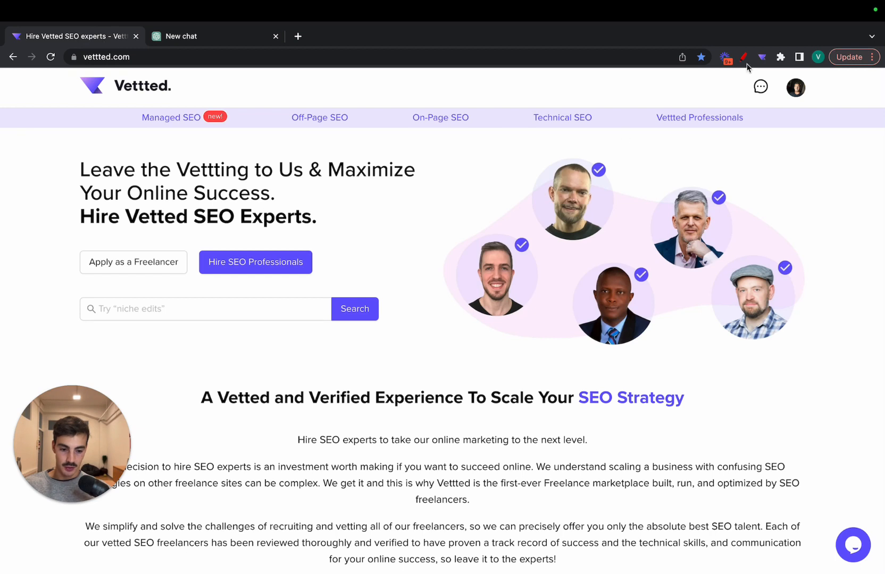
pyautogui.click(766, 57)
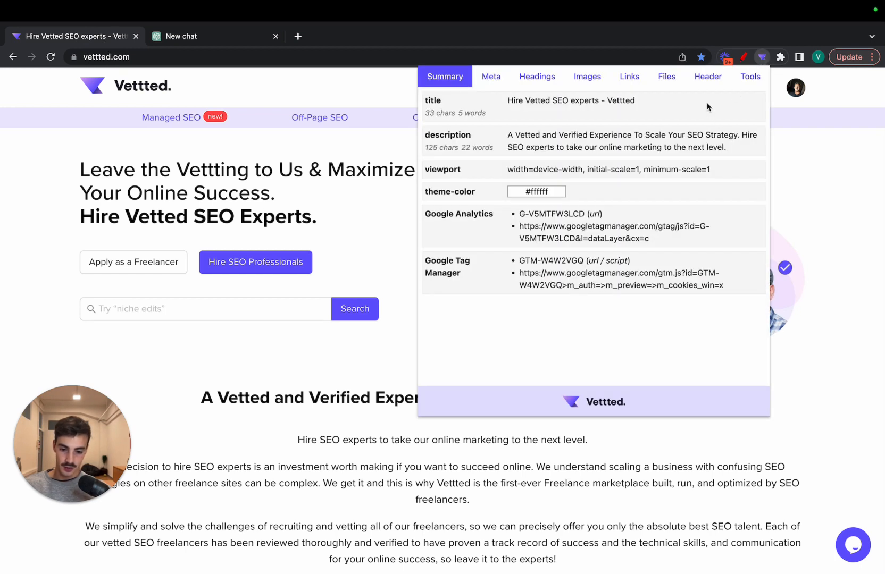
pyautogui.moveTo(704, 100)
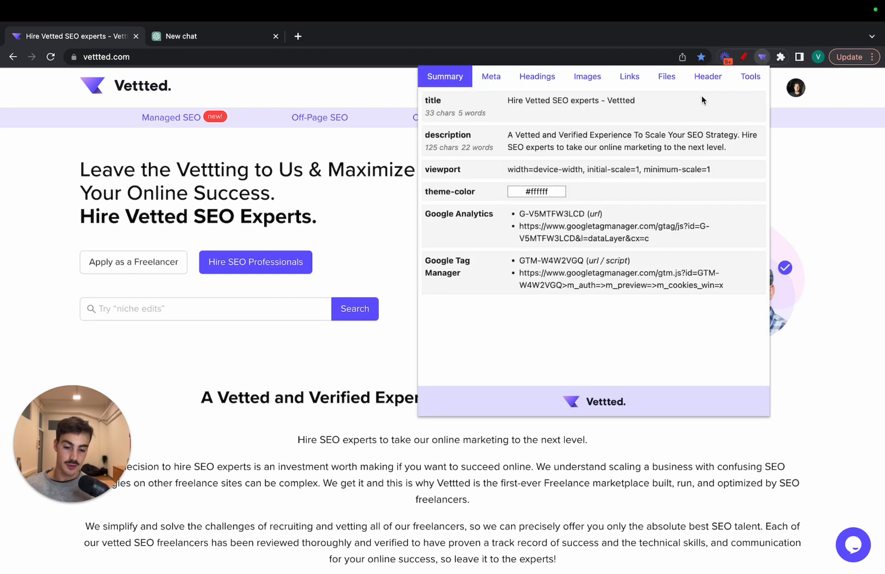
pyautogui.moveTo(560, 119)
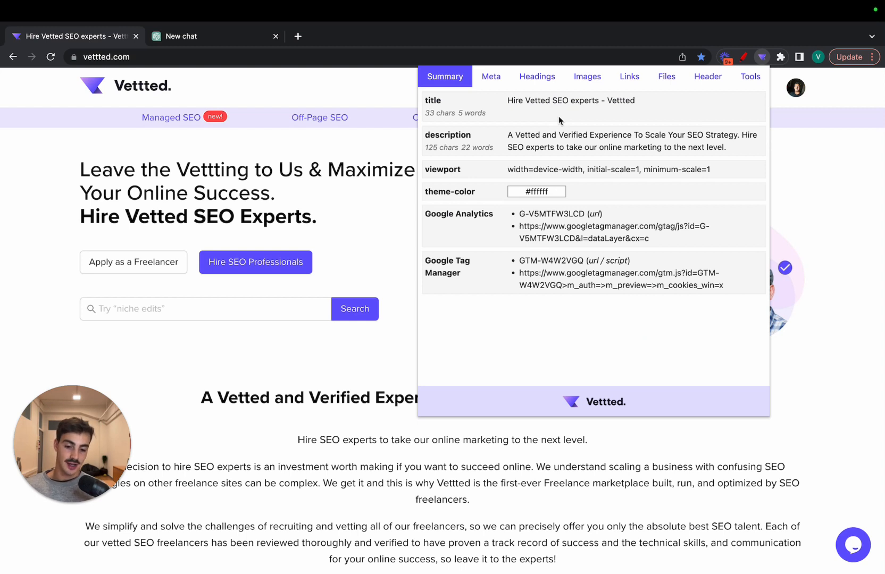
pyautogui.doubleClick(537, 100)
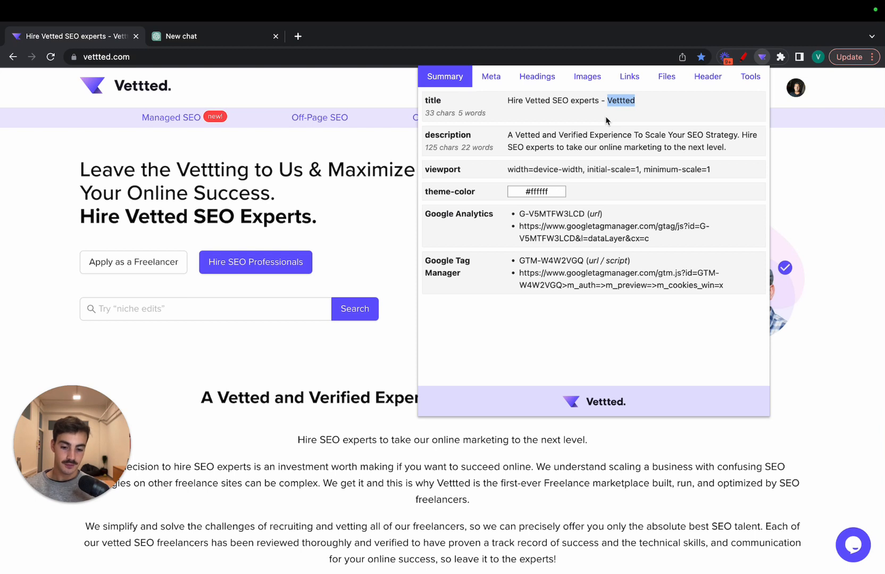
# - Highlight Vetted, Hire and the Hire SEO experts phrase in the current description
pyautogui.doubleClick(527, 135)
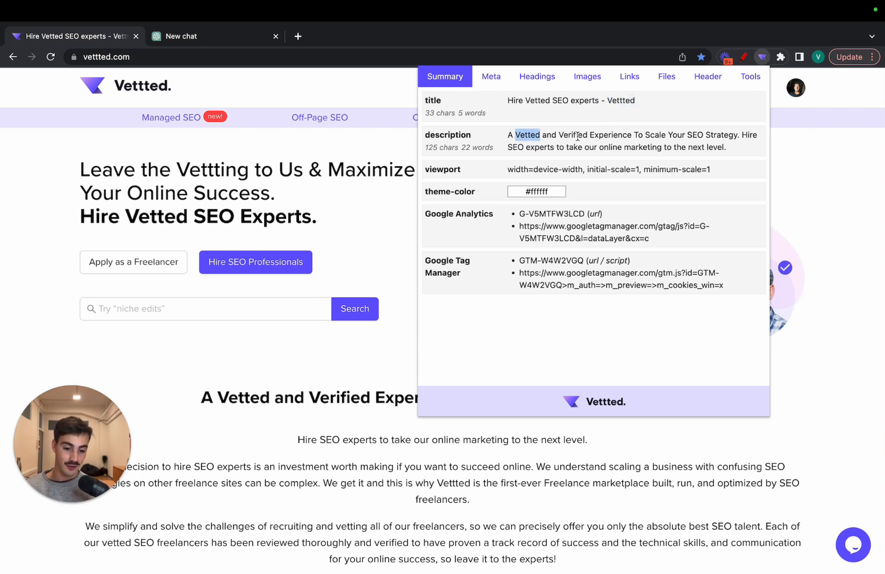
pyautogui.doubleClick(613, 134)
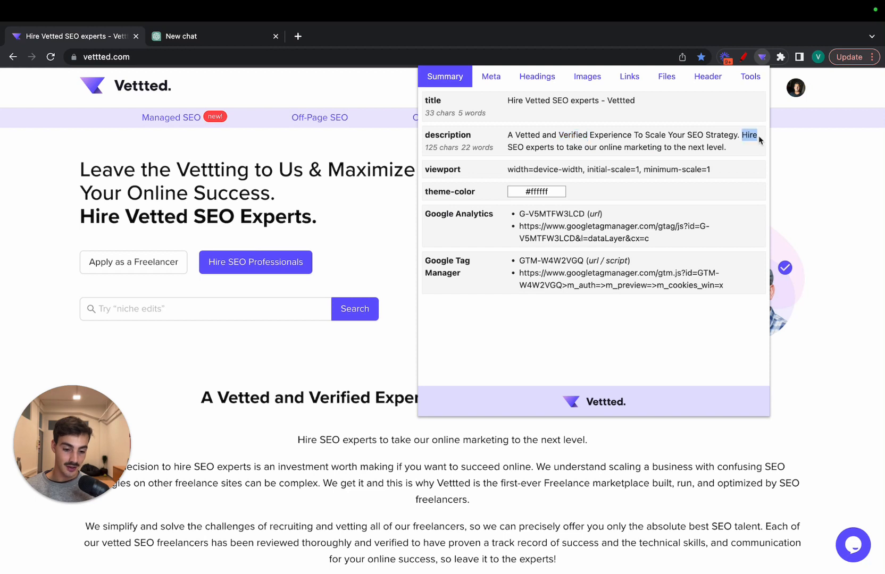
pyautogui.moveTo(748, 135); pyautogui.dragTo(550, 147)
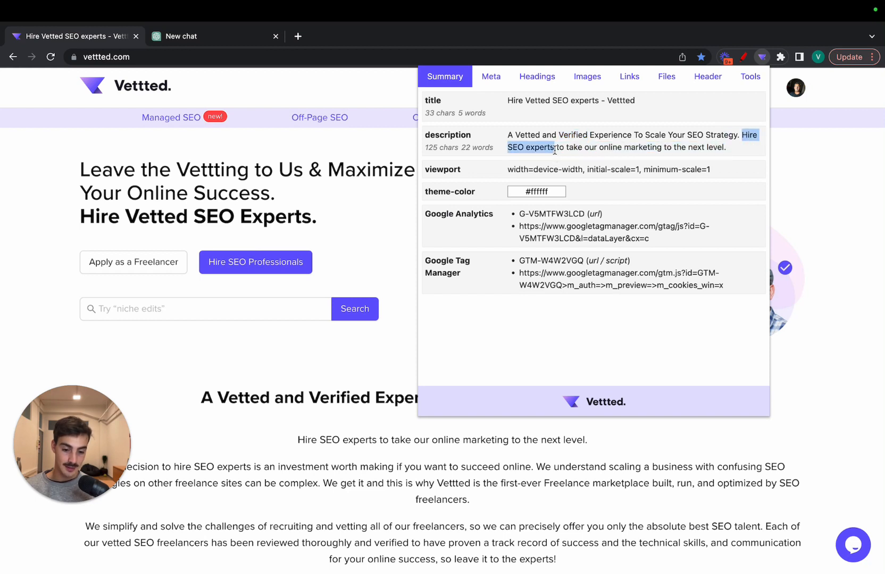
pyautogui.moveTo(672, 157)
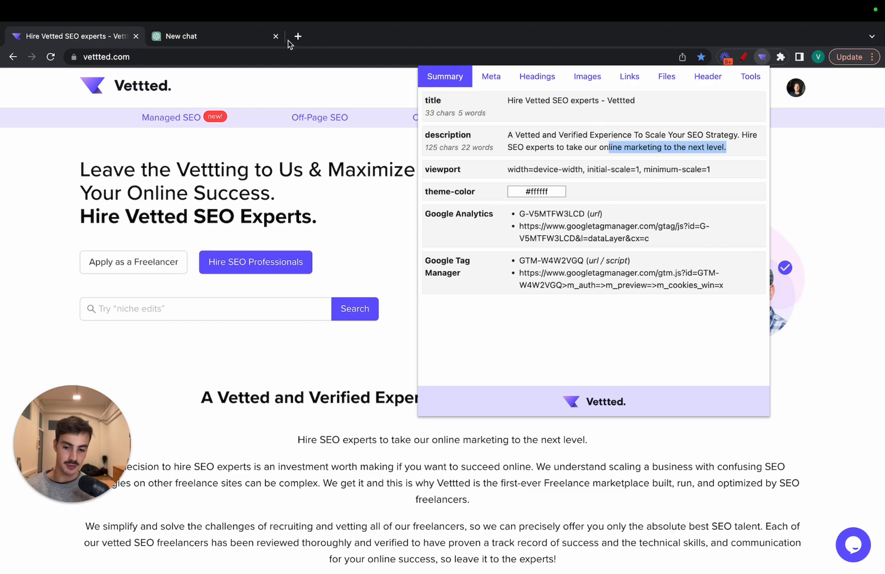
# - Compare ChatGPT's four suggested meta titles with the homepage's current tags in the extension
pyautogui.click(198, 36)
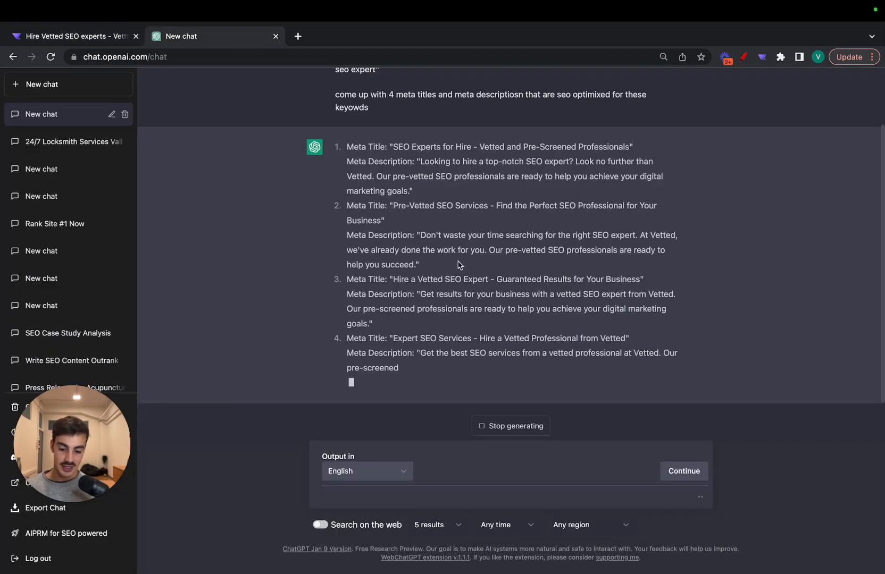
pyautogui.moveTo(468, 154)
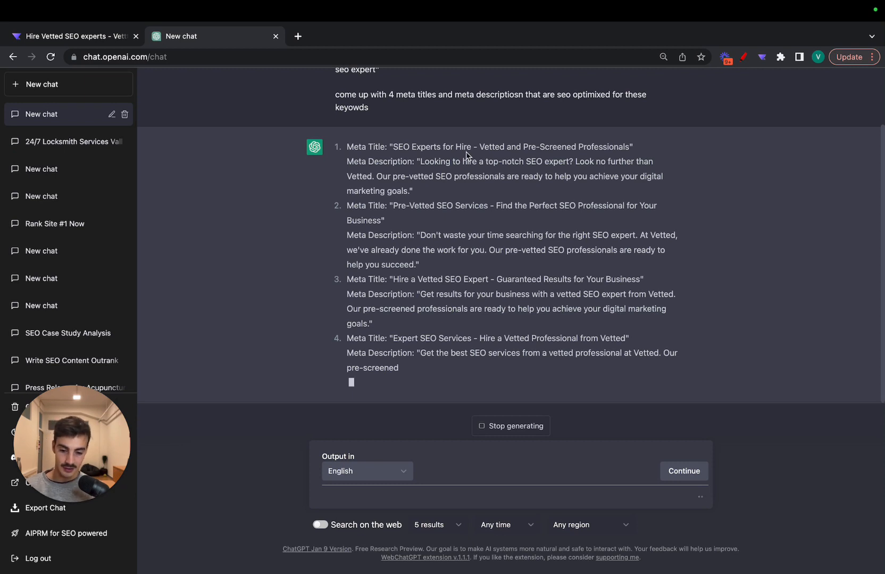
pyautogui.moveTo(481, 147)
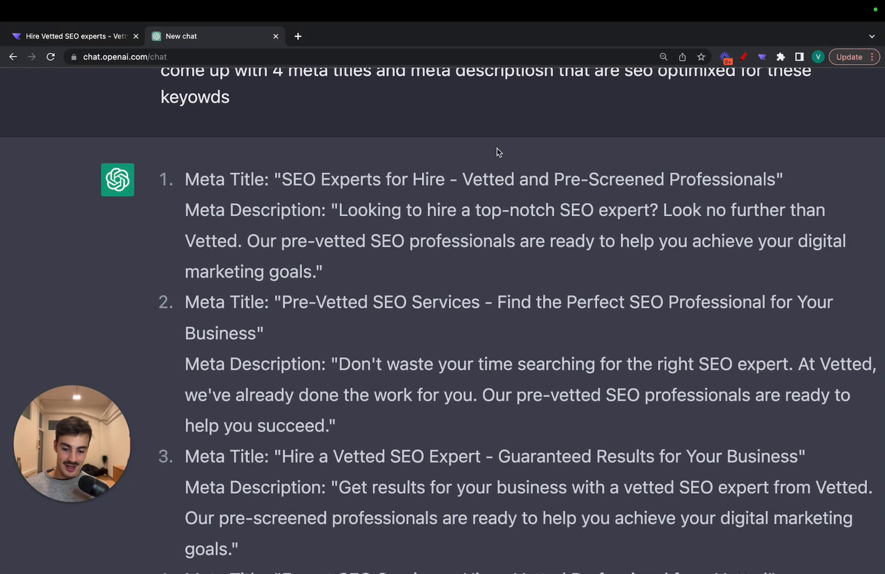
pyautogui.click(74, 36)
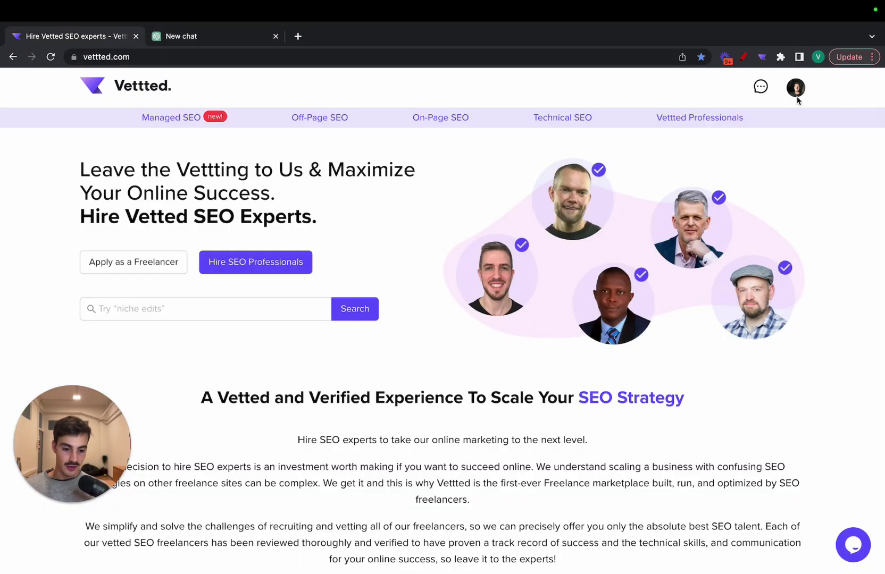
pyautogui.click(762, 57)
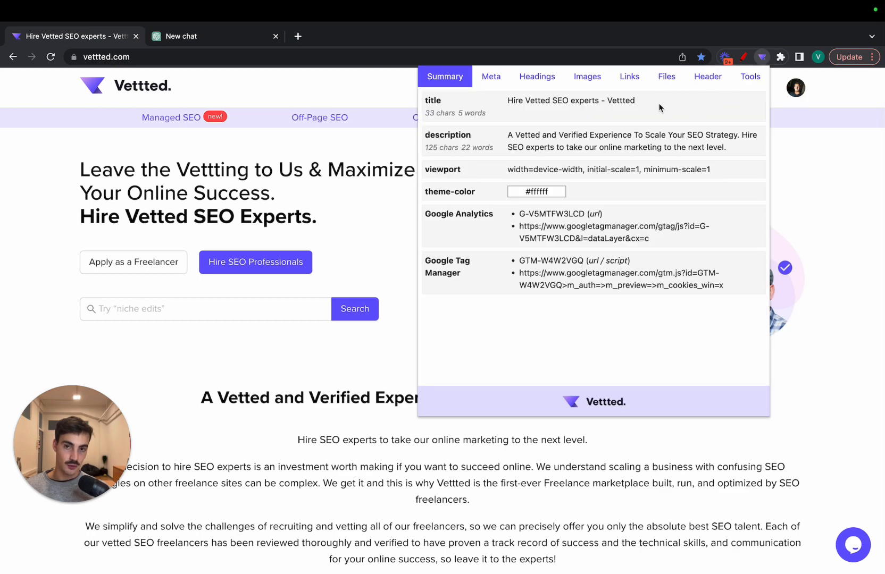
pyautogui.moveTo(198, 42)
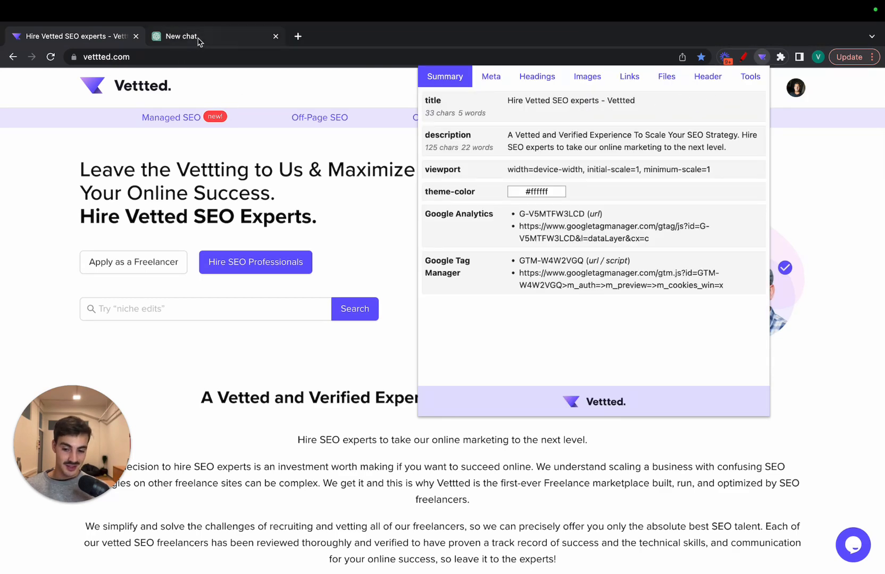
pyautogui.click(192, 37)
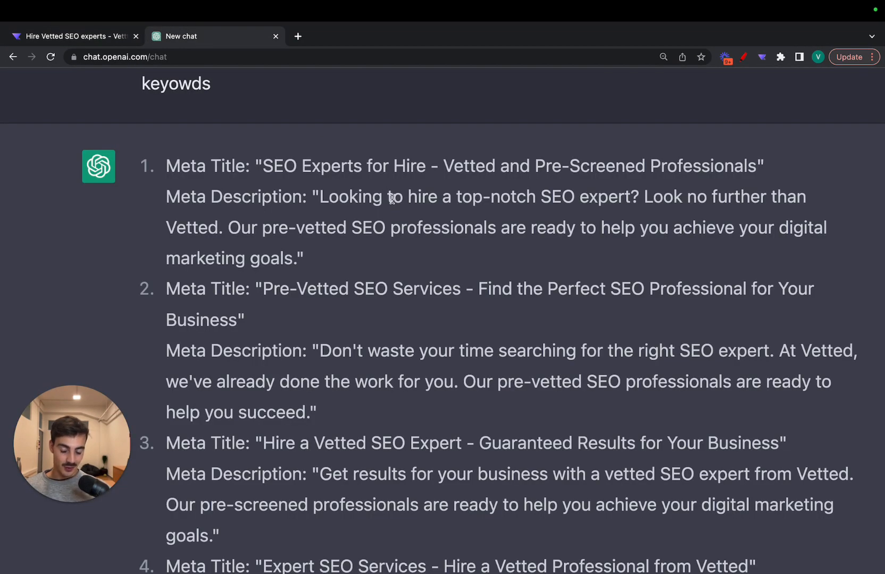
pyautogui.click(69, 37)
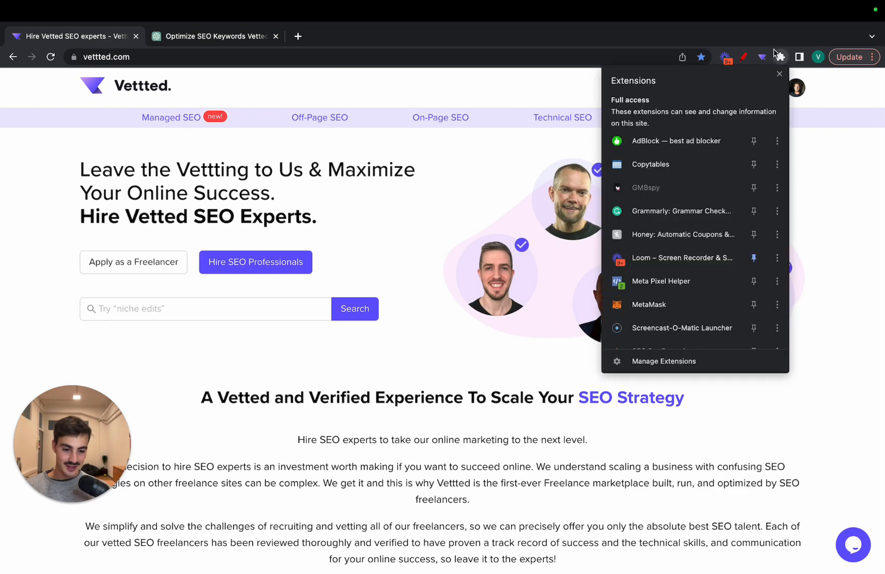
# - Review the regenerated suggestions, highlighting Expert and Reliable in the second title
pyautogui.click(763, 56)
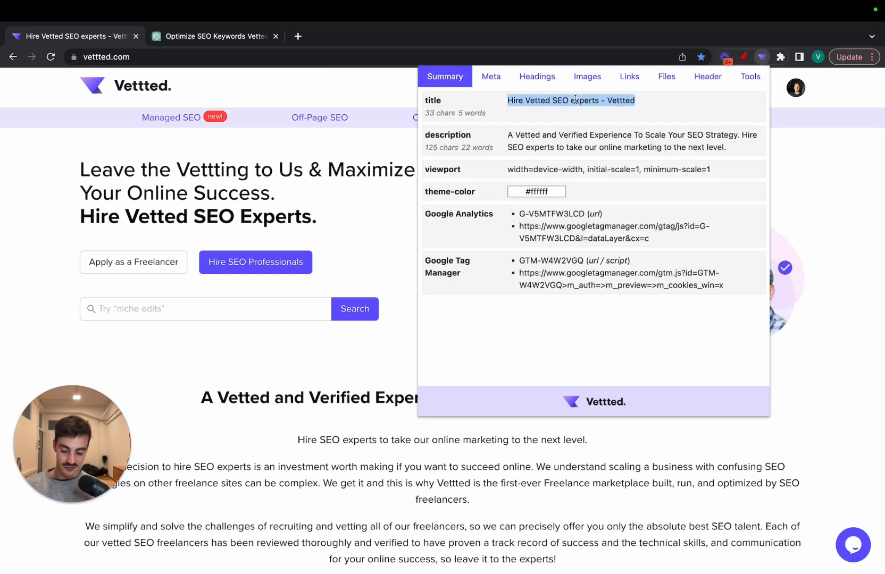
pyautogui.click(215, 35)
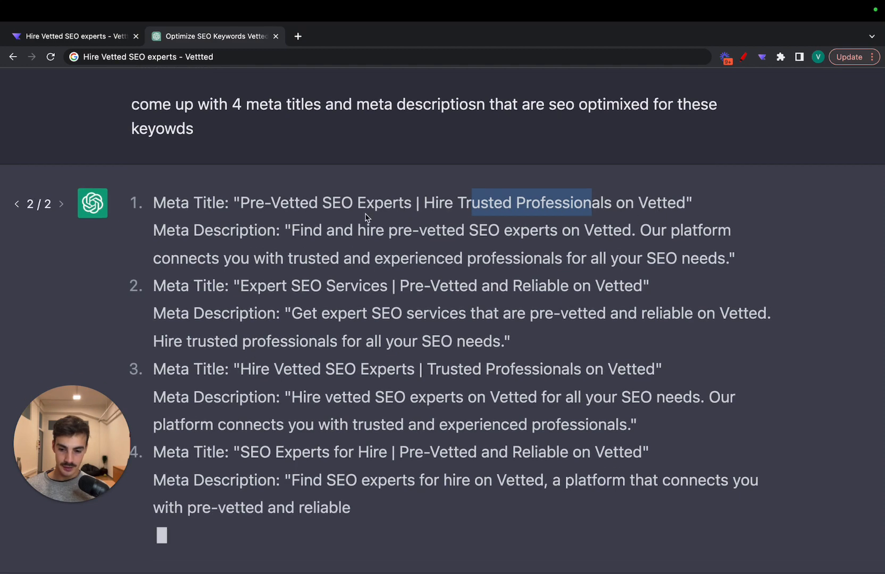
pyautogui.scroll(-3)
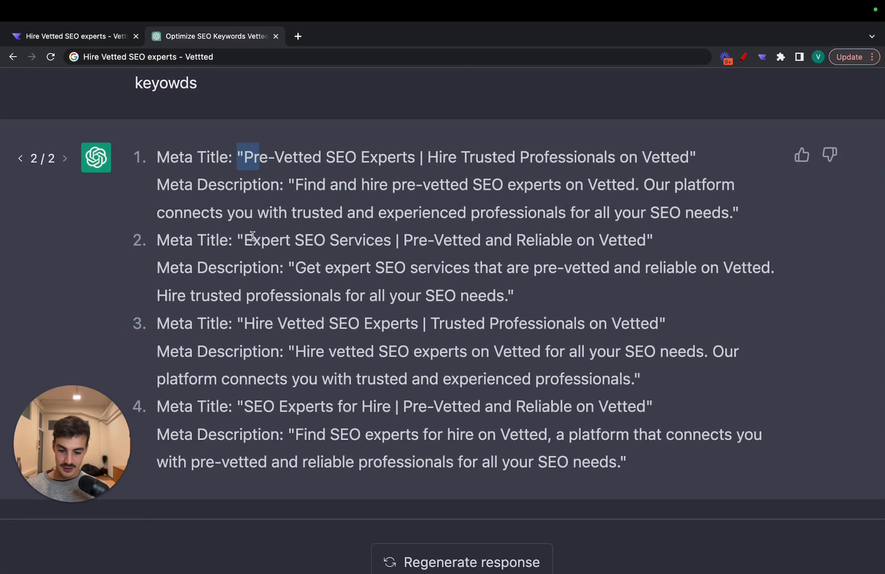
pyautogui.doubleClick(266, 240)
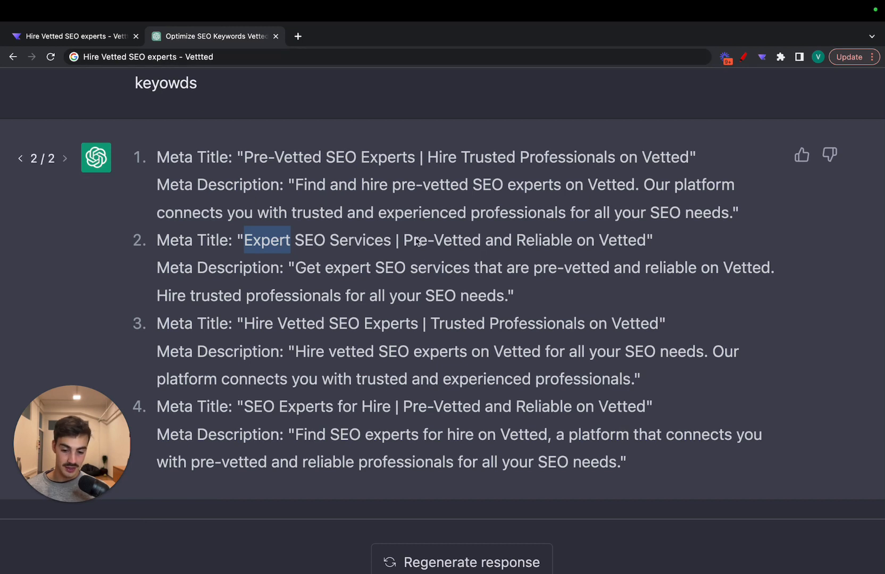
pyautogui.doubleClick(544, 241)
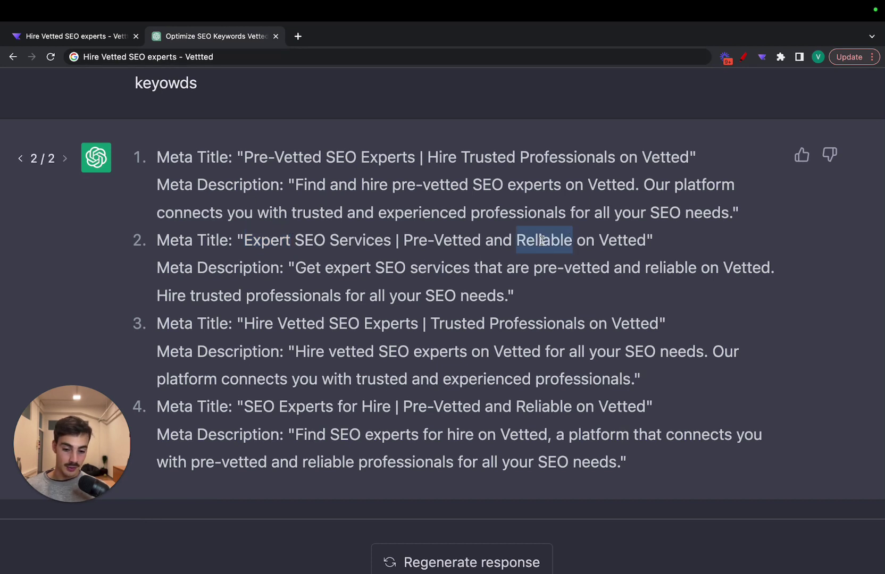
# - Compare against the Vettted homepage, highlight the third suggested title, and return to the homepage
pyautogui.click(75, 36)
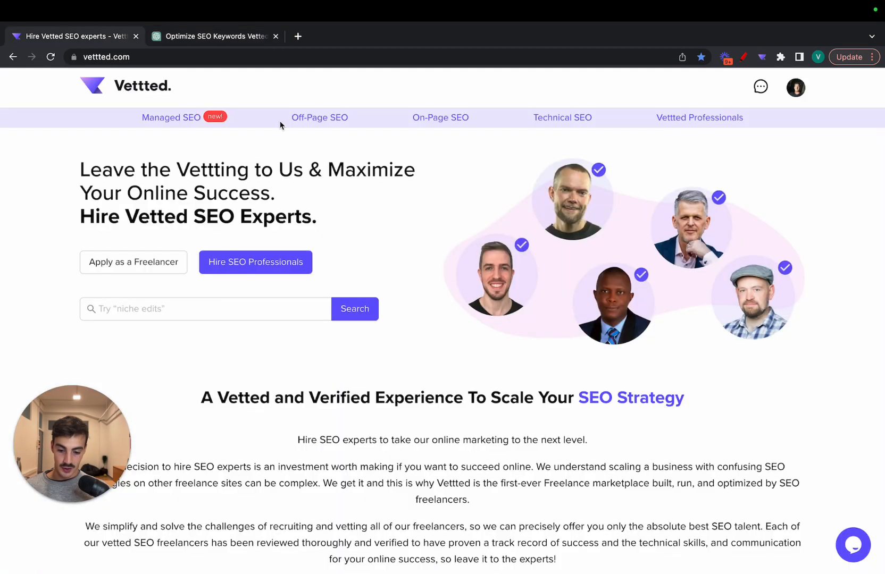
pyautogui.click(215, 36)
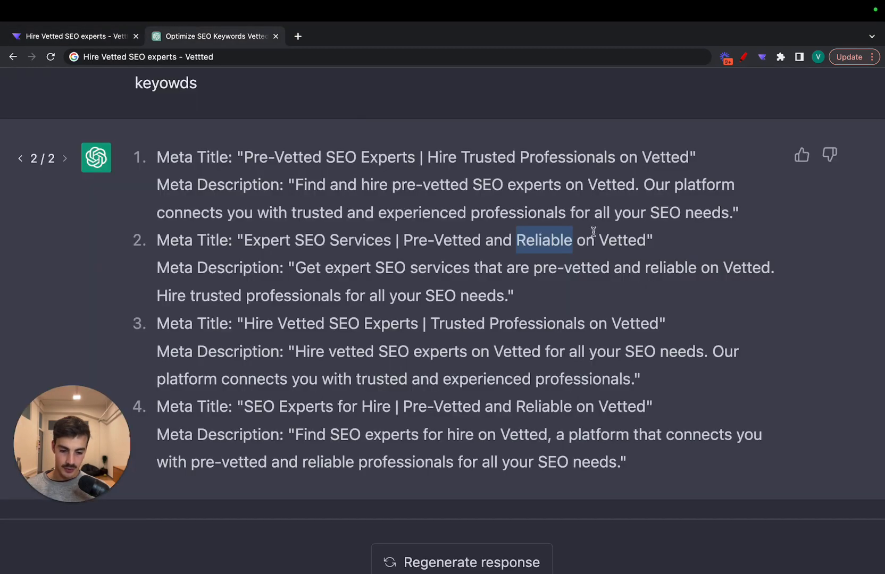
pyautogui.scroll(-3)
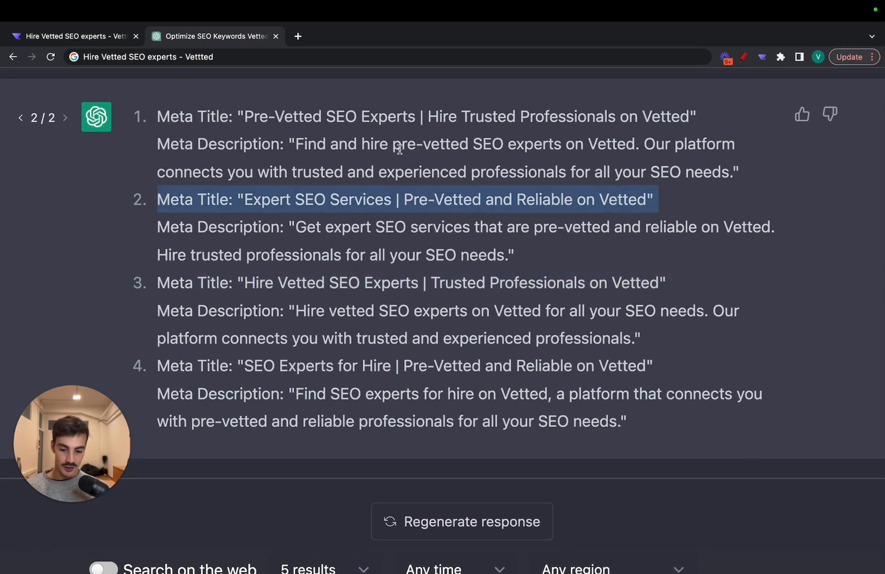
pyautogui.doubleClick(387, 116)
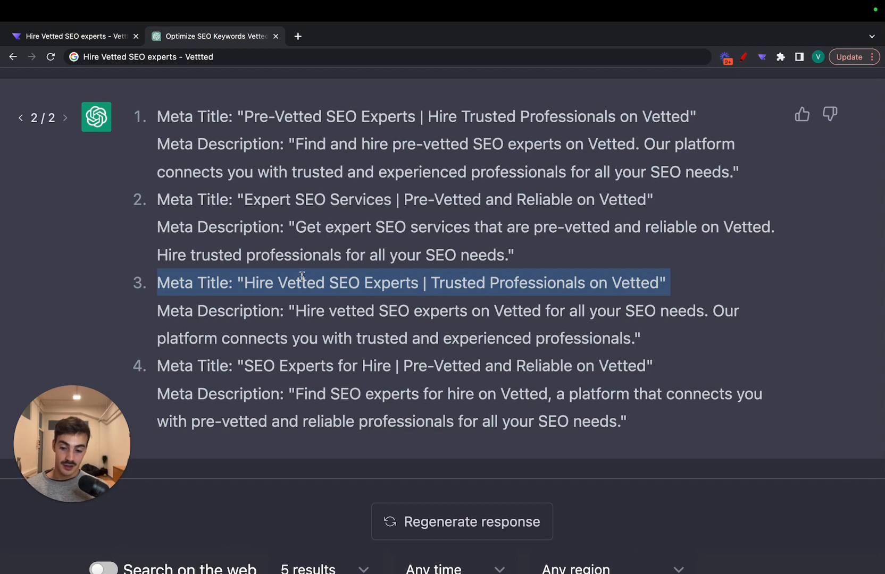
pyautogui.click(75, 37)
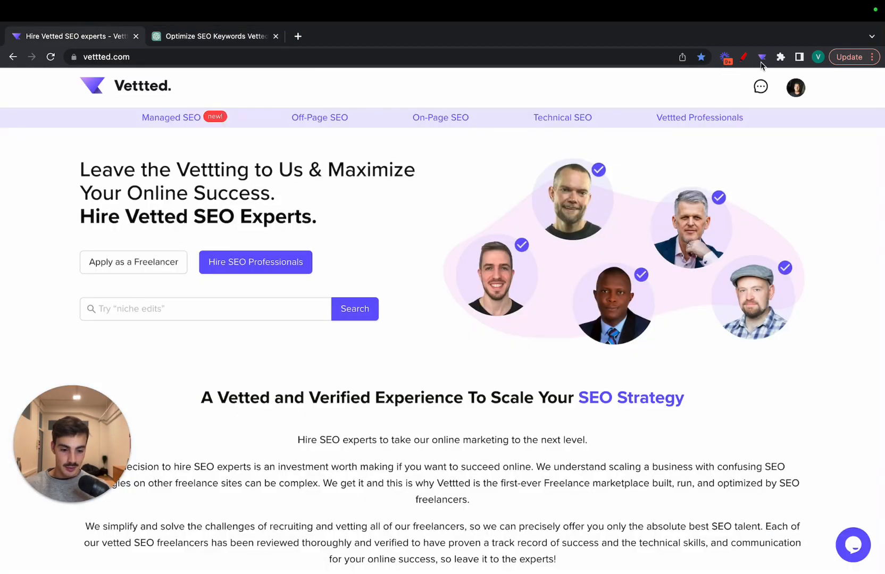
pyautogui.click(762, 56)
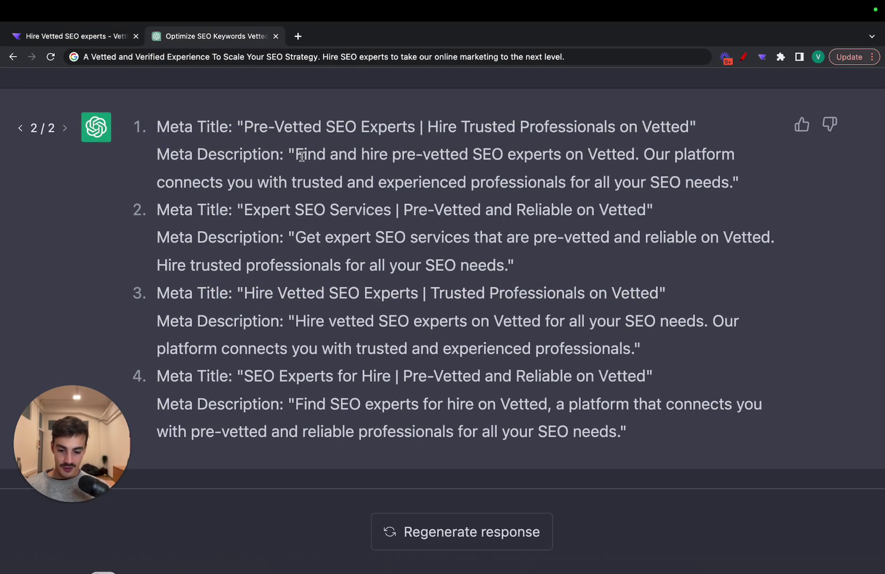
pyautogui.moveTo(300, 154); pyautogui.dragTo(633, 154)
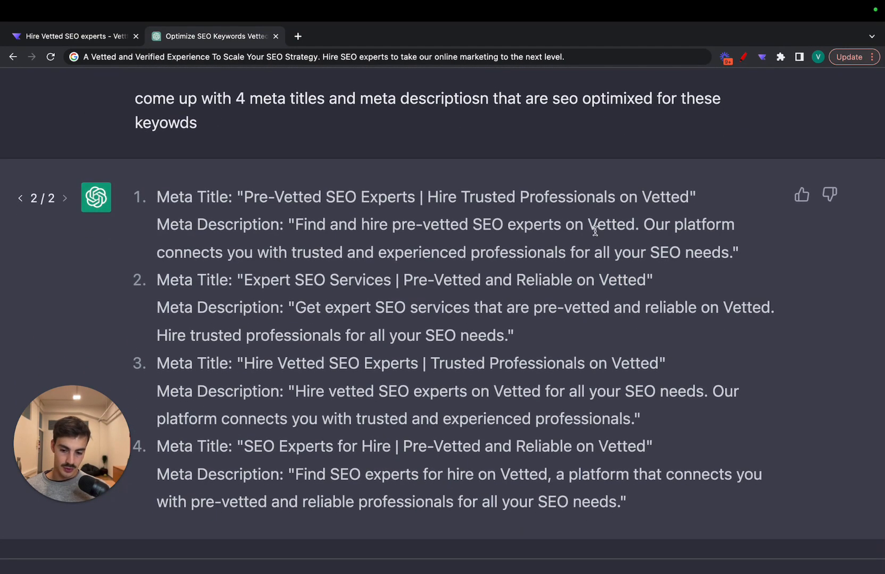
pyautogui.doubleClick(611, 224)
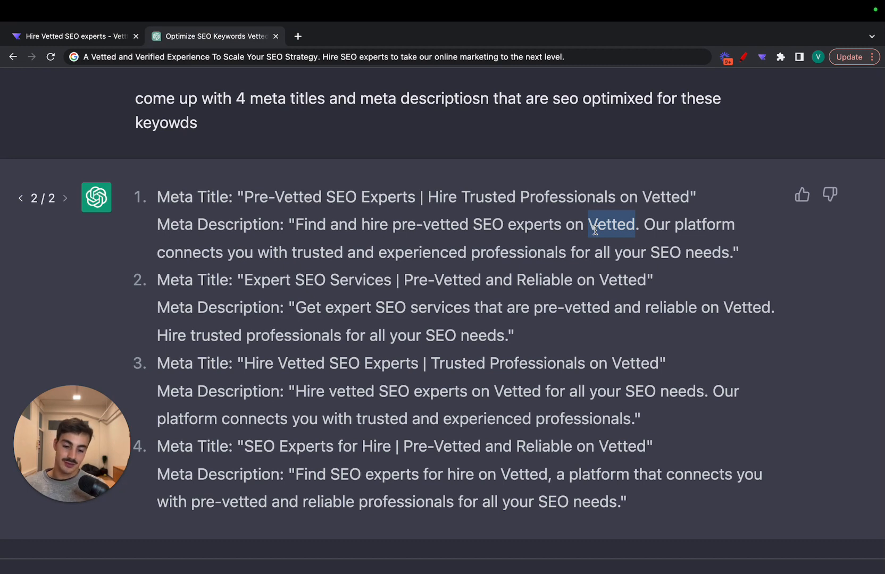
pyautogui.scroll(-3)
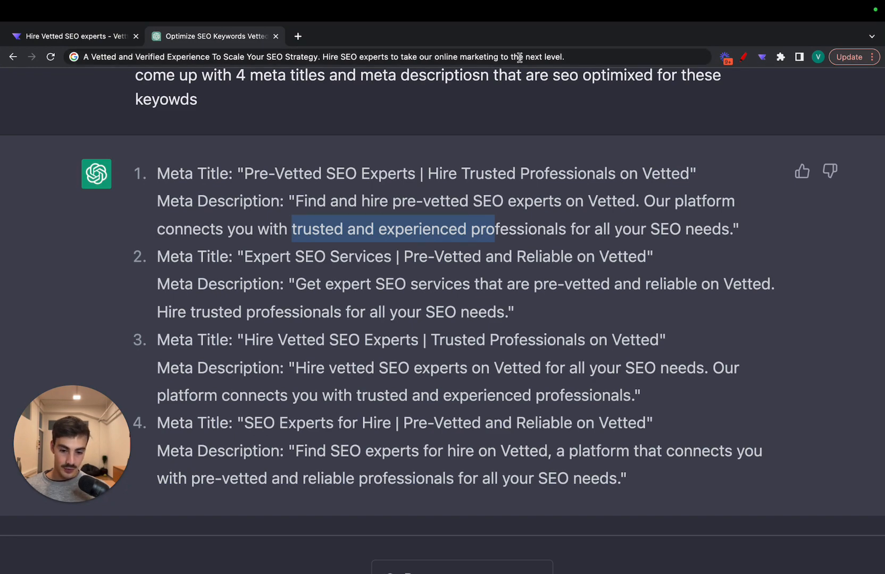
pyautogui.moveTo(398, 121)
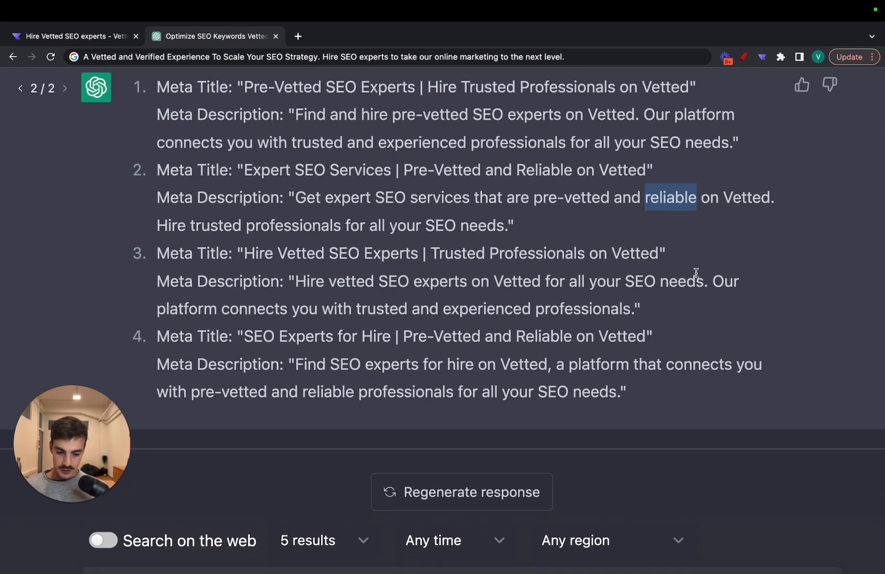
pyautogui.scroll(-3)
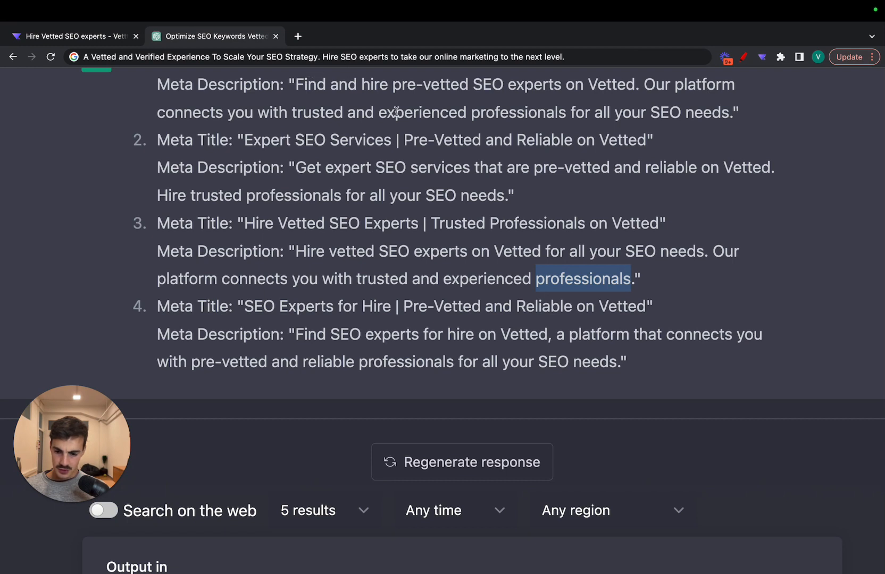
pyautogui.scroll(-3)
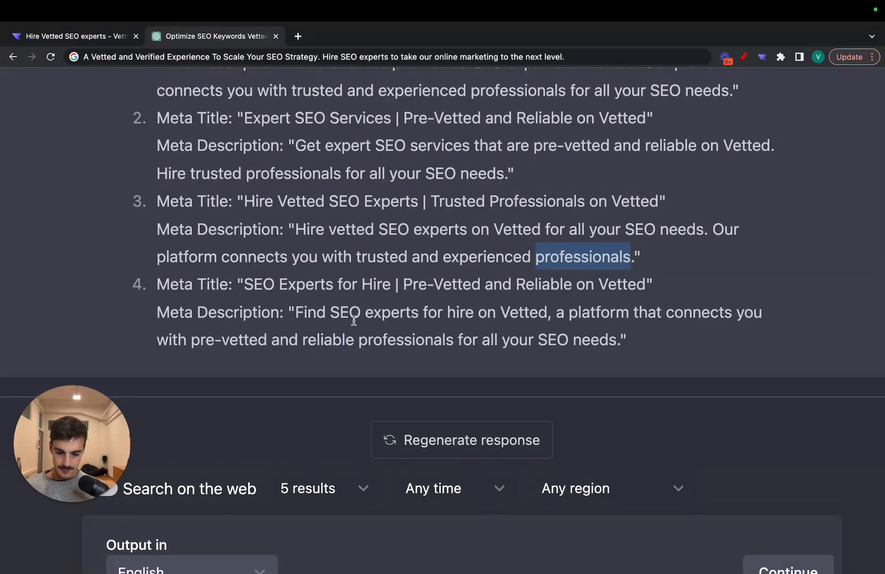
pyautogui.doubleClick(525, 311)
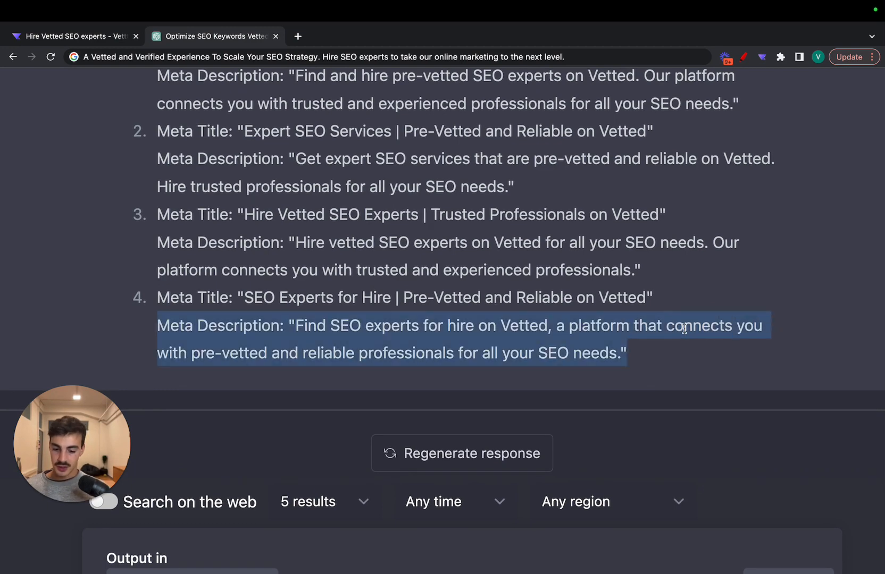
pyautogui.doubleClick(328, 353)
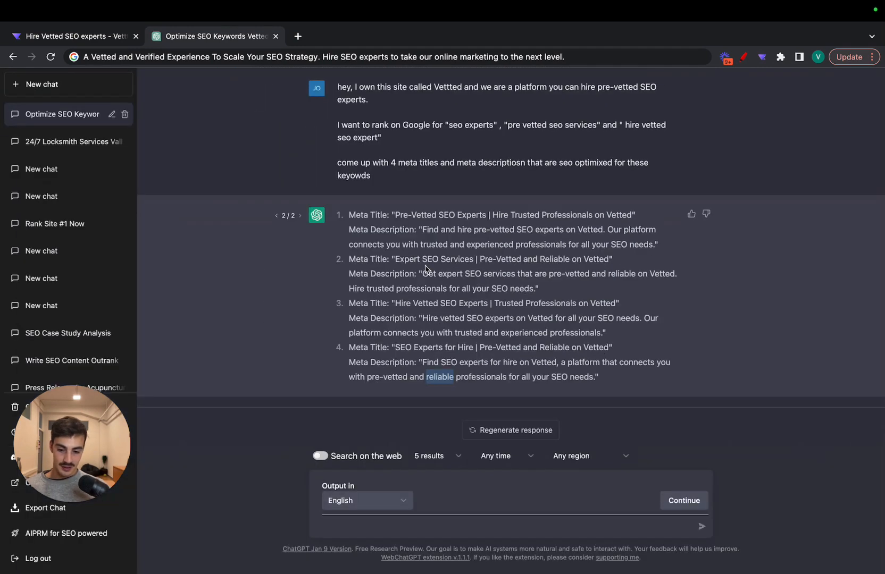
pyautogui.moveTo(531, 239)
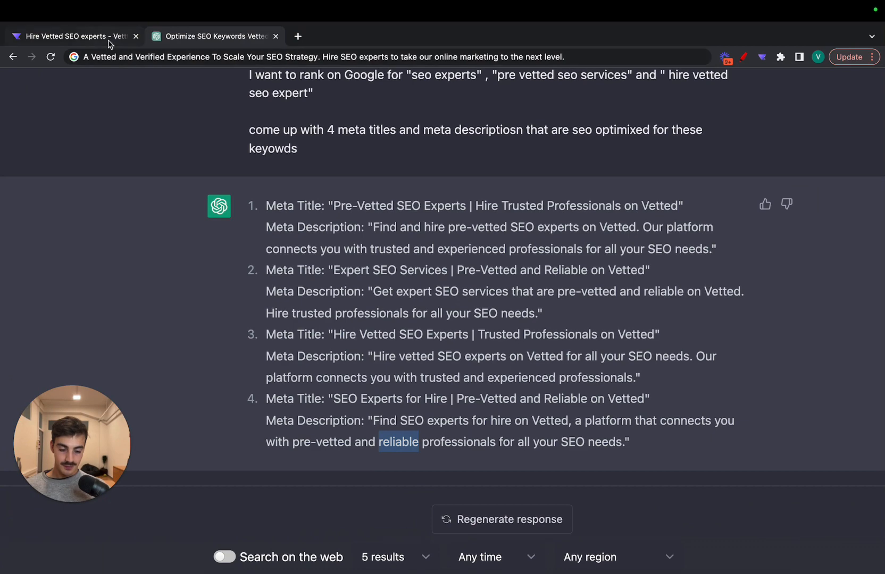
# - Highlight the brand name in the second suggested title, then show vettted.com's current tags again
pyautogui.click(761, 56)
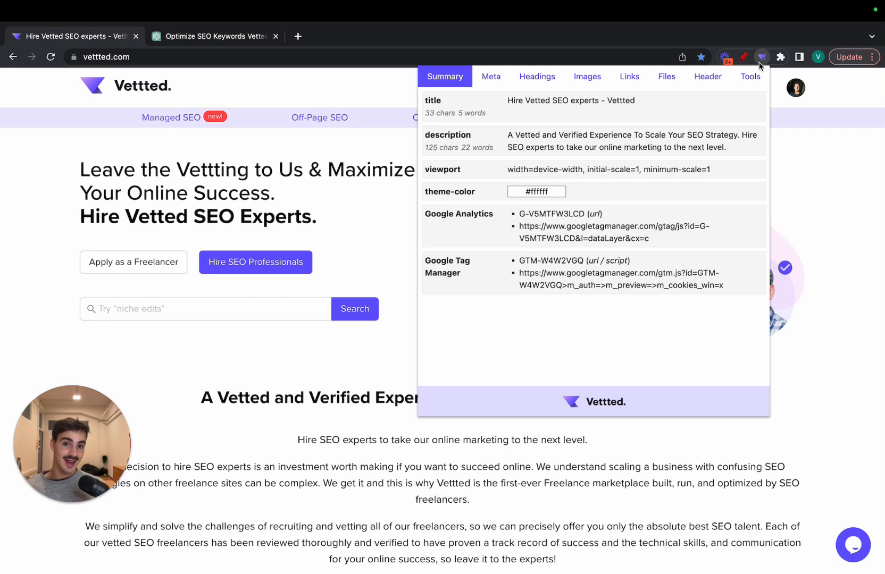
pyautogui.click(214, 53)
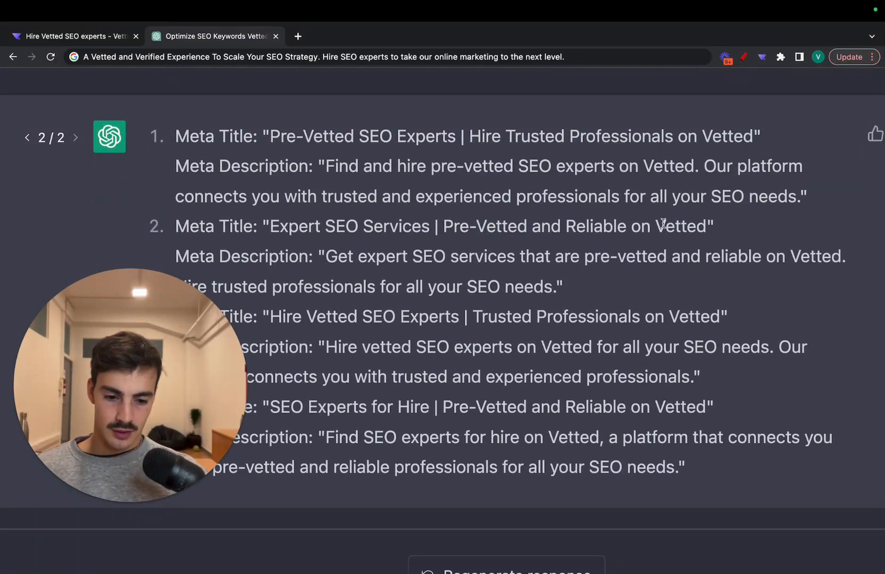
pyautogui.doubleClick(680, 225)
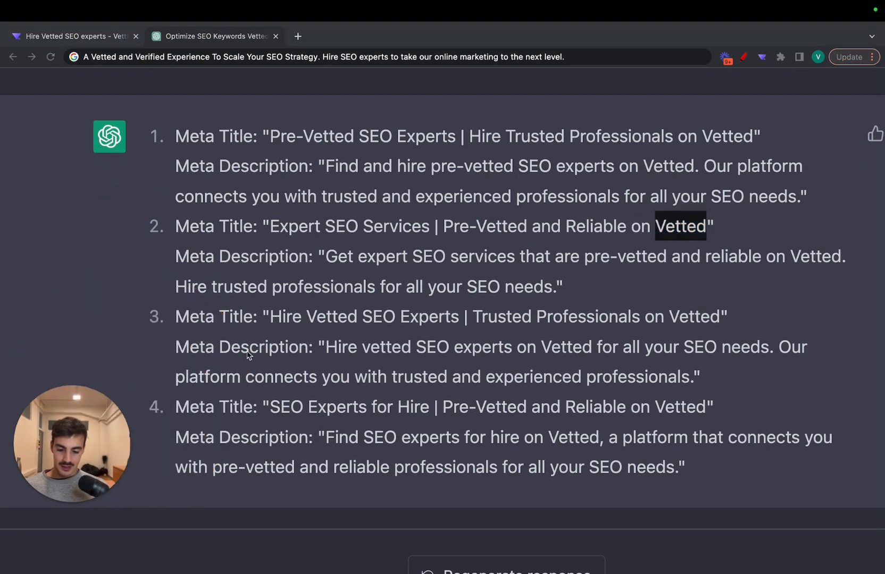
pyautogui.moveTo(300, 253)
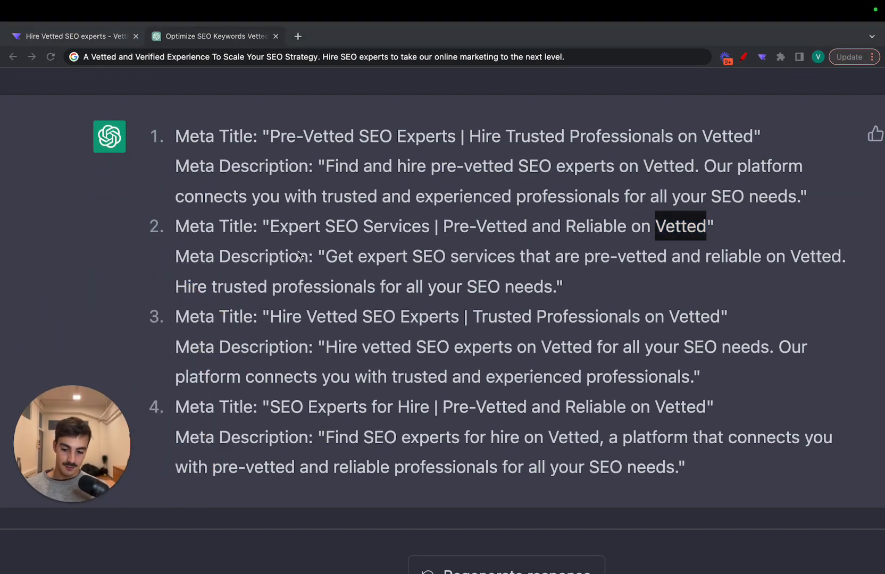
pyautogui.scroll(-3)
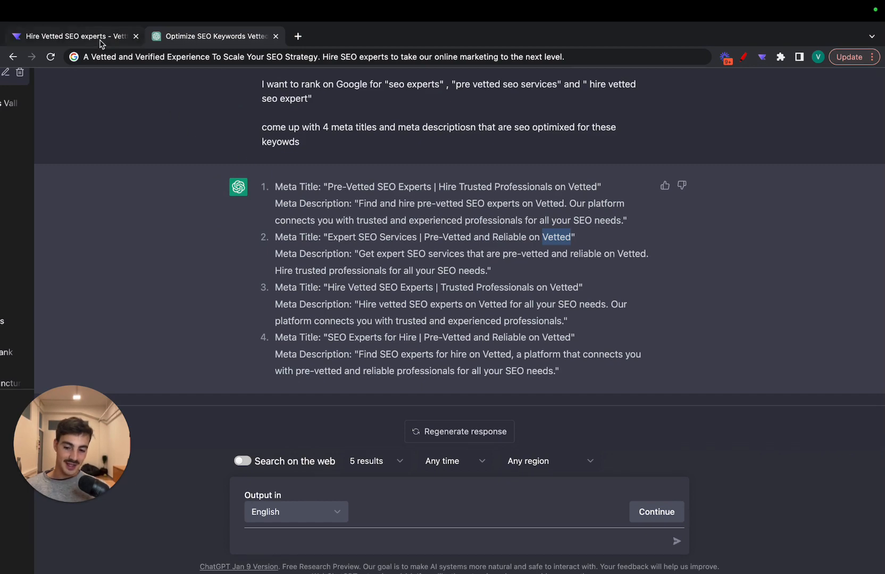
pyautogui.click(74, 36)
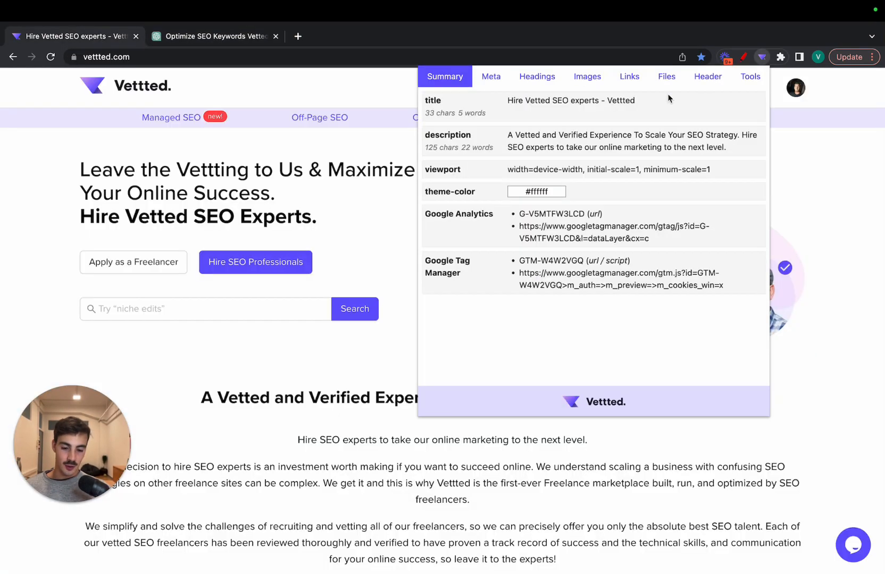
# - Check Vettted's image alt texts and Open Graph/Twitter tags, then return to the conversation
pyautogui.click(587, 76)
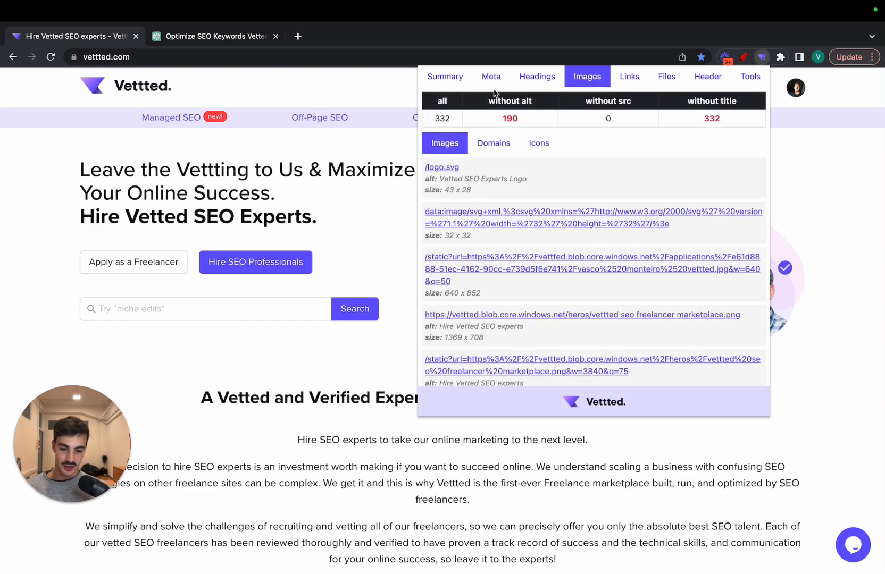
pyautogui.click(491, 75)
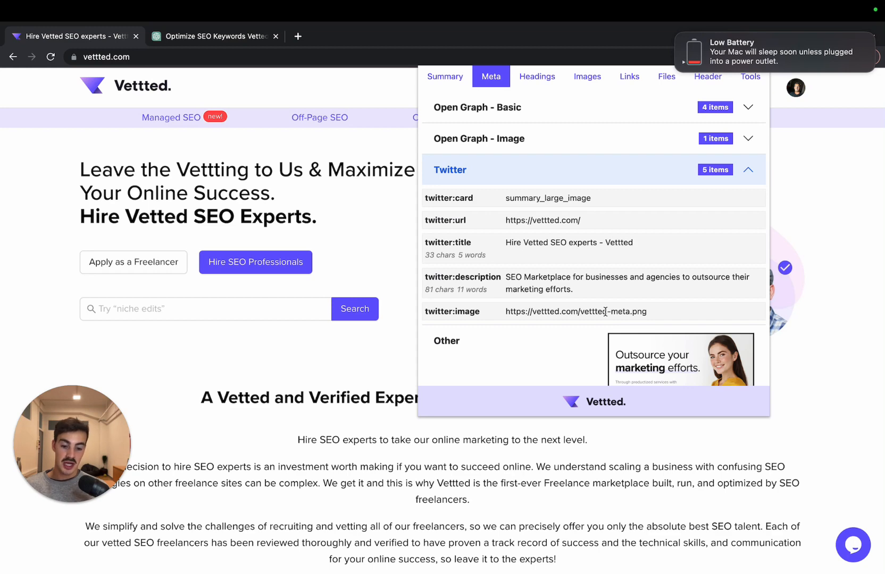
pyautogui.click(215, 36)
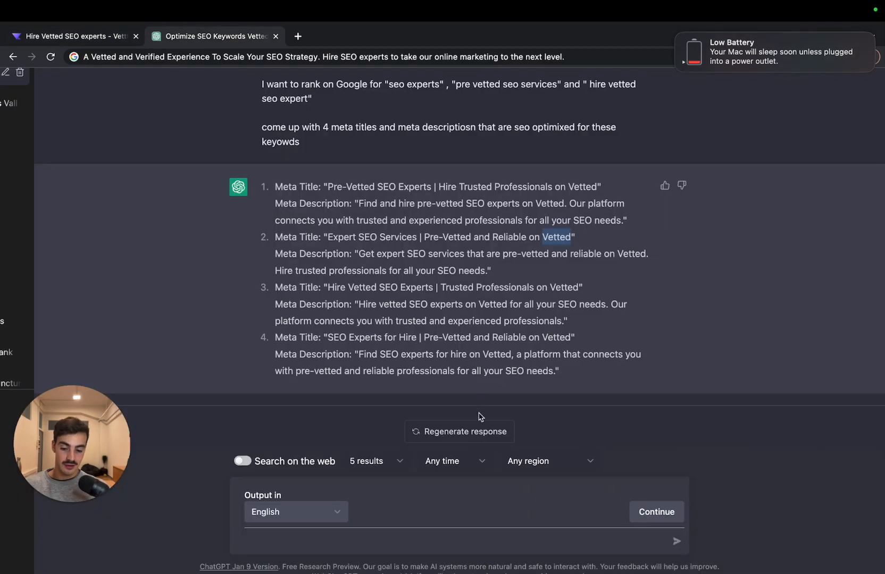
# - Ask ChatGPT what a great open graph image would be for a site like Vettted
pyautogui.write('what would be a g')
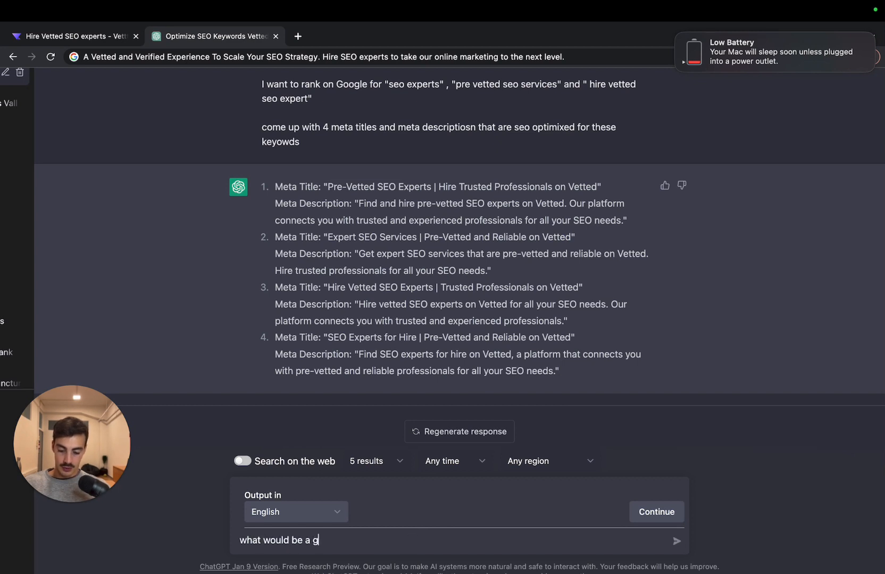
pyautogui.write('reat')
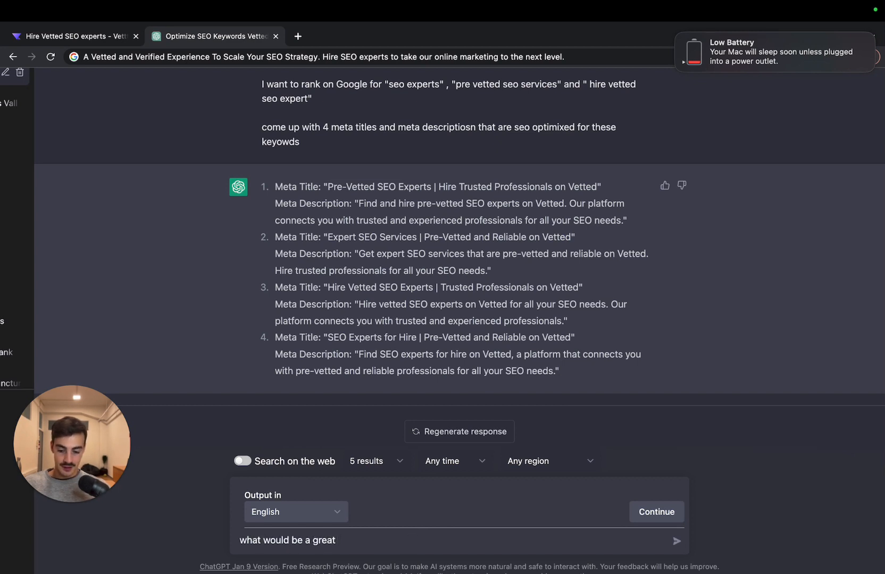
pyautogui.write('open graph image')
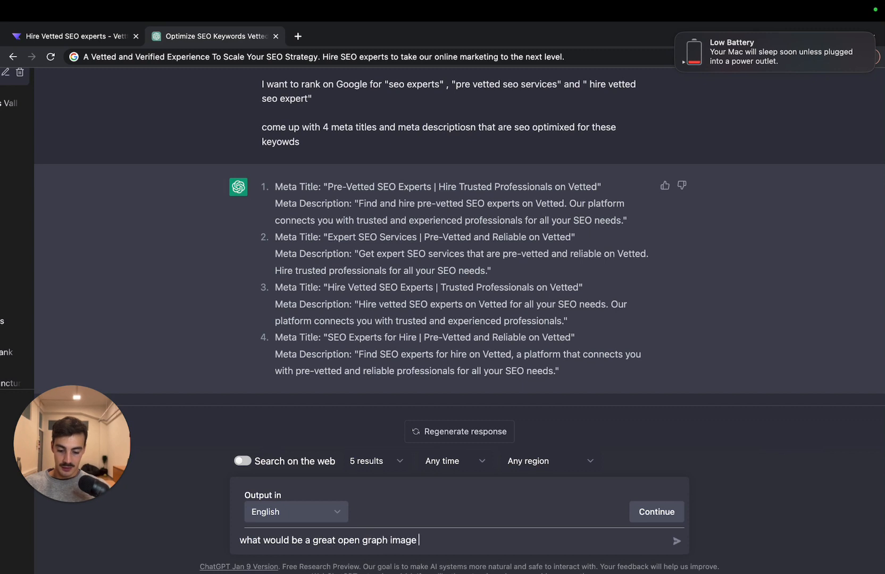
pyautogui.write('for a')
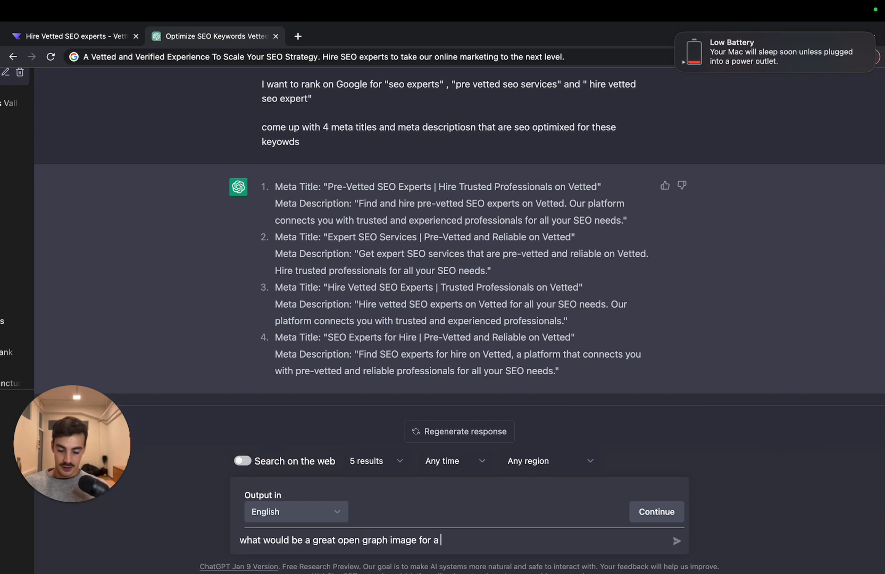
pyautogui.write('site like Vettted.')
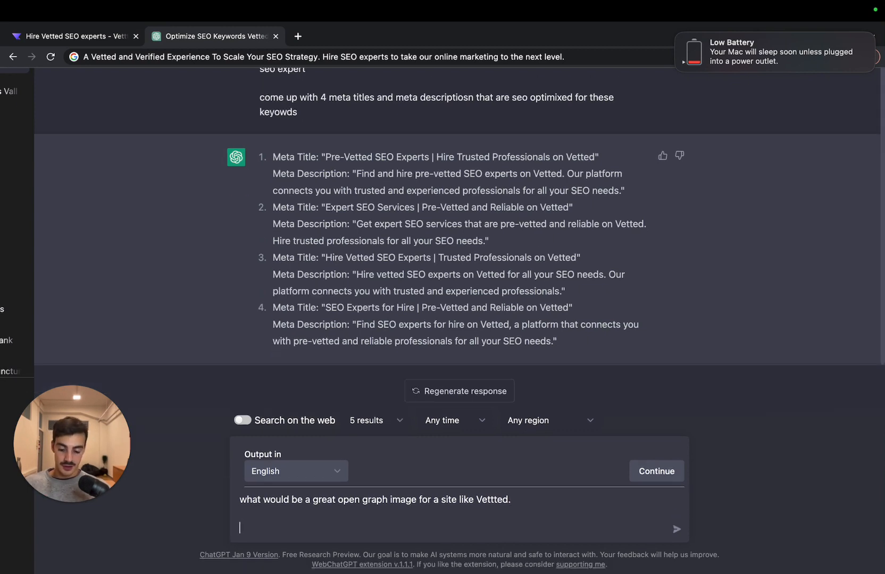
pyautogui.write('Vettted is a platform where you can hire pre-vetted seo expert')
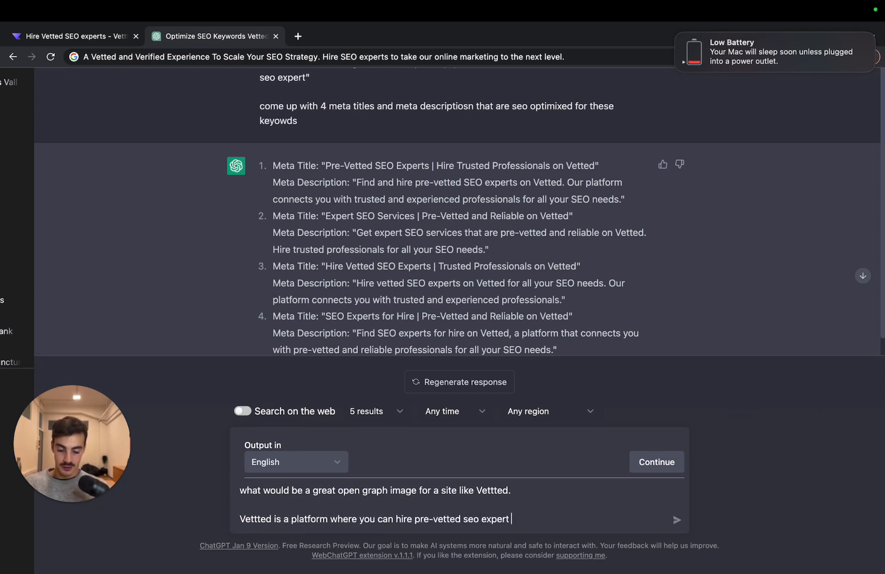
# - Describe Vettted as a platform for all SEO efforts with experts payable via integrated consultations
pyautogui.write('s for a')
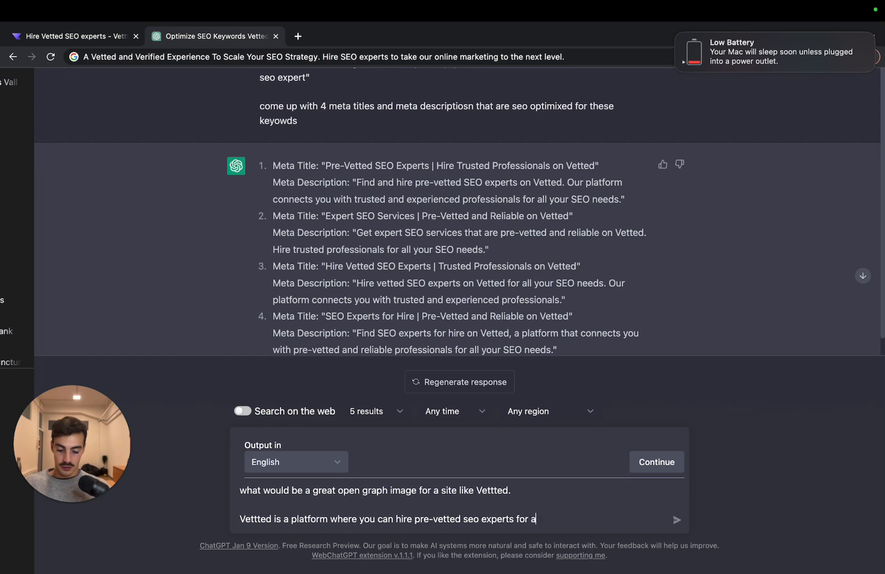
pyautogui.write('ll your SEO ef')
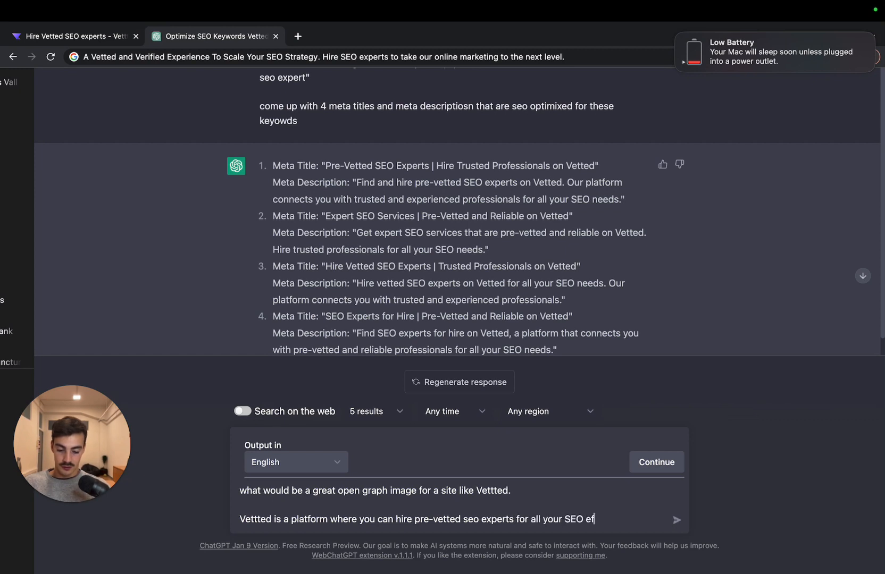
pyautogui.write('forts.')
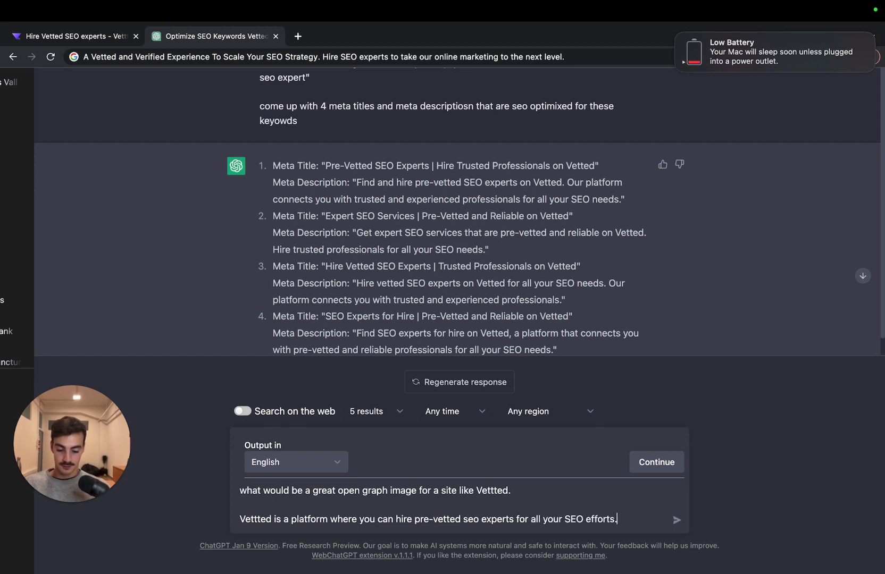
pyautogui.write('You cna')
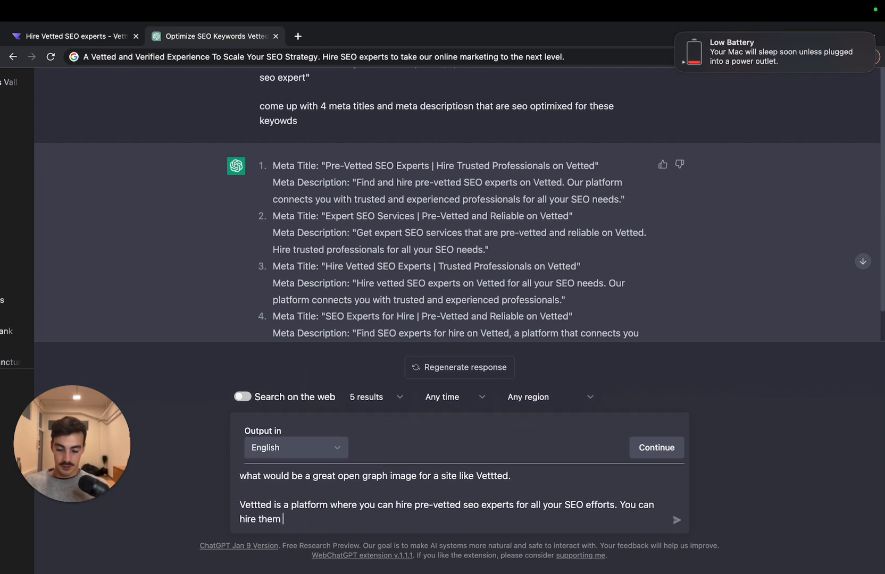
pyautogui.write('for their time via')
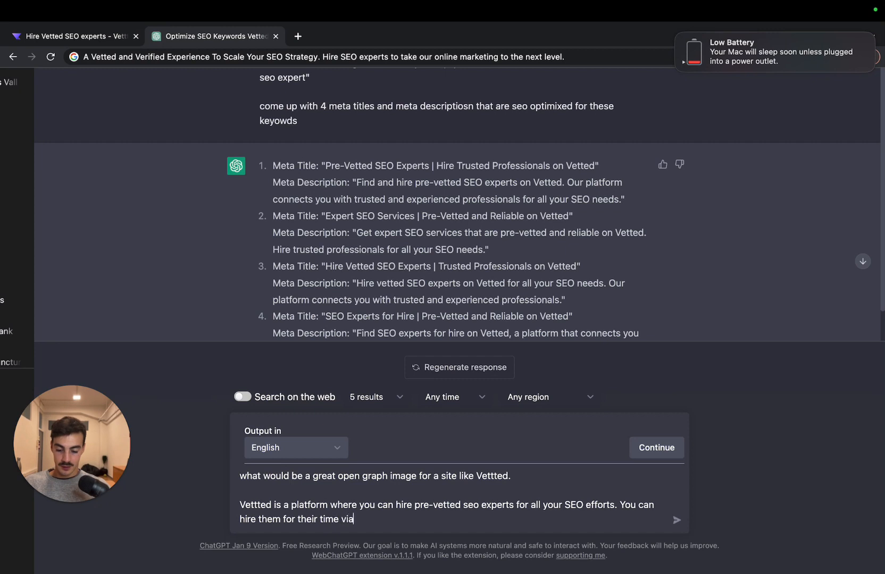
pyautogui.write('platform')
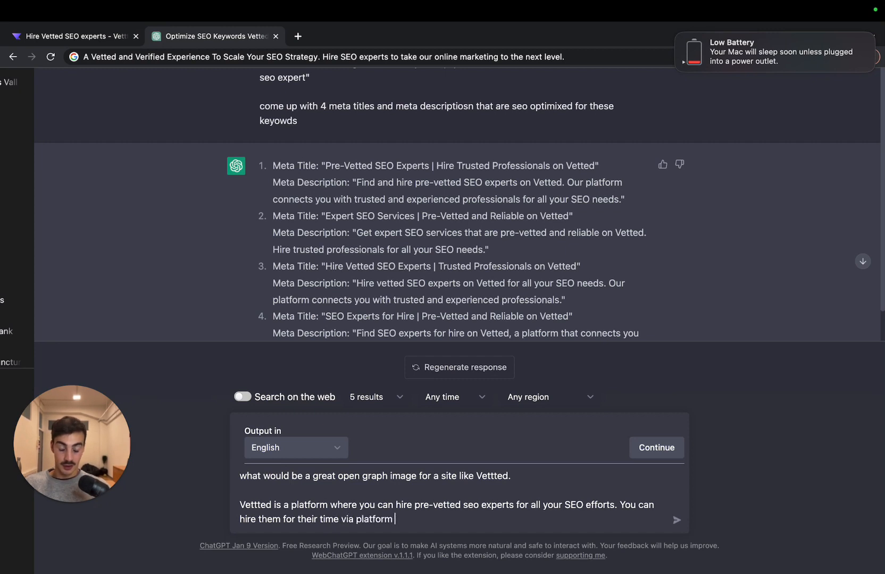
pyautogui.write('integrated cons')
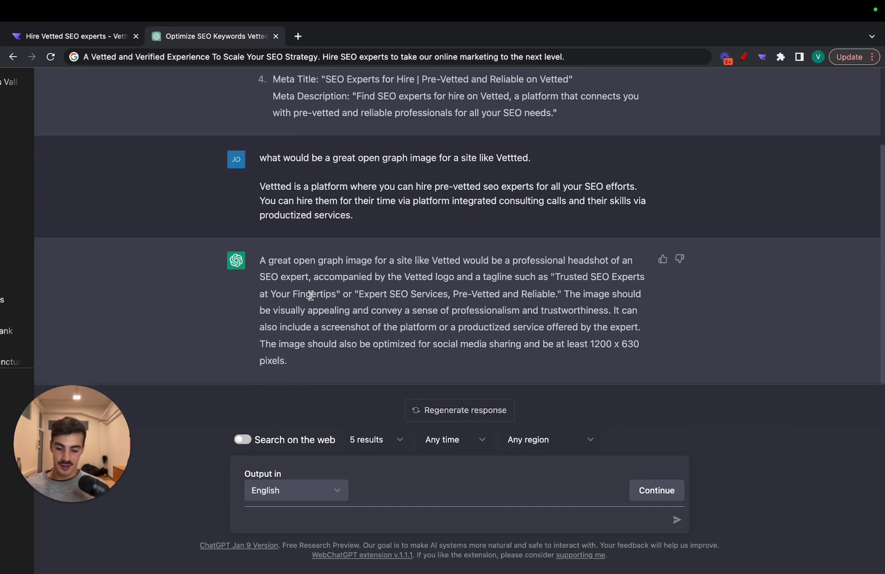
# - Return to the answer and highlight the tagline Trusted SEO Experts at Your Fingertips
pyautogui.click(75, 37)
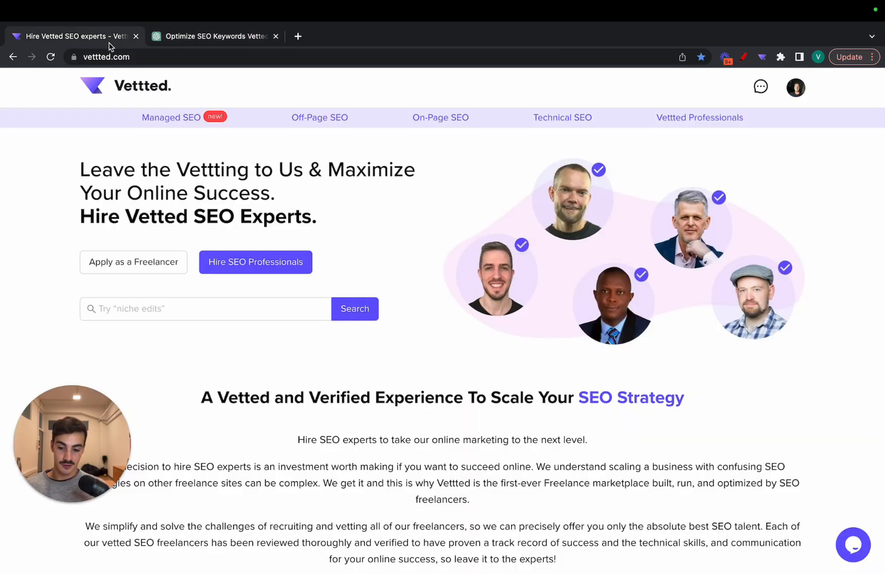
pyautogui.moveTo(651, 234)
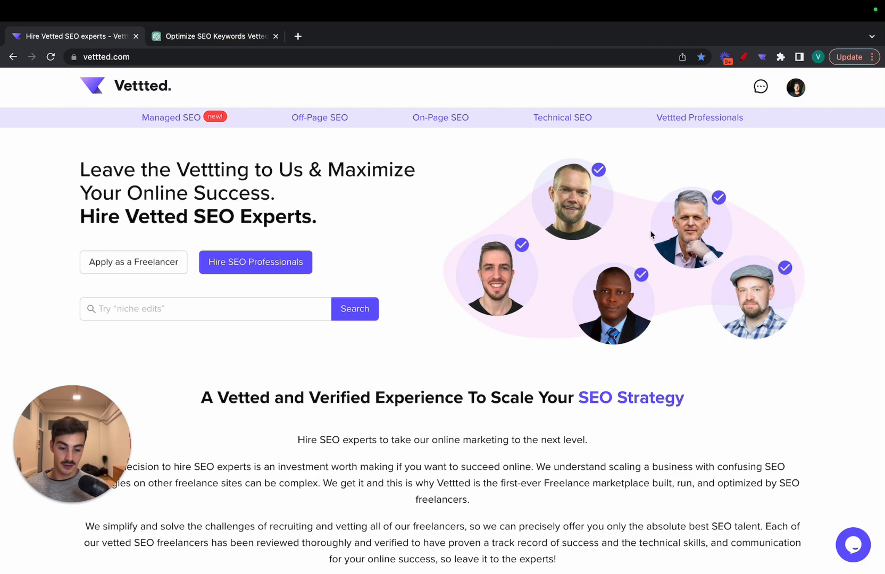
pyautogui.moveTo(542, 282)
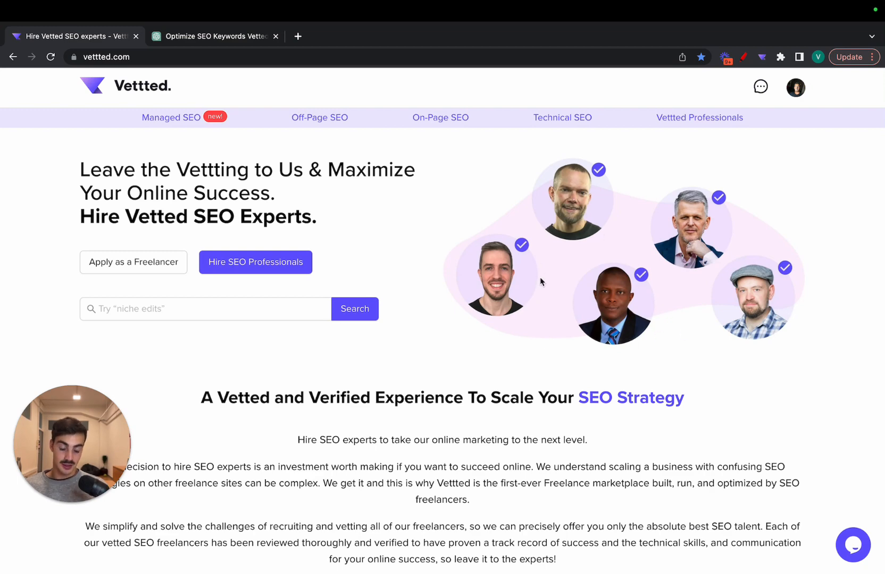
pyautogui.click(217, 36)
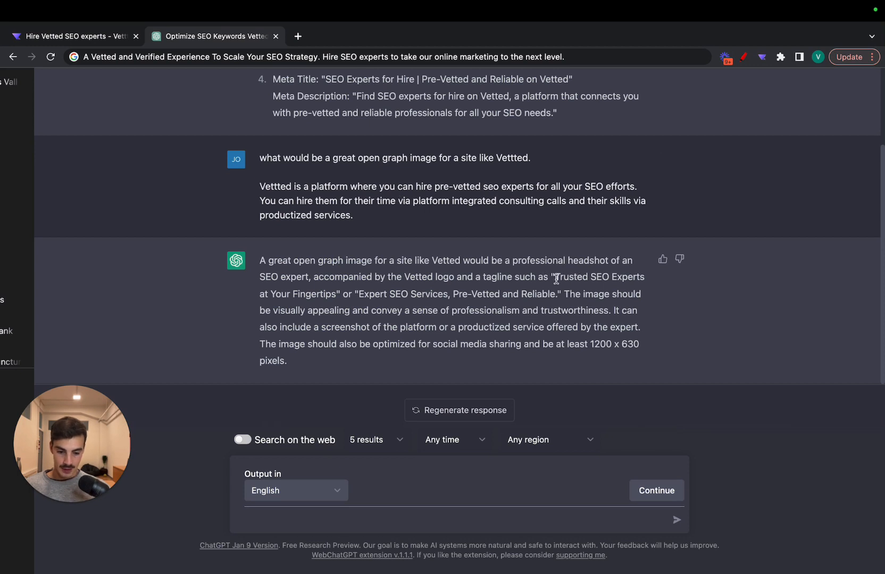
pyautogui.moveTo(554, 277); pyautogui.dragTo(643, 277)
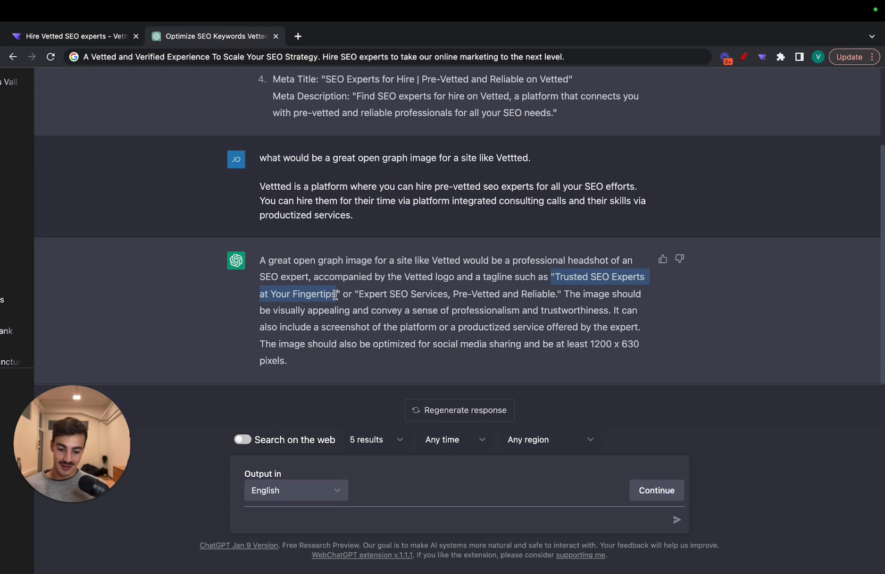
# - Highlight the second tagline and the professionalism and trustworthiness point, then return to the homepage
pyautogui.moveTo(359, 294); pyautogui.dragTo(431, 294)
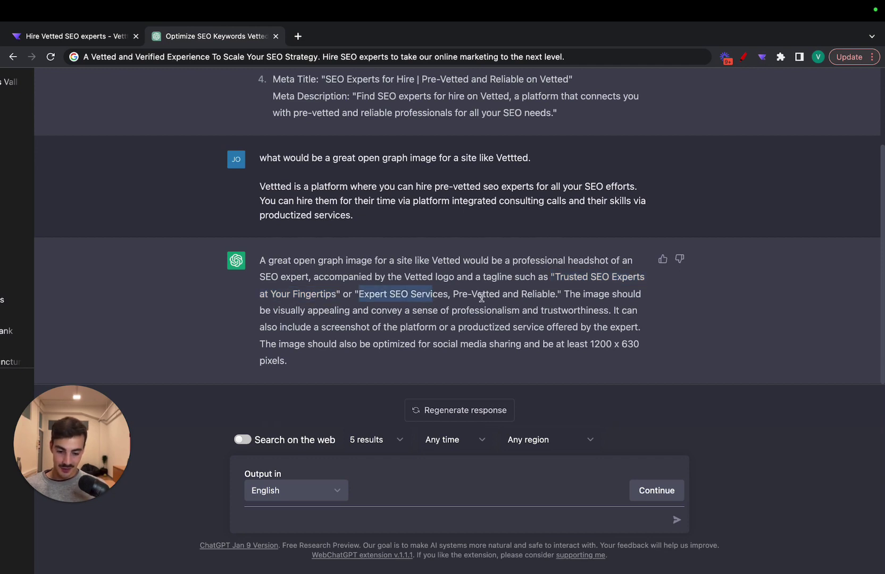
pyautogui.moveTo(349, 313)
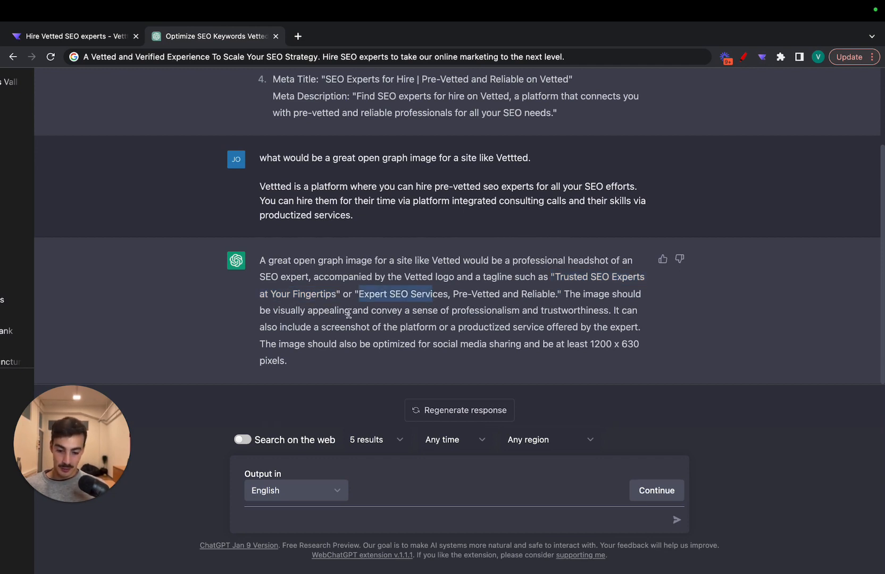
pyautogui.moveTo(451, 310); pyautogui.dragTo(587, 310)
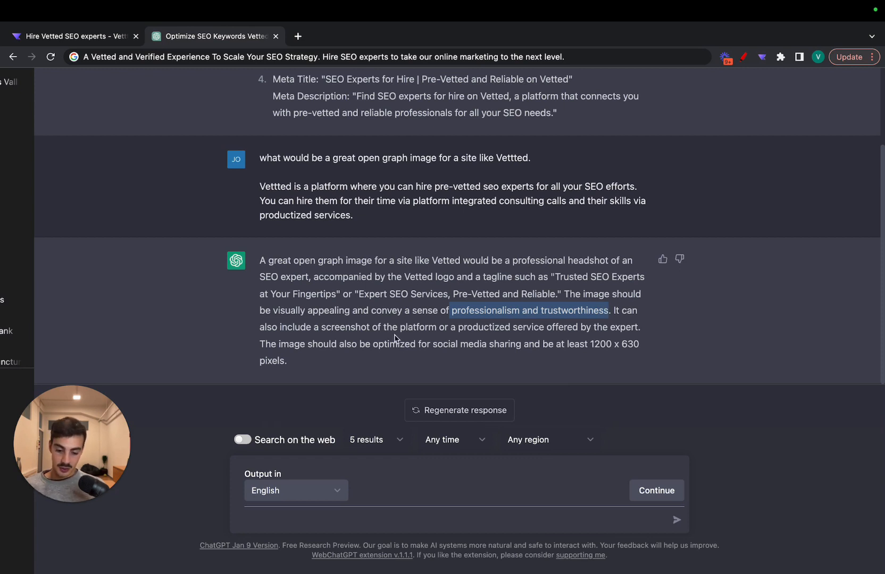
pyautogui.moveTo(567, 328)
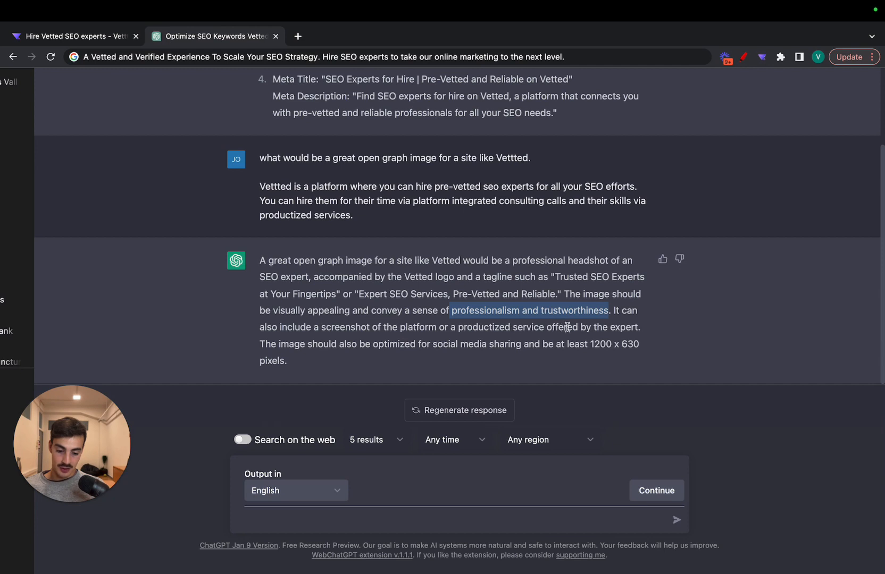
pyautogui.moveTo(472, 347)
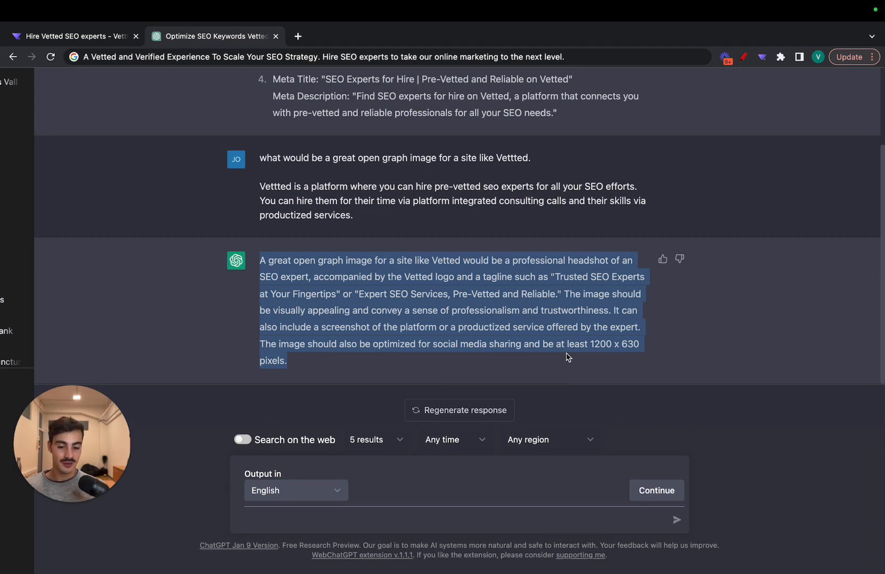
pyautogui.moveTo(215, 154)
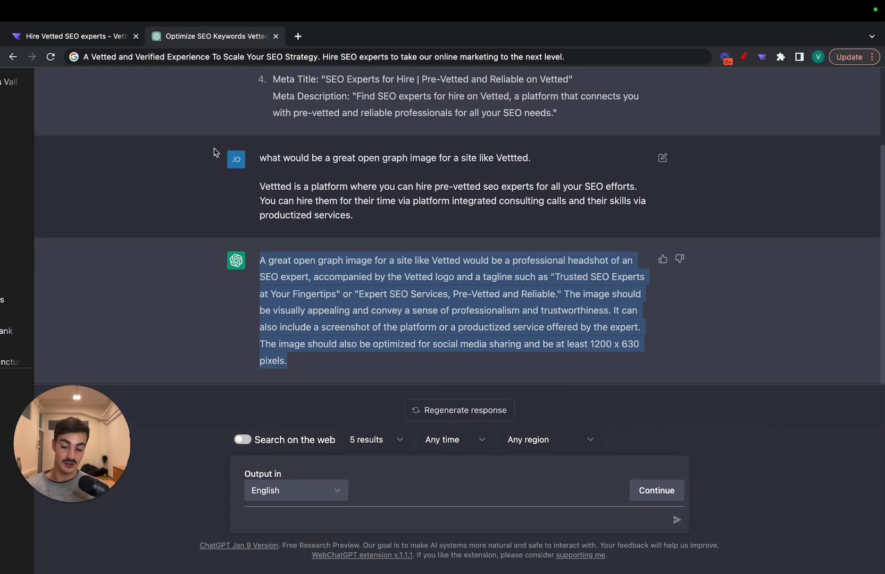
pyautogui.click(75, 36)
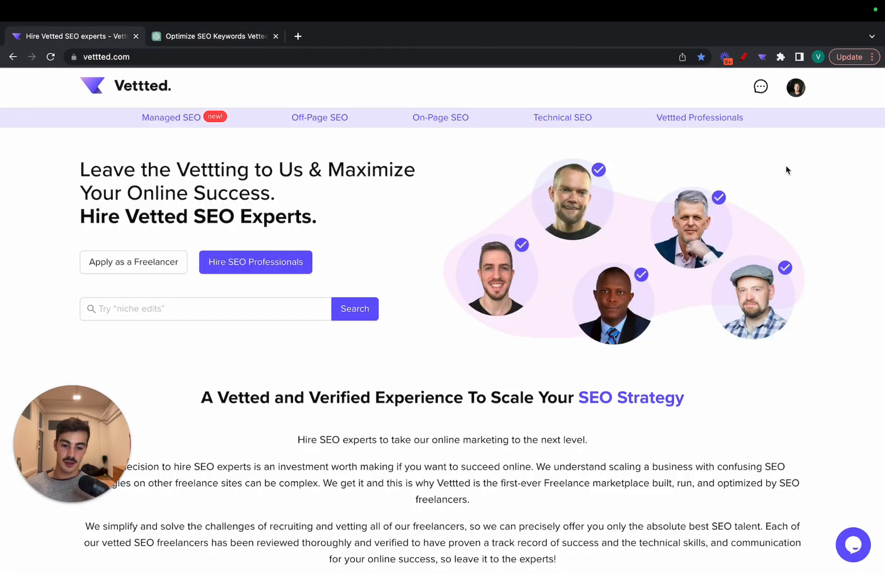
# - Open Vettted's SEO case studies page from the footer, browse it, and return to ChatGPT
pyautogui.scroll(-3)
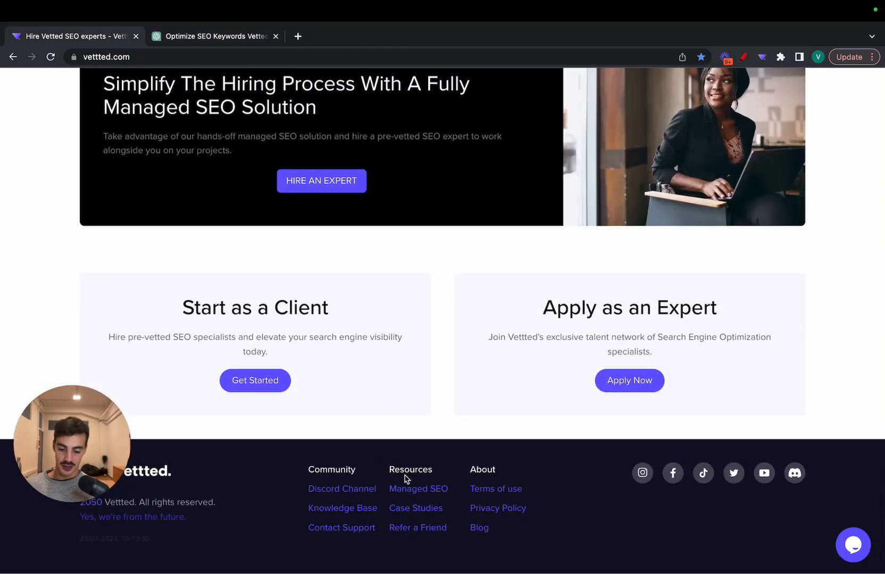
pyautogui.moveTo(513, 502)
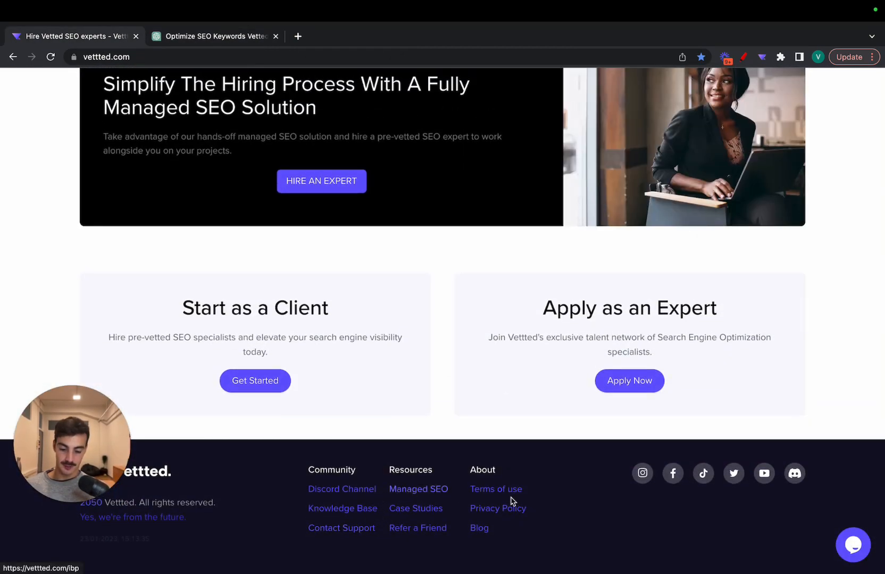
pyautogui.click(415, 508)
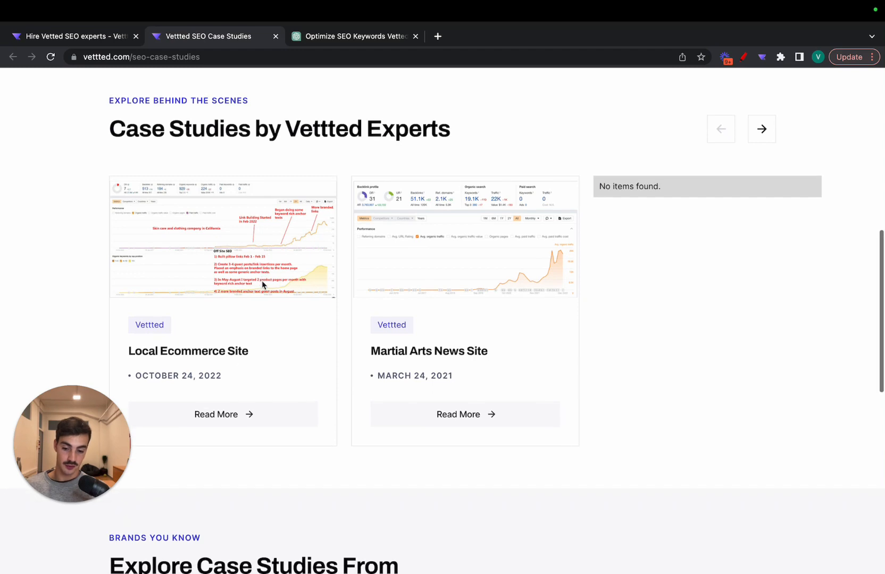
pyautogui.scroll(-3)
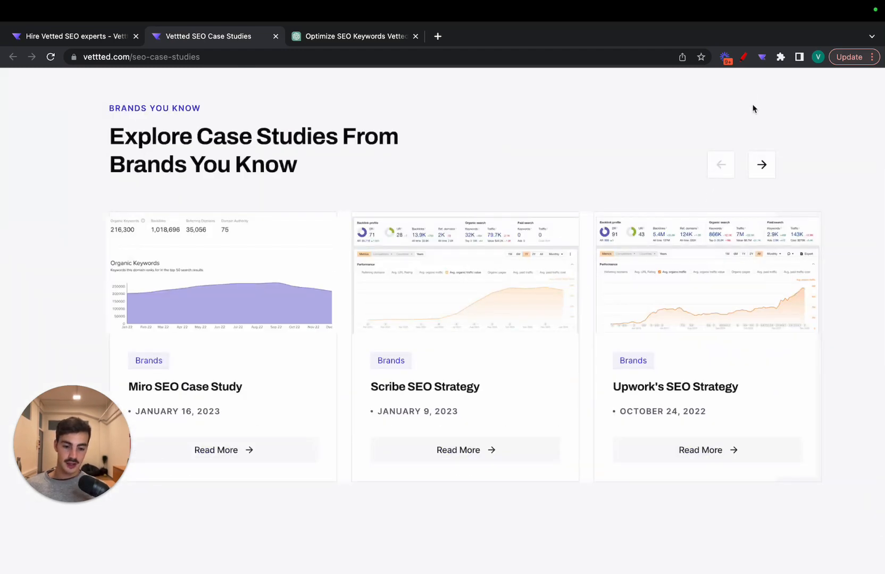
pyautogui.click(762, 57)
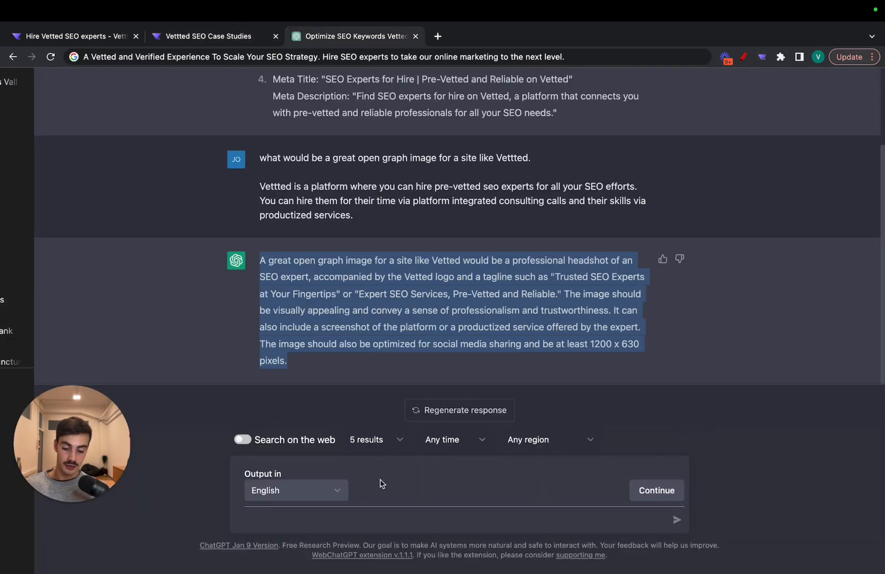
# - Send a prompt describing long-form SEO blogs and asking for 3 title/description options targeting "seo case studies"
pyautogui.write('i h')
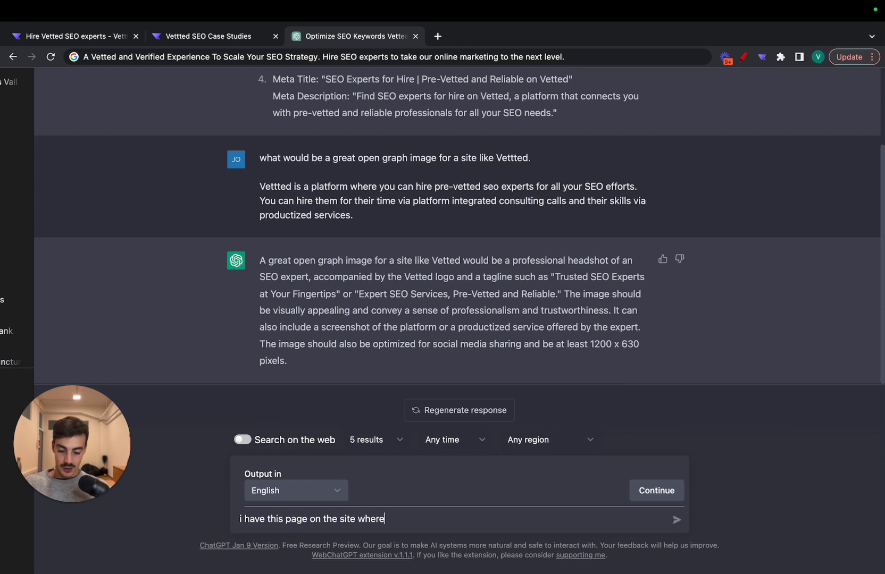
pyautogui.write('we post')
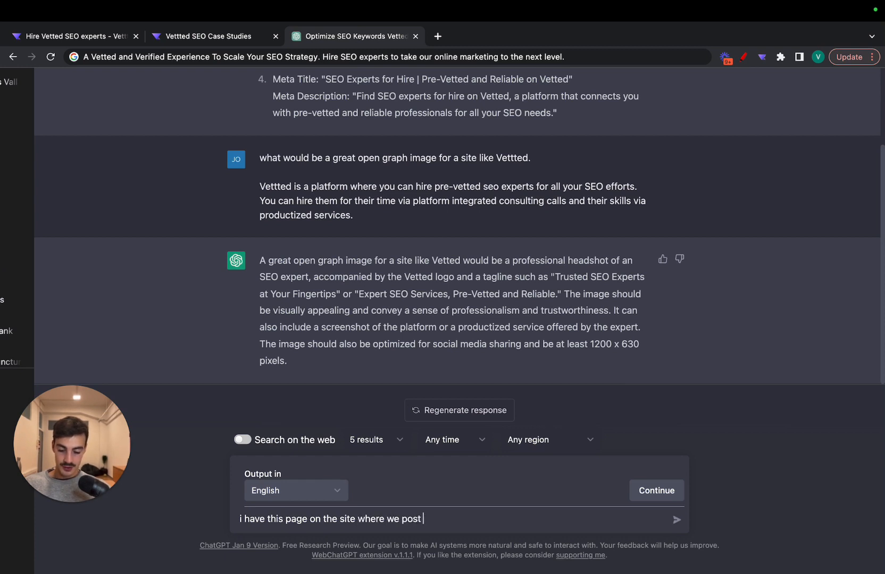
pyautogui.write('long form bo')
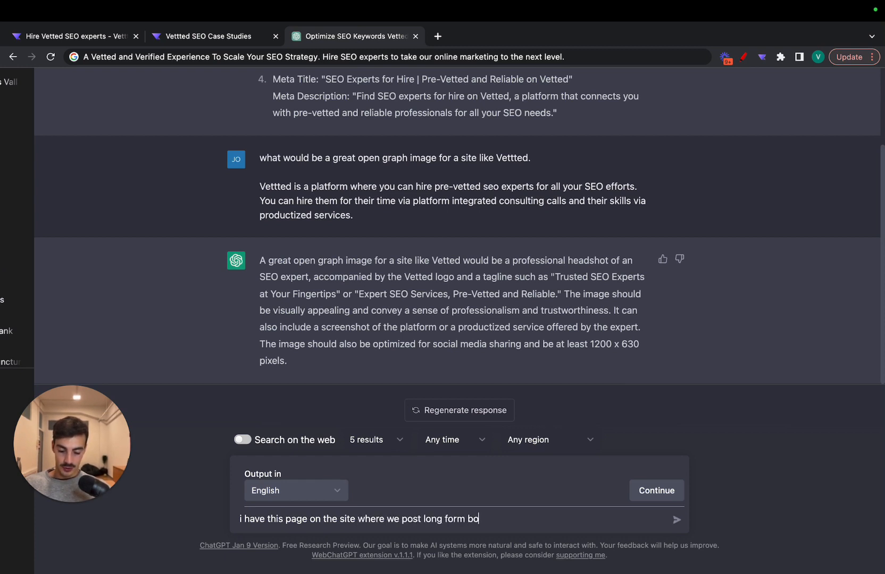
pyautogui.write('logs about seo case studies.')
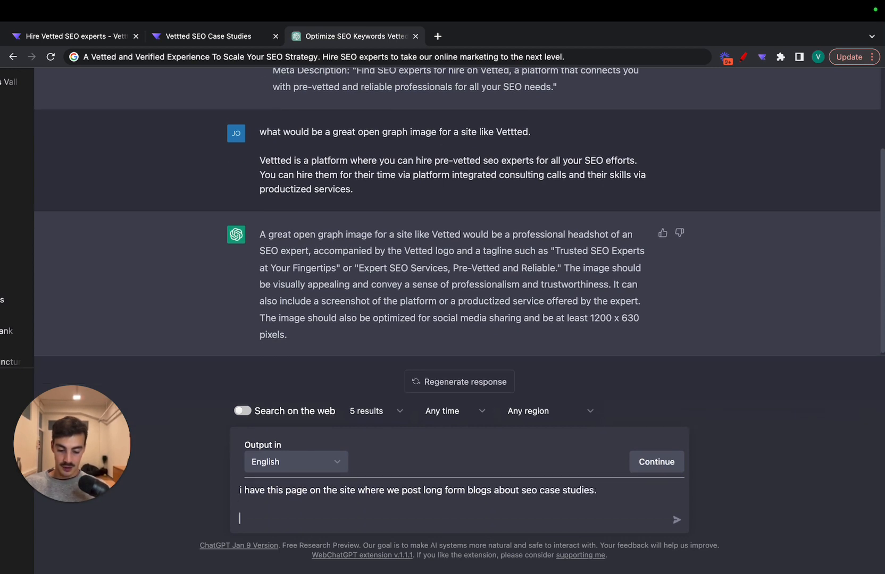
pyautogui.write('I want to rank it fo "')
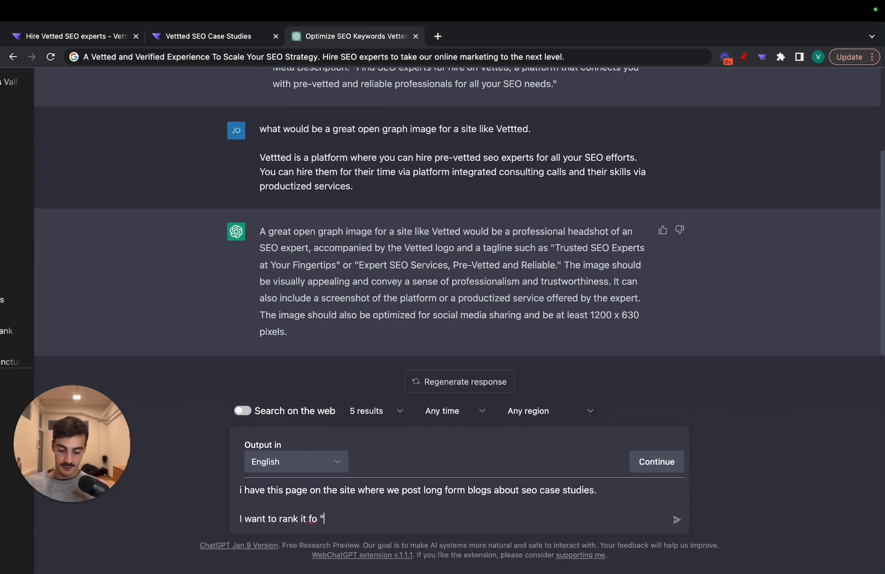
pyautogui.write('r "seo case stu')
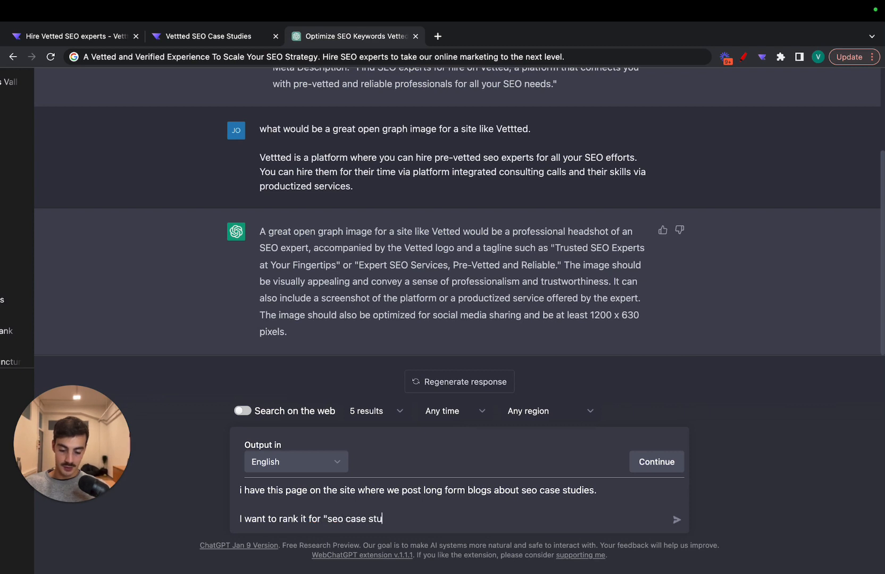
pyautogui.write('dies". What would be a')
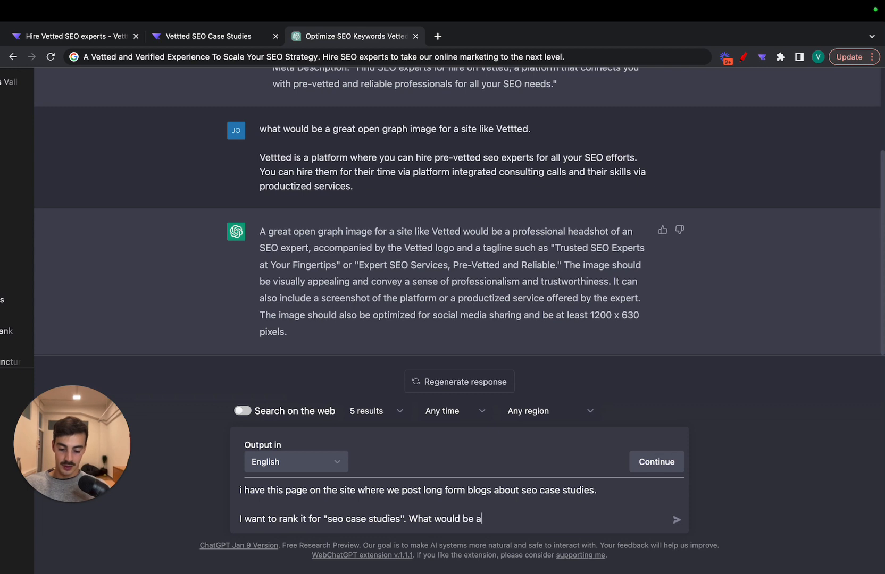
pyautogui.write('great sEO optimized meta title and description. F')
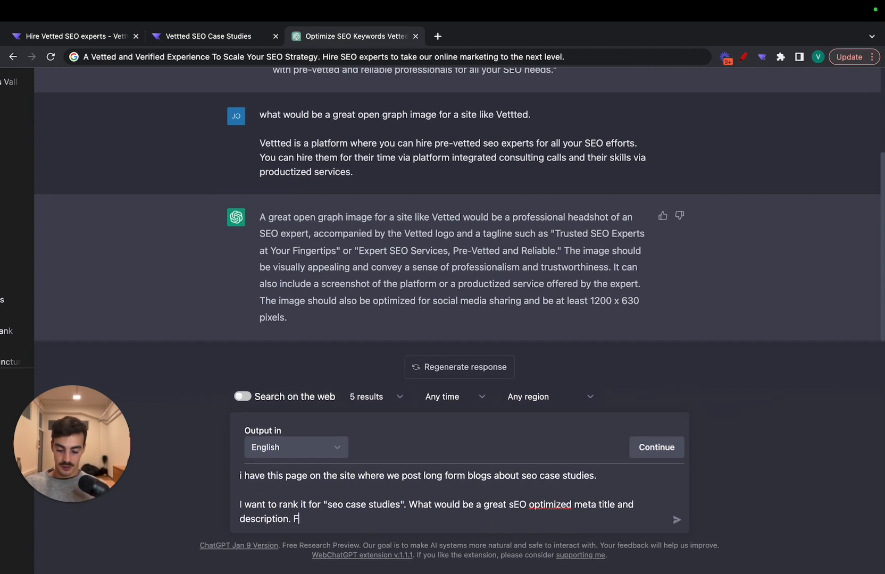
pyautogui.write('ive me 3 options')
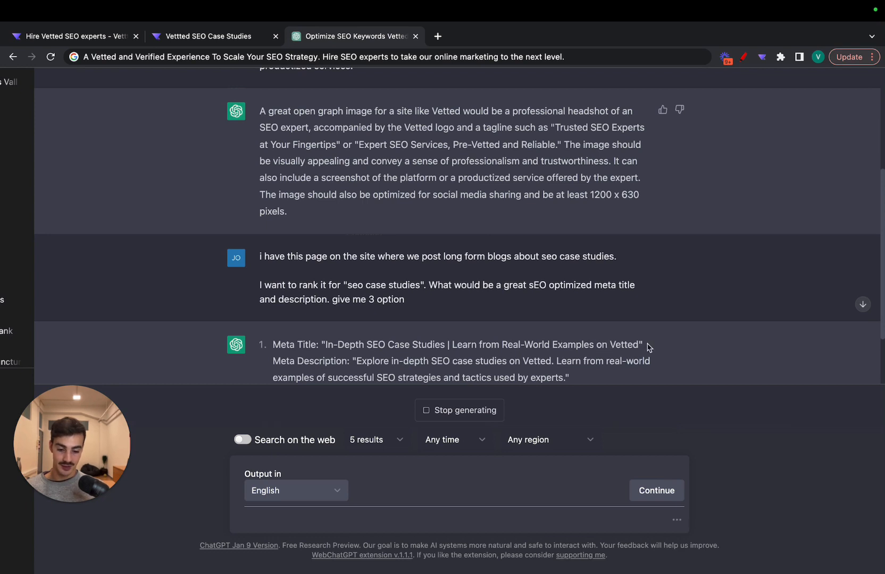
# - Select ChatGPT's first suggested meta title for the case studies page
pyautogui.moveTo(450, 345); pyautogui.dragTo(641, 344)
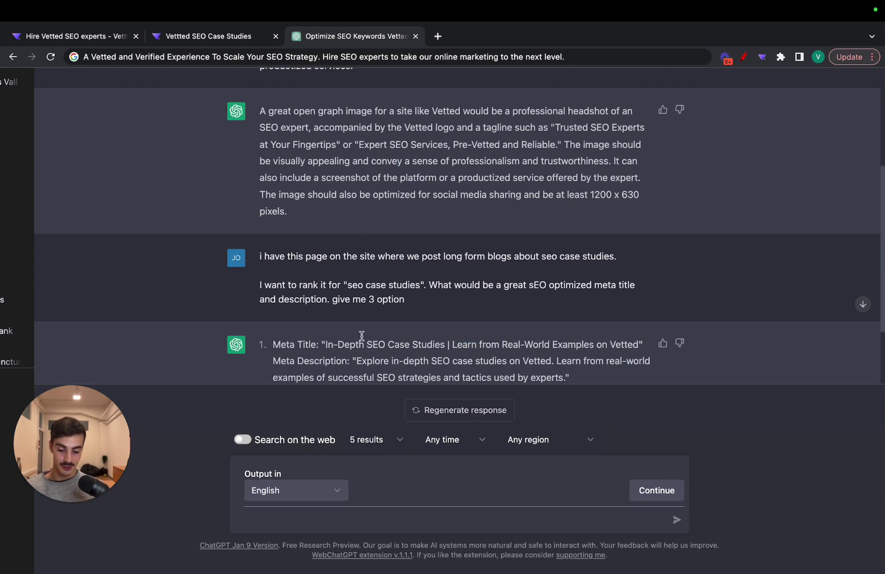
pyautogui.moveTo(322, 345); pyautogui.dragTo(641, 344)
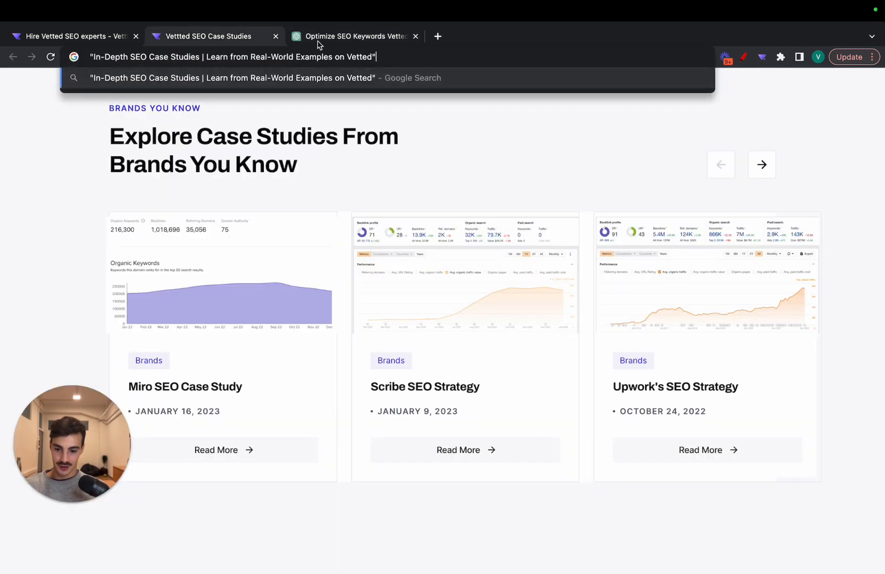
pyautogui.click(352, 37)
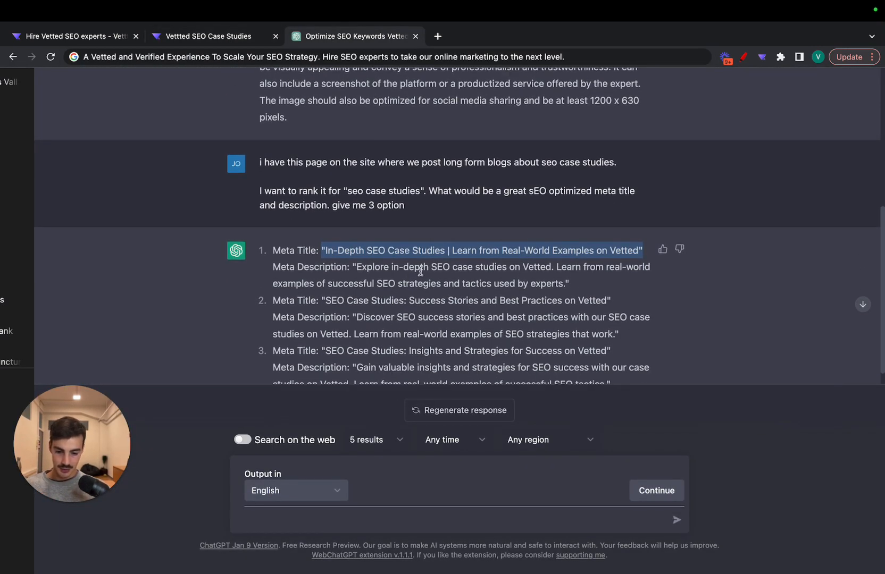
pyautogui.moveTo(429, 267); pyautogui.dragTo(506, 267)
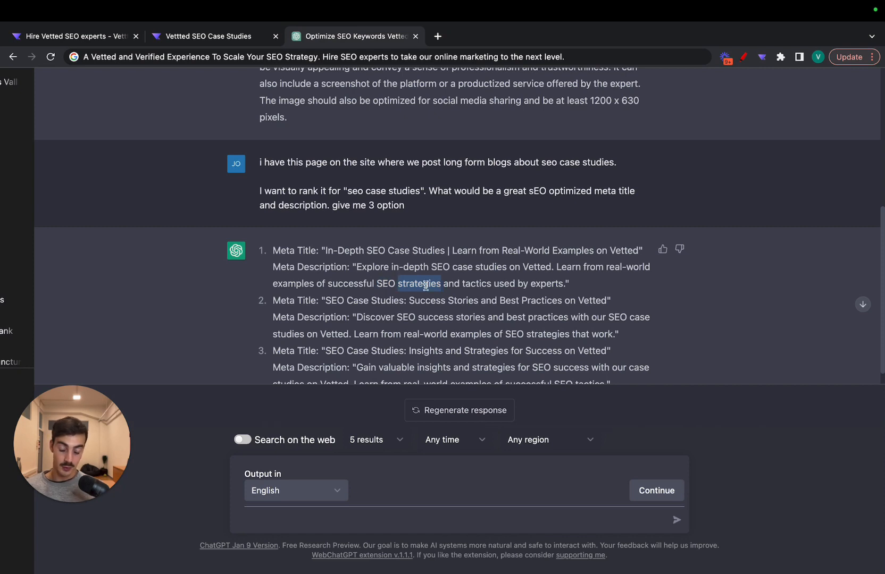
# - Highlight 'strategies' and 'case studies' in the first suggested description
pyautogui.doubleClick(474, 283)
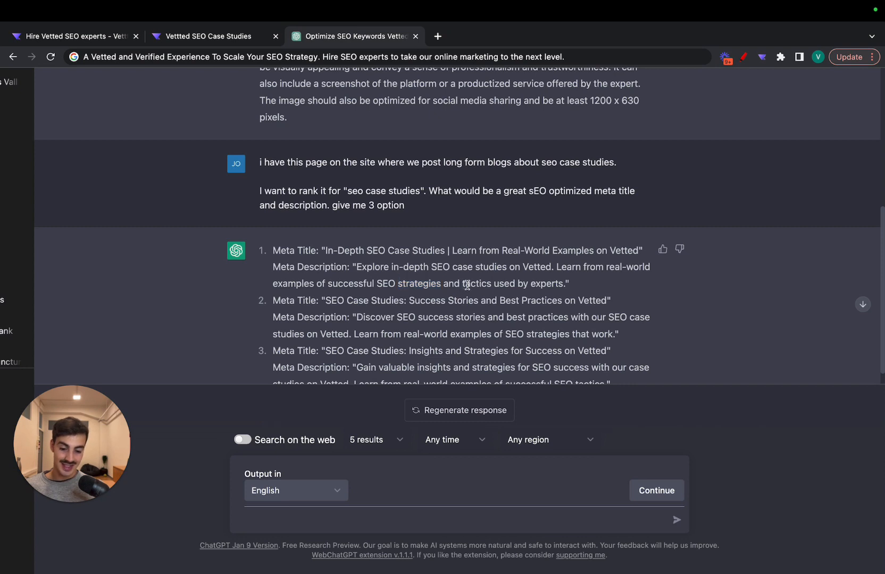
pyautogui.doubleClick(487, 267)
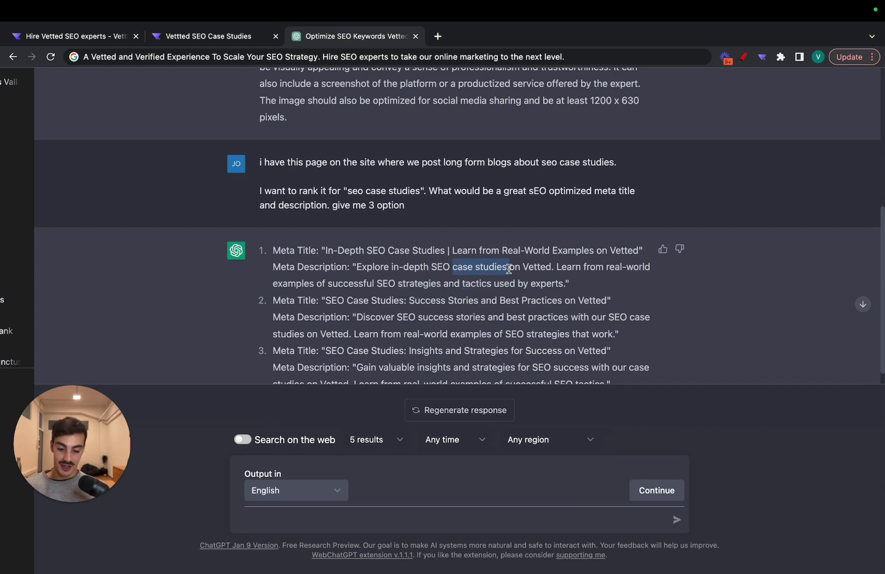
pyautogui.scroll(-3)
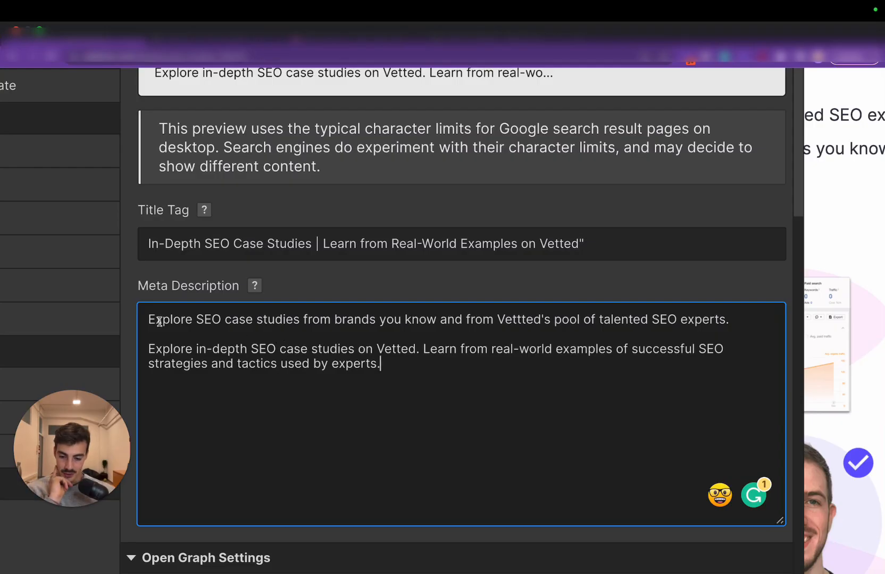
# - Compare 'SEO strategies and tactics' and 'experts' in the pasted description against the current one
pyautogui.moveTo(148, 319); pyautogui.dragTo(448, 349)
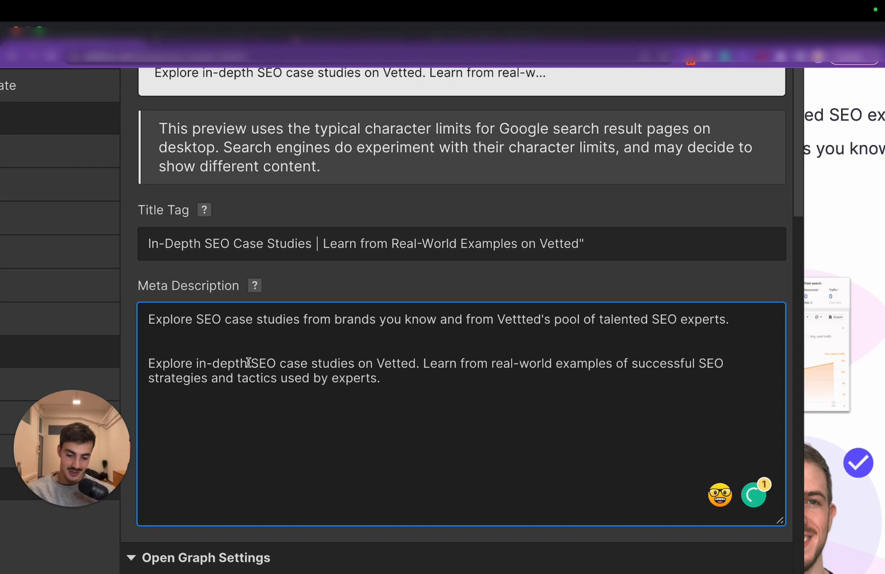
pyautogui.moveTo(283, 333)
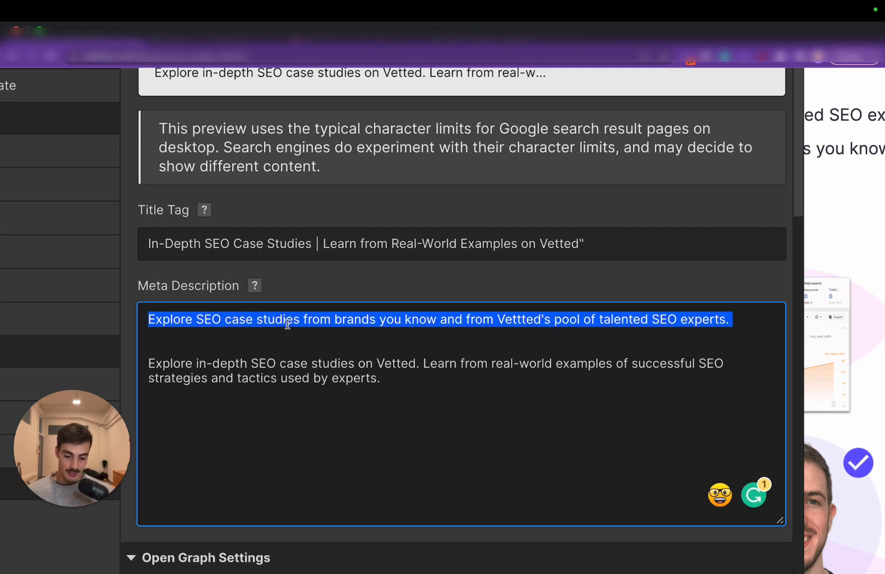
pyautogui.click(280, 365)
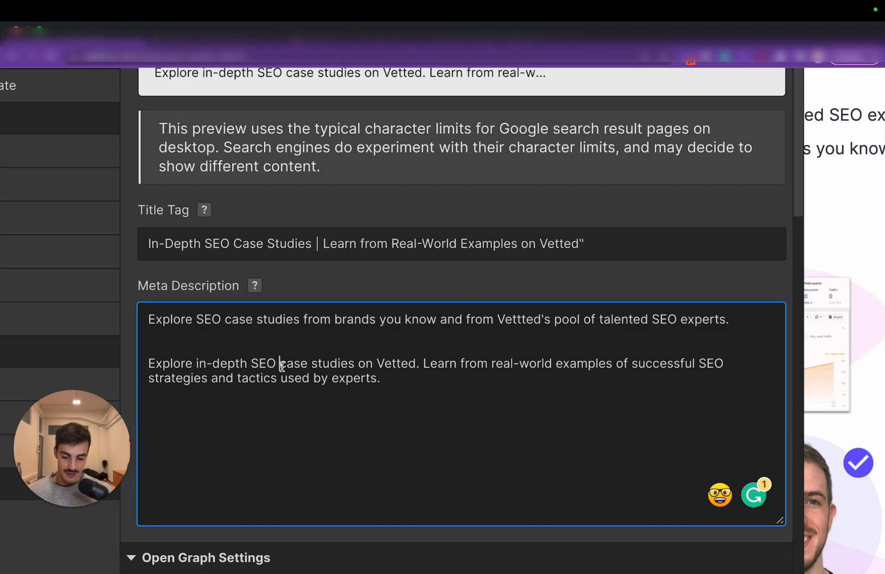
pyautogui.moveTo(387, 382)
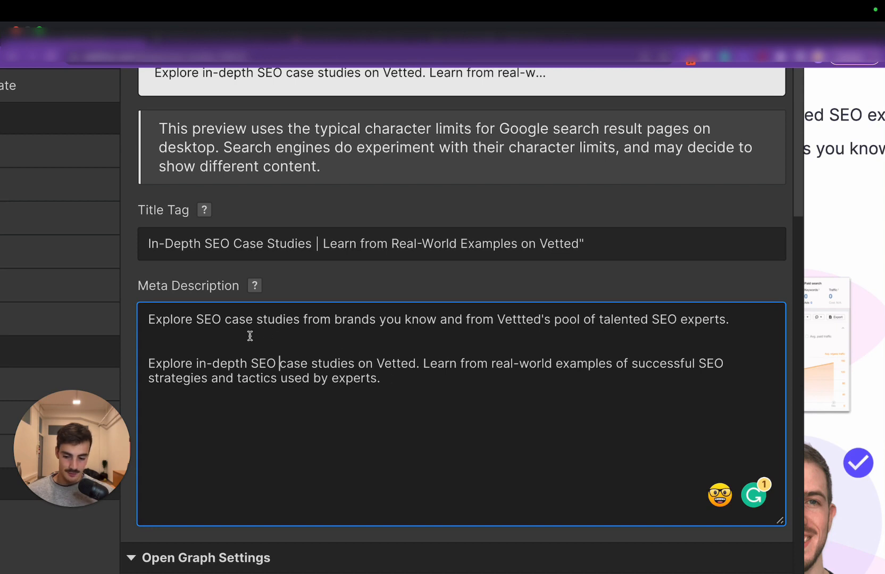
pyautogui.moveTo(392, 327)
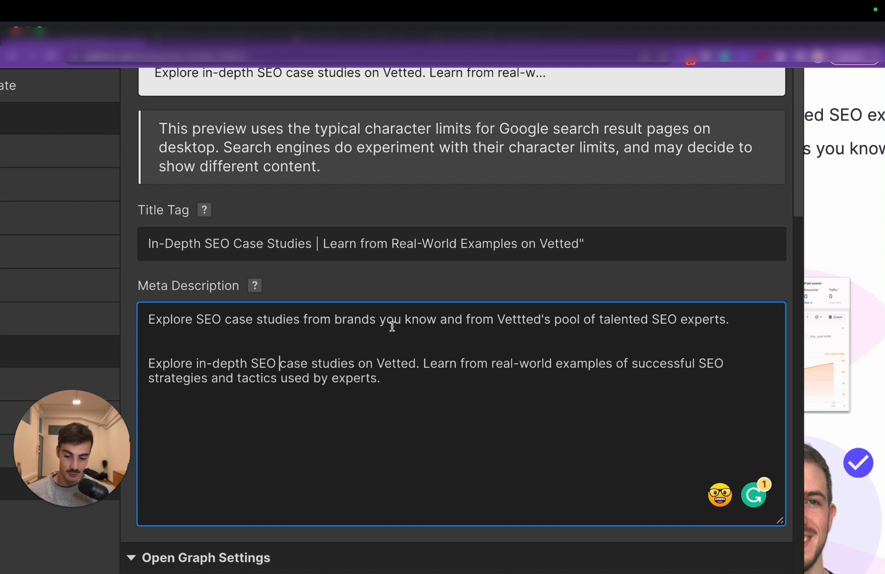
pyautogui.moveTo(717, 324)
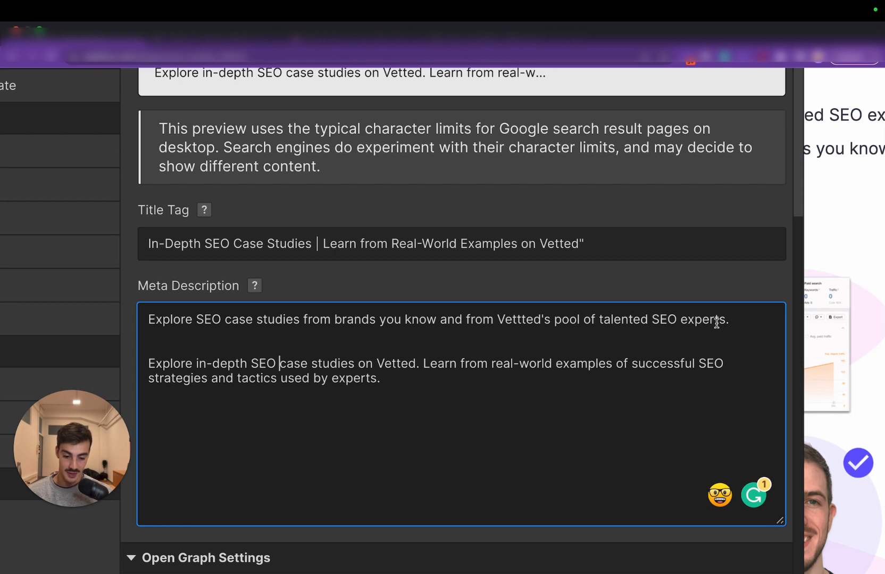
pyautogui.moveTo(325, 380)
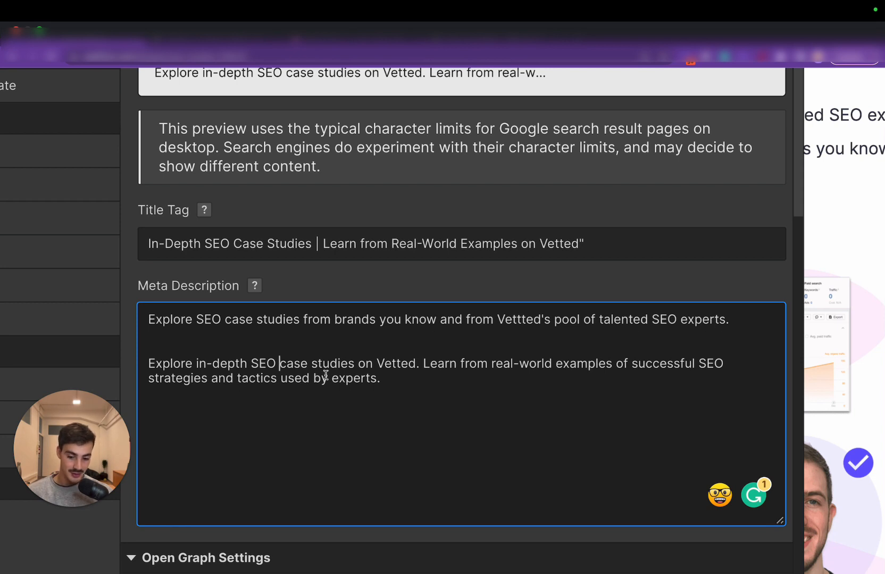
pyautogui.moveTo(148, 364); pyautogui.dragTo(420, 363)
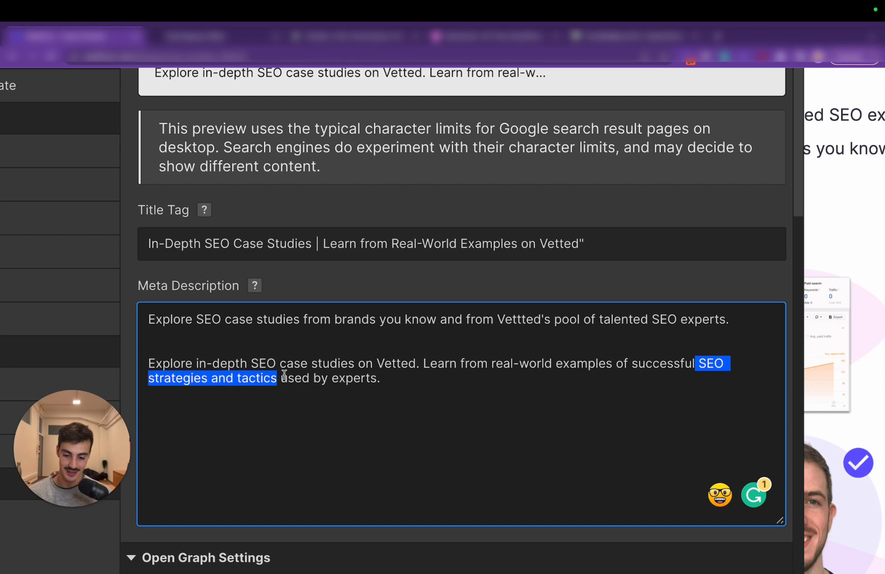
pyautogui.doubleClick(353, 378)
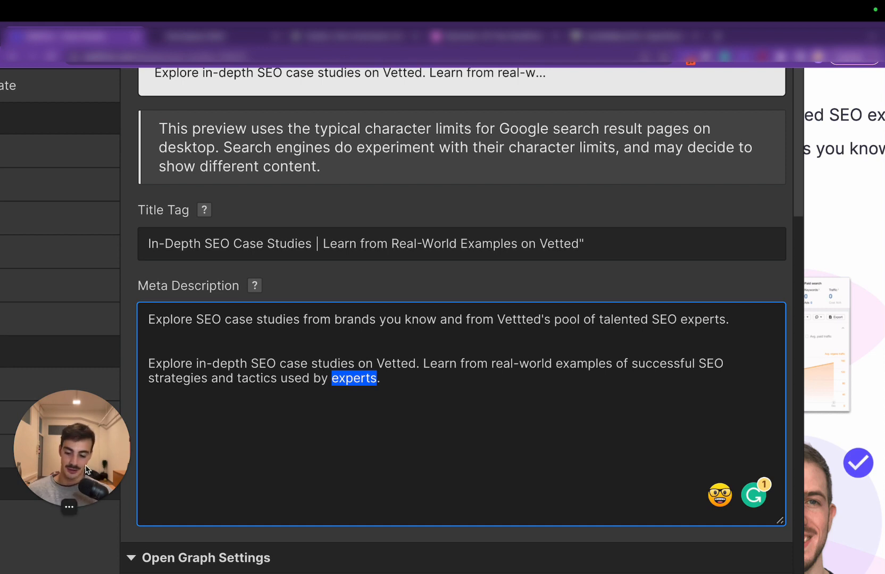
pyautogui.click(349, 35)
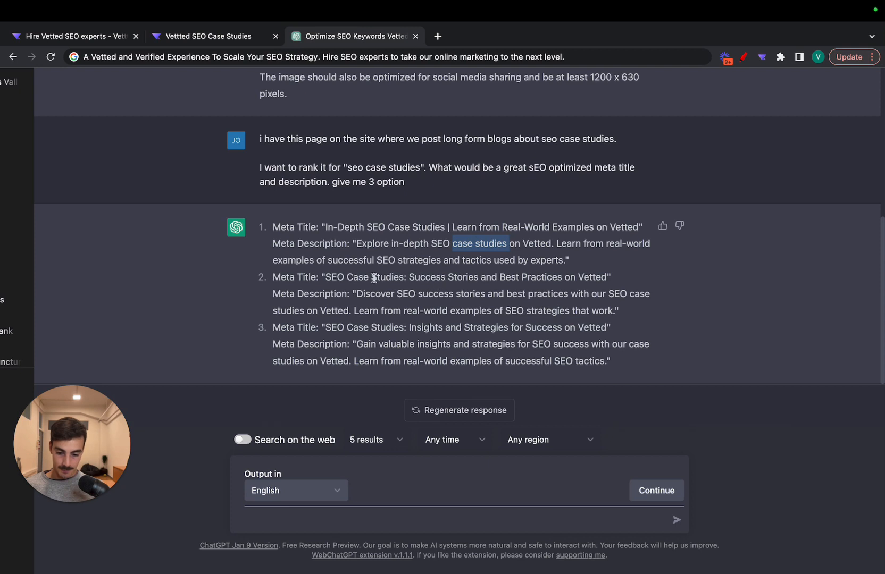
# - Select the third option's meta title, then bring up the AIPRM SEO prompt library
pyautogui.moveTo(323, 277); pyautogui.dragTo(569, 277)
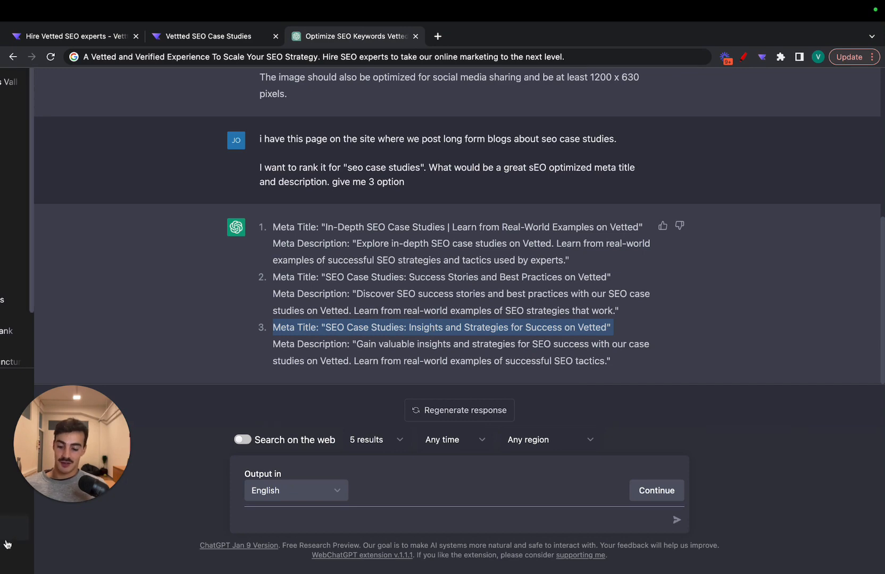
pyautogui.click(74, 444)
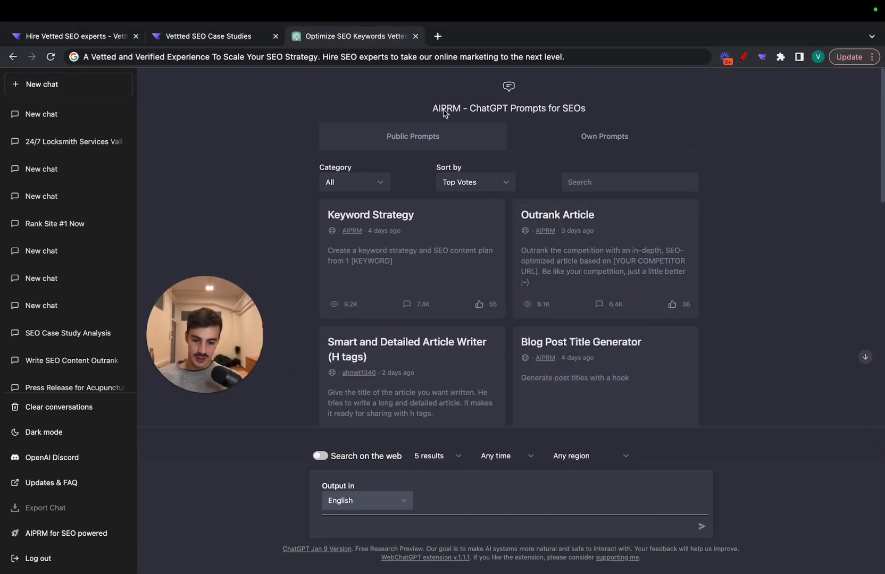
pyautogui.moveTo(462, 107)
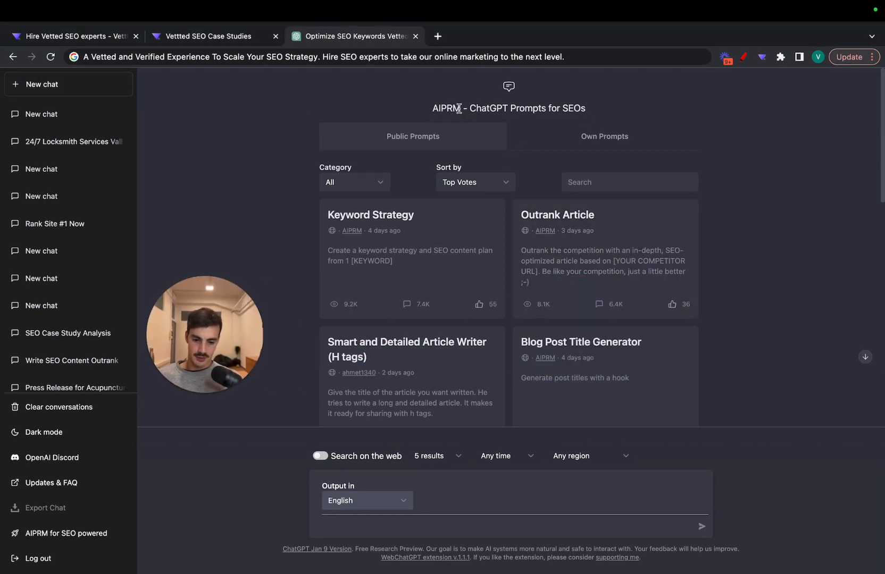
# - Browse the AIPRM prompt list and turn on 'Search on the web' for answers
pyautogui.scroll(-3)
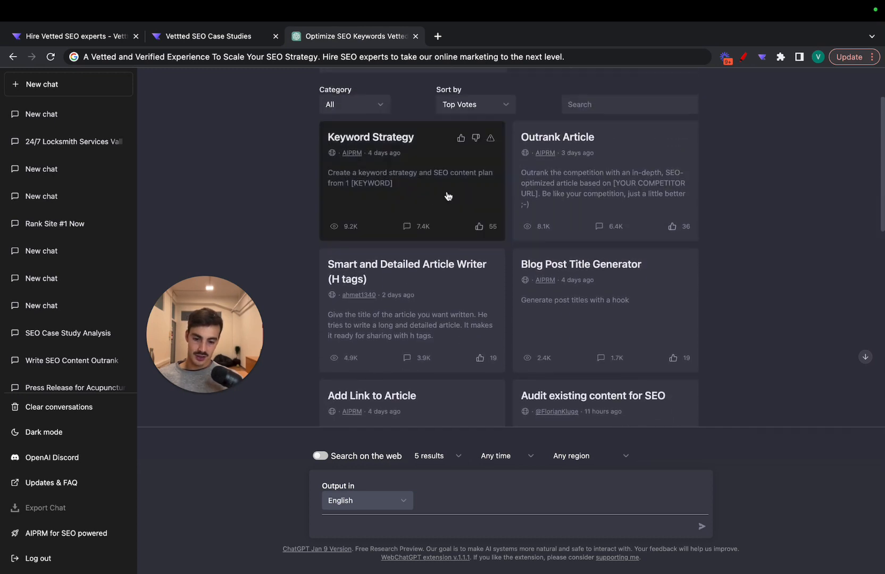
pyautogui.moveTo(443, 201)
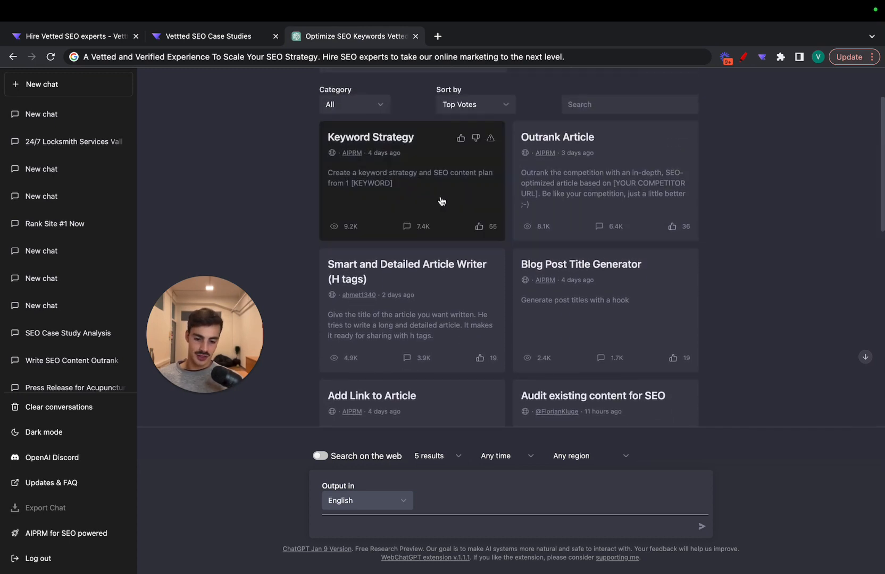
pyautogui.moveTo(634, 189)
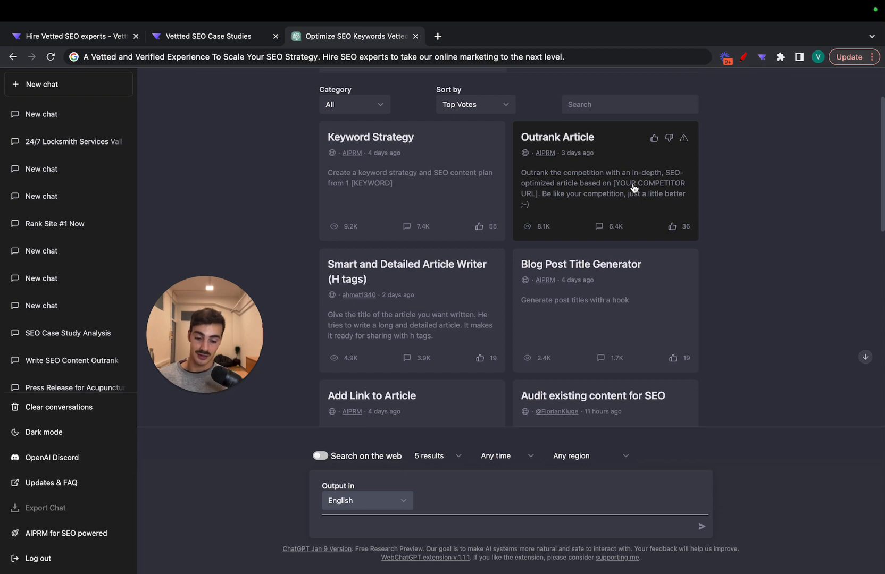
pyautogui.scroll(-3)
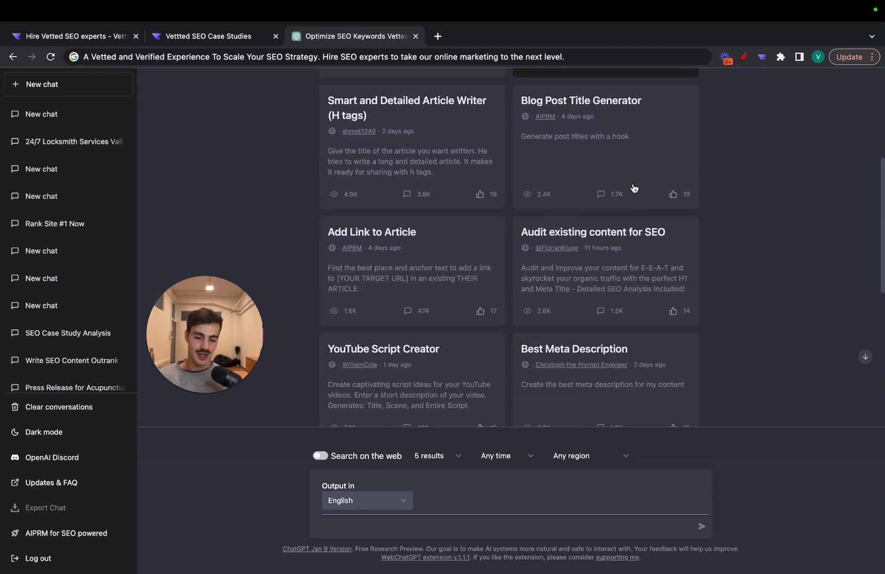
pyautogui.scroll(-3)
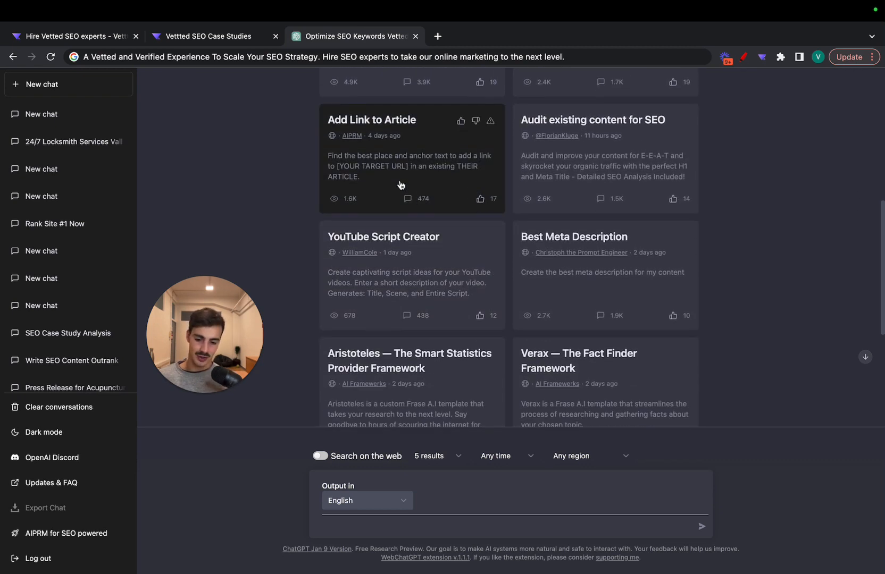
pyautogui.scroll(-3)
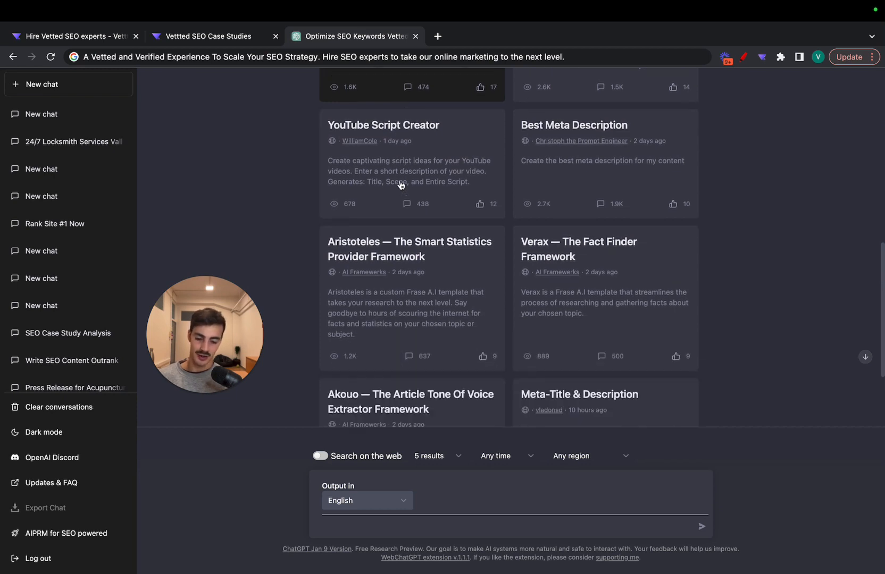
pyautogui.scroll(-3)
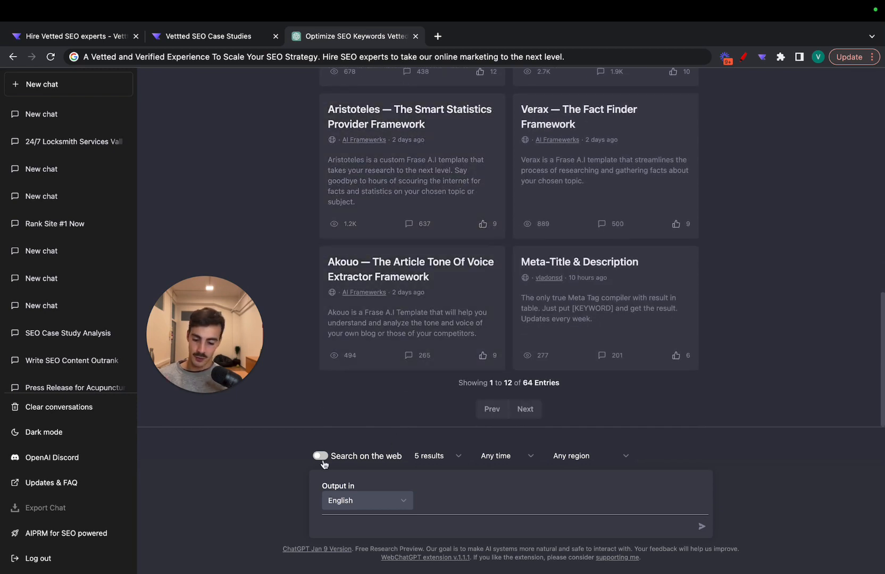
pyautogui.click(319, 456)
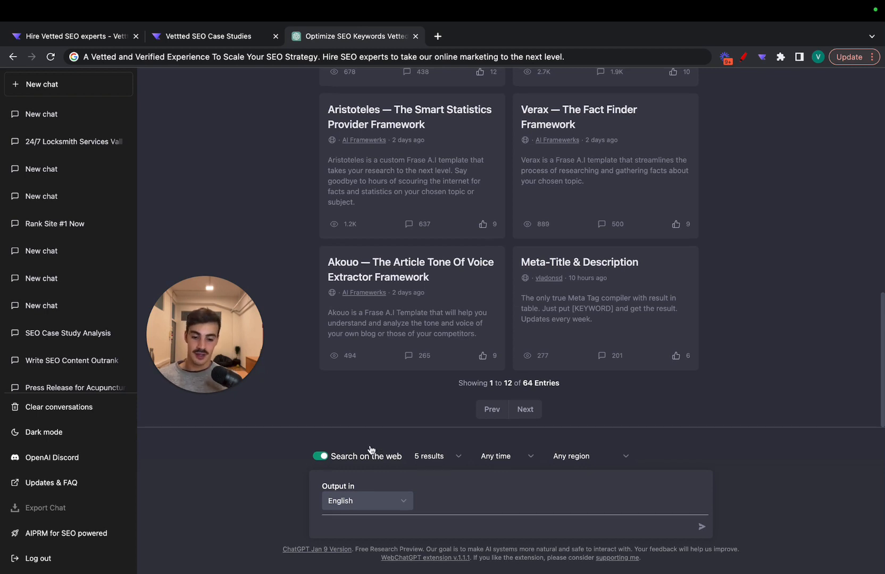
# - Switch to the Vettted SEO Case Studies browser tab
pyautogui.scroll(3)
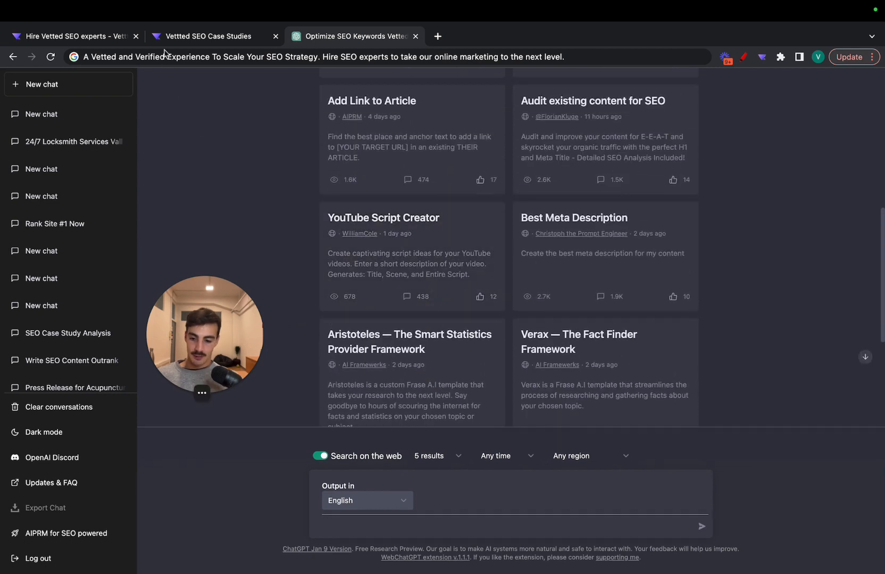
pyautogui.click(213, 37)
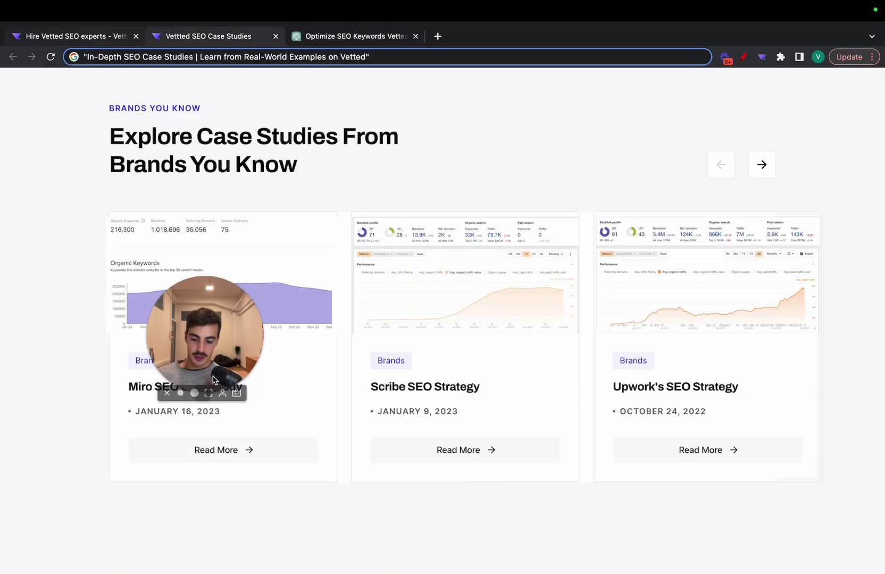